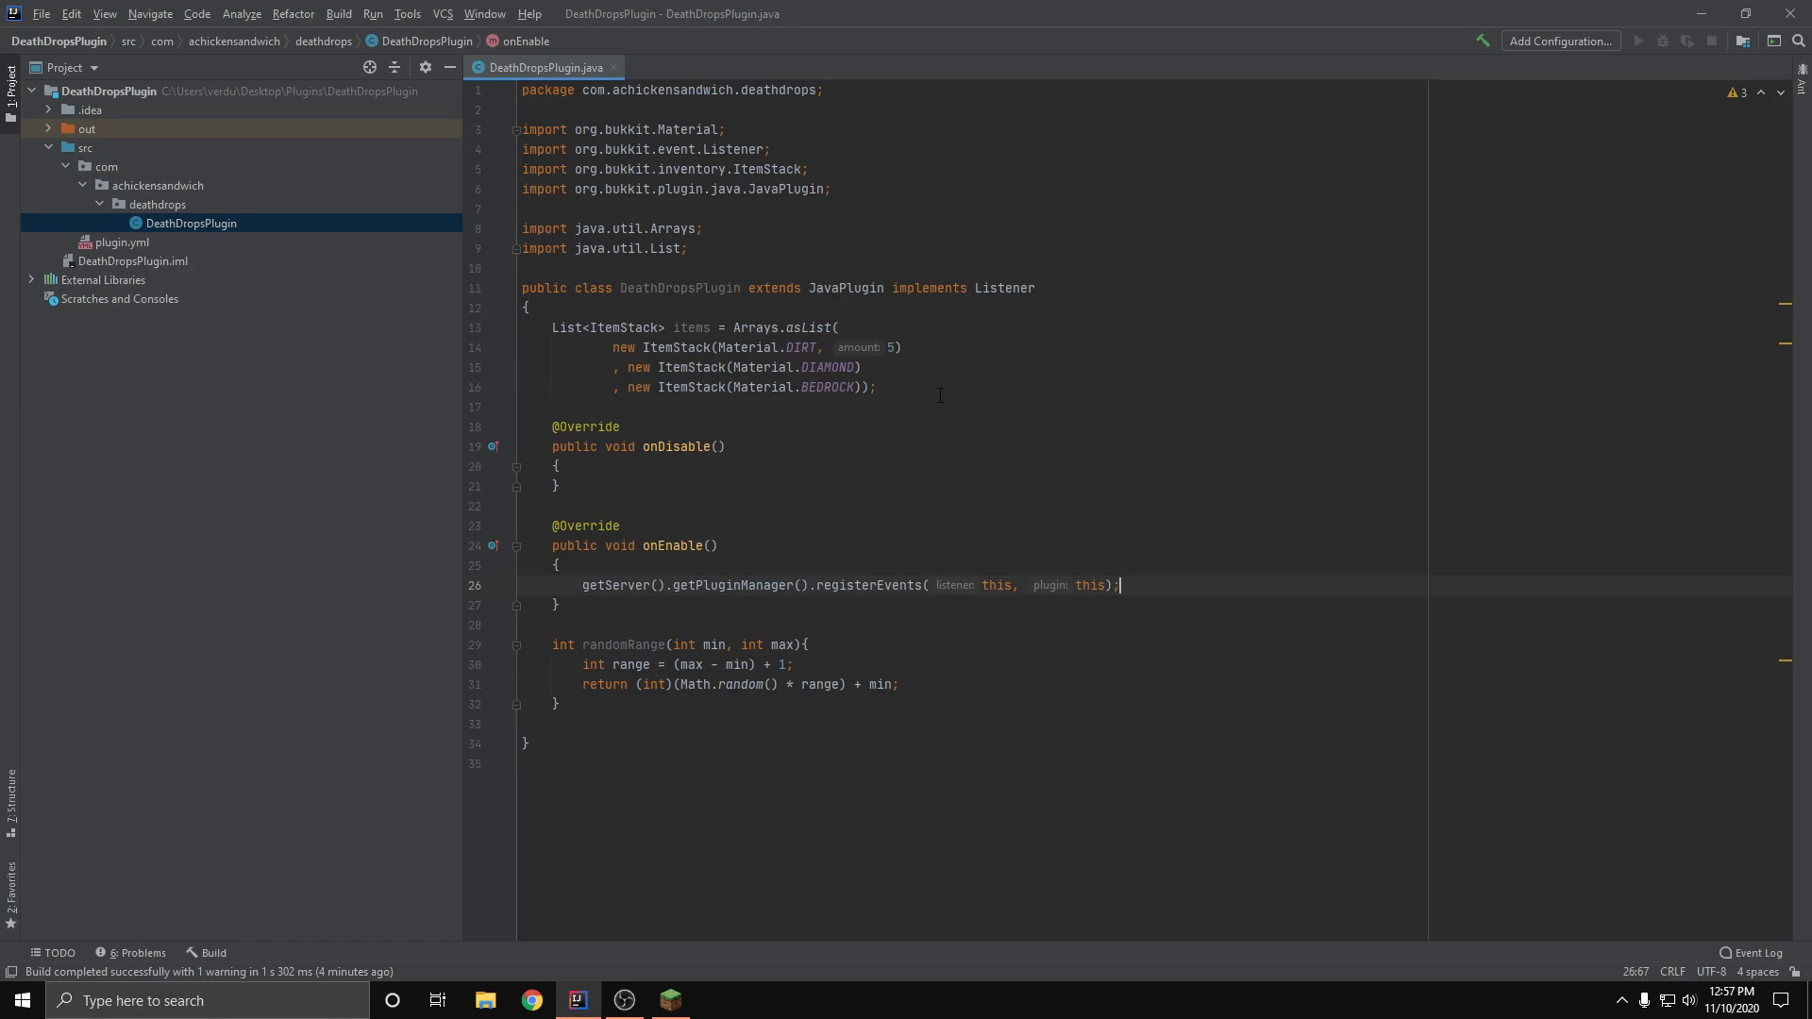
Step: Highlight the item stack list, then place the cursor above randomRange for new lines
left_click_drag(581, 348, 876, 387)
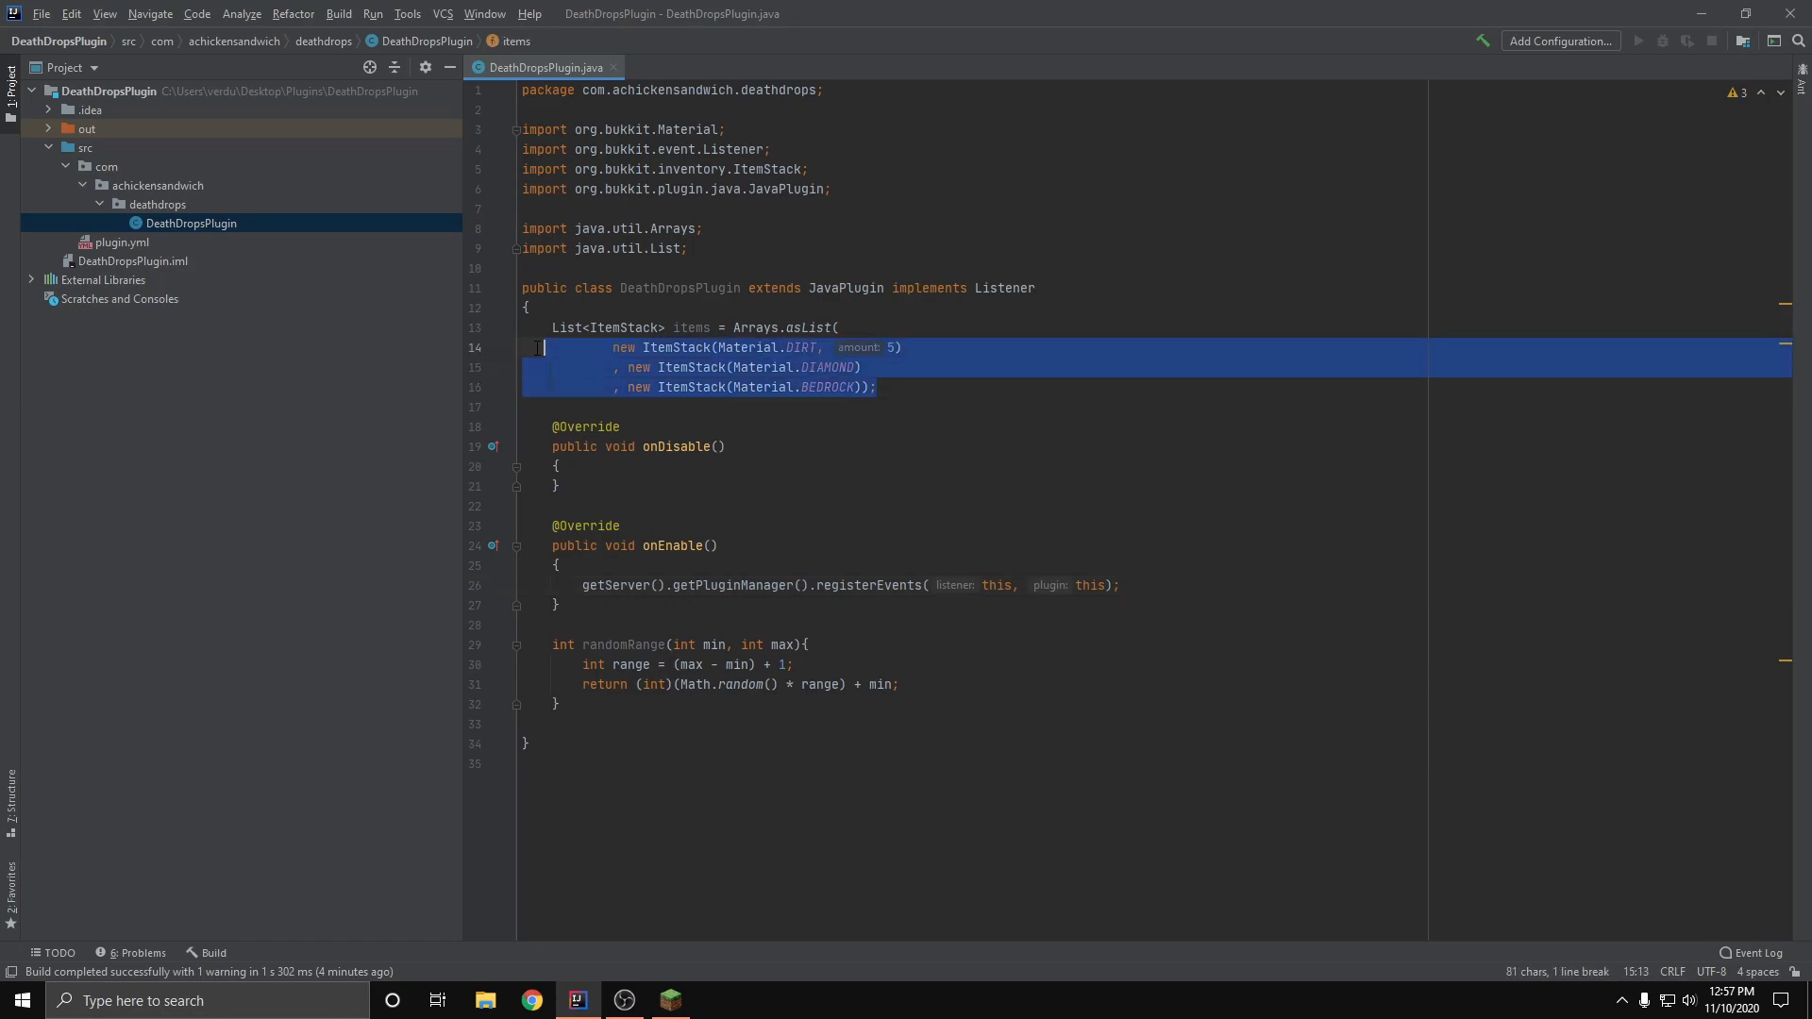
left_click(879, 387)
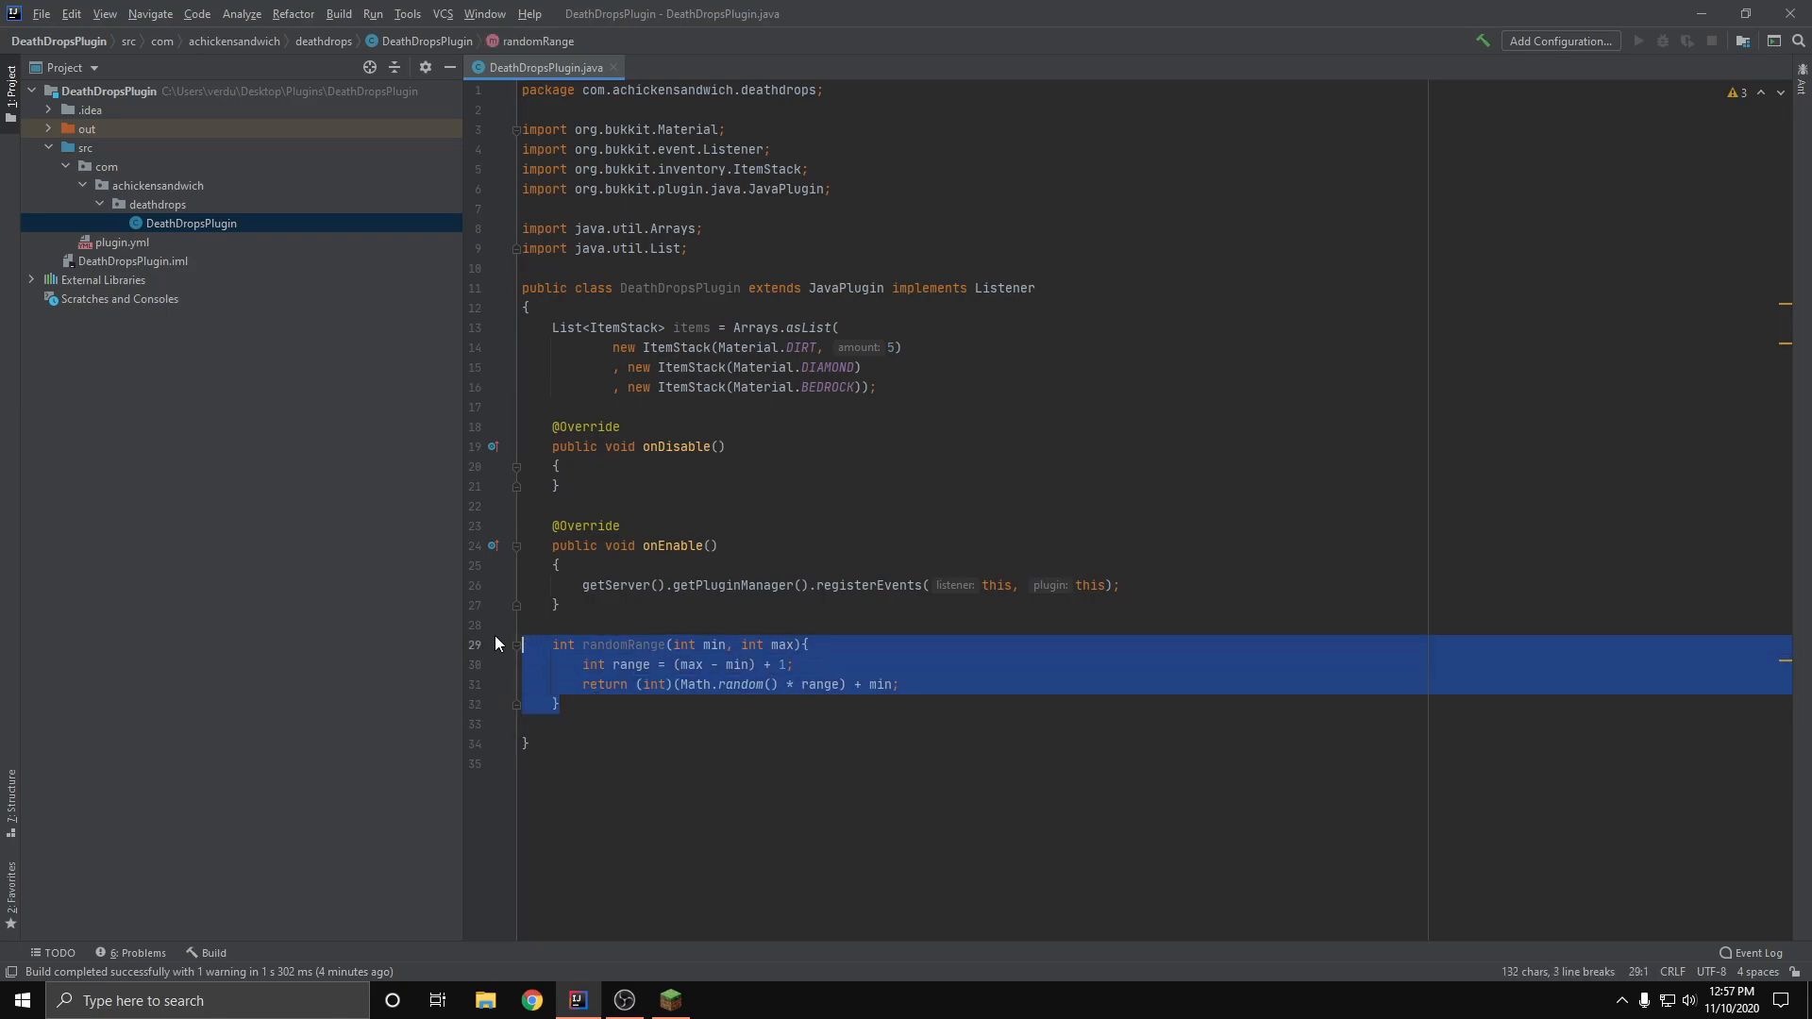
left_click(783, 644)
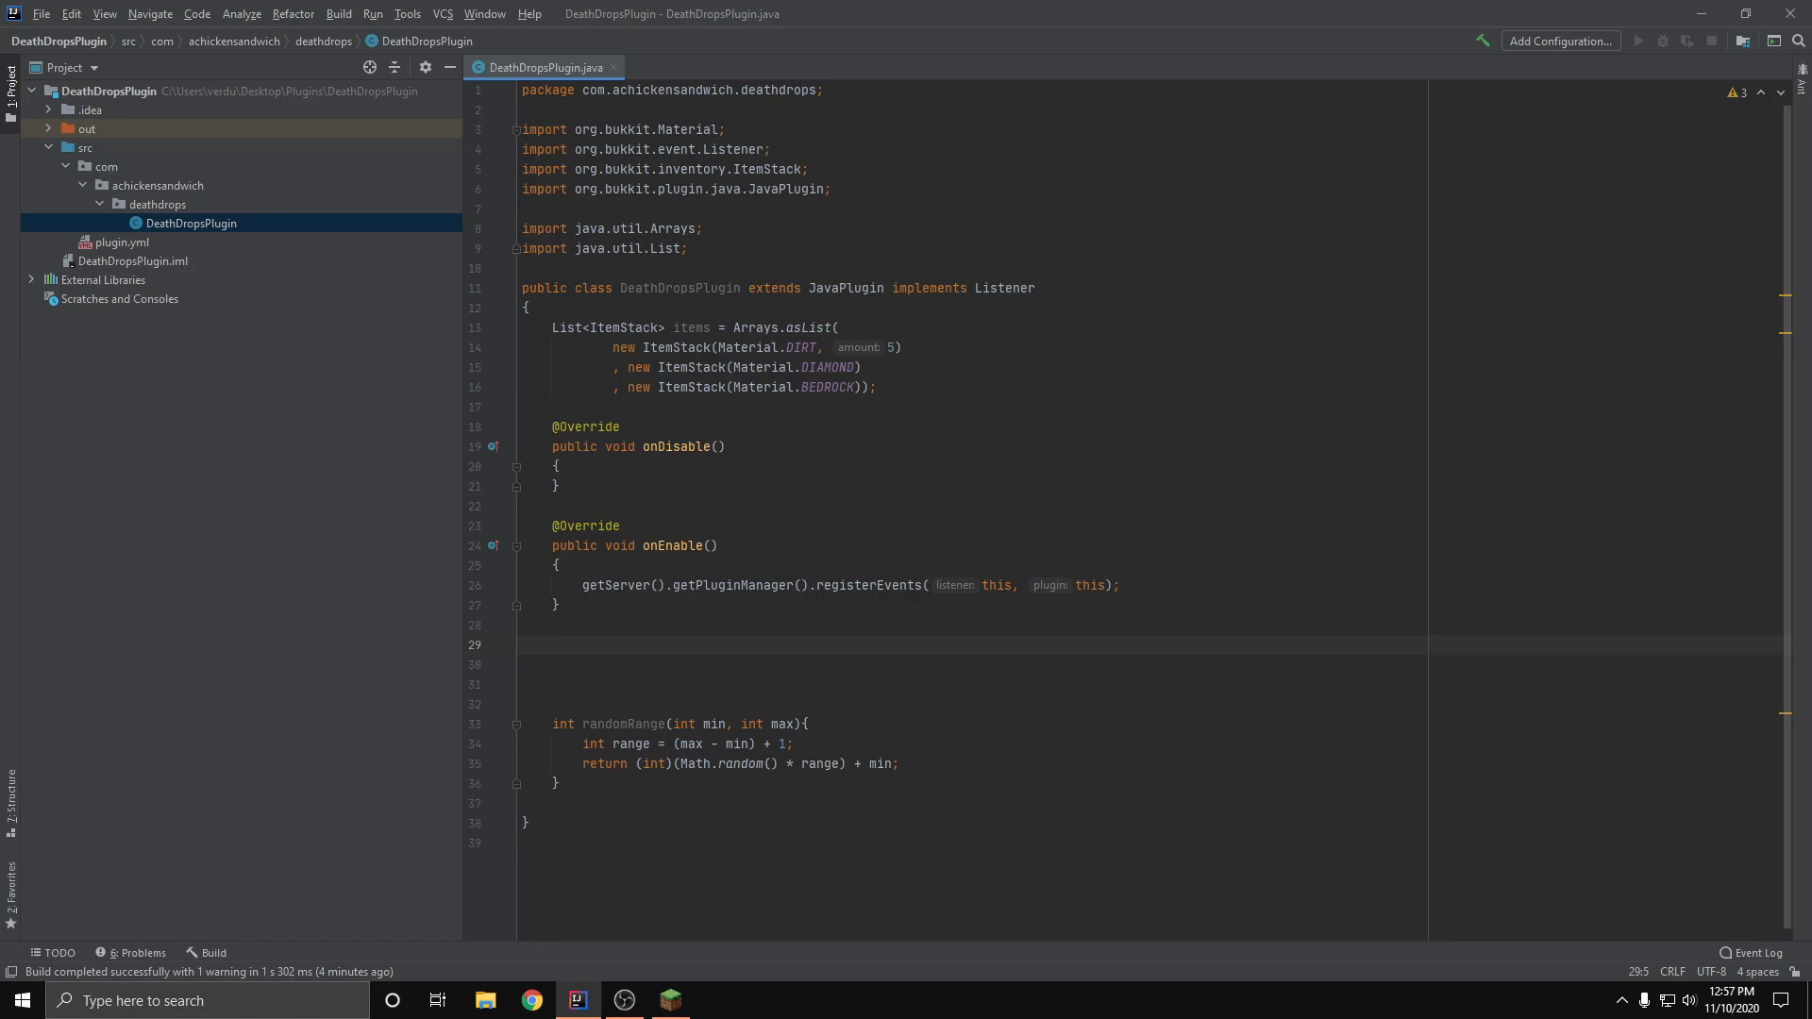
left_click(552, 645)
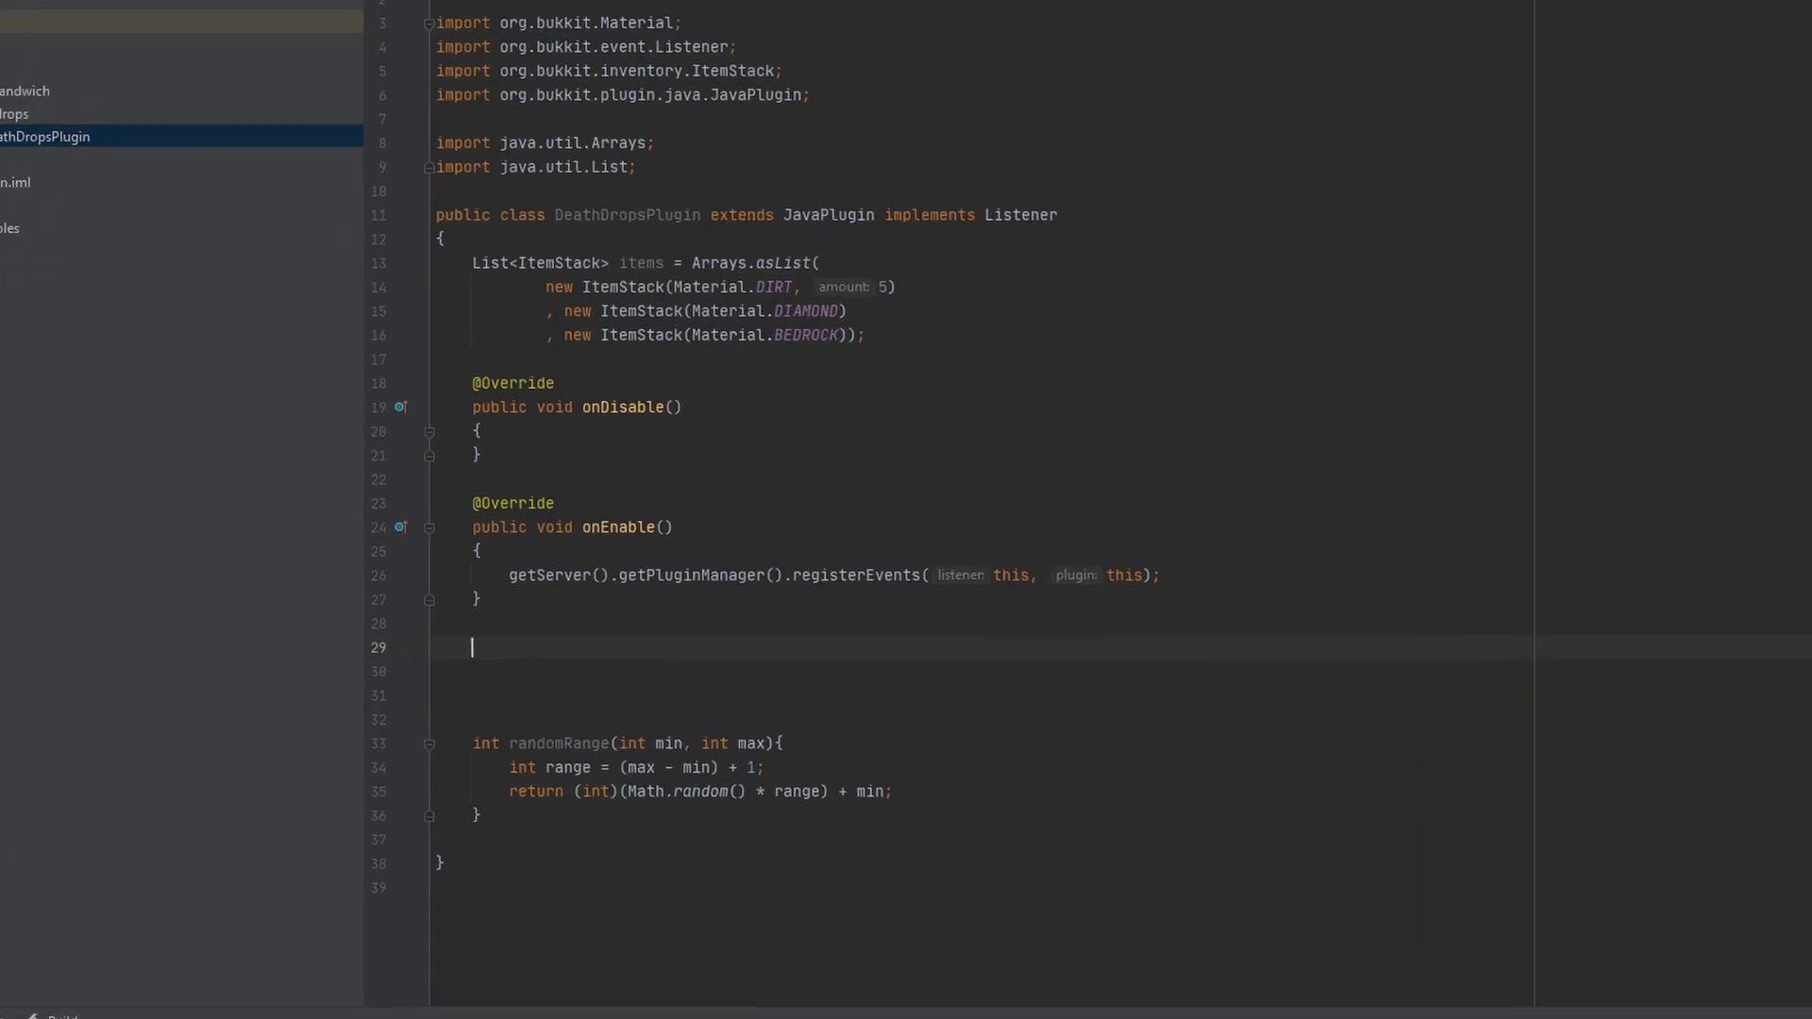
type("@EventHandler")
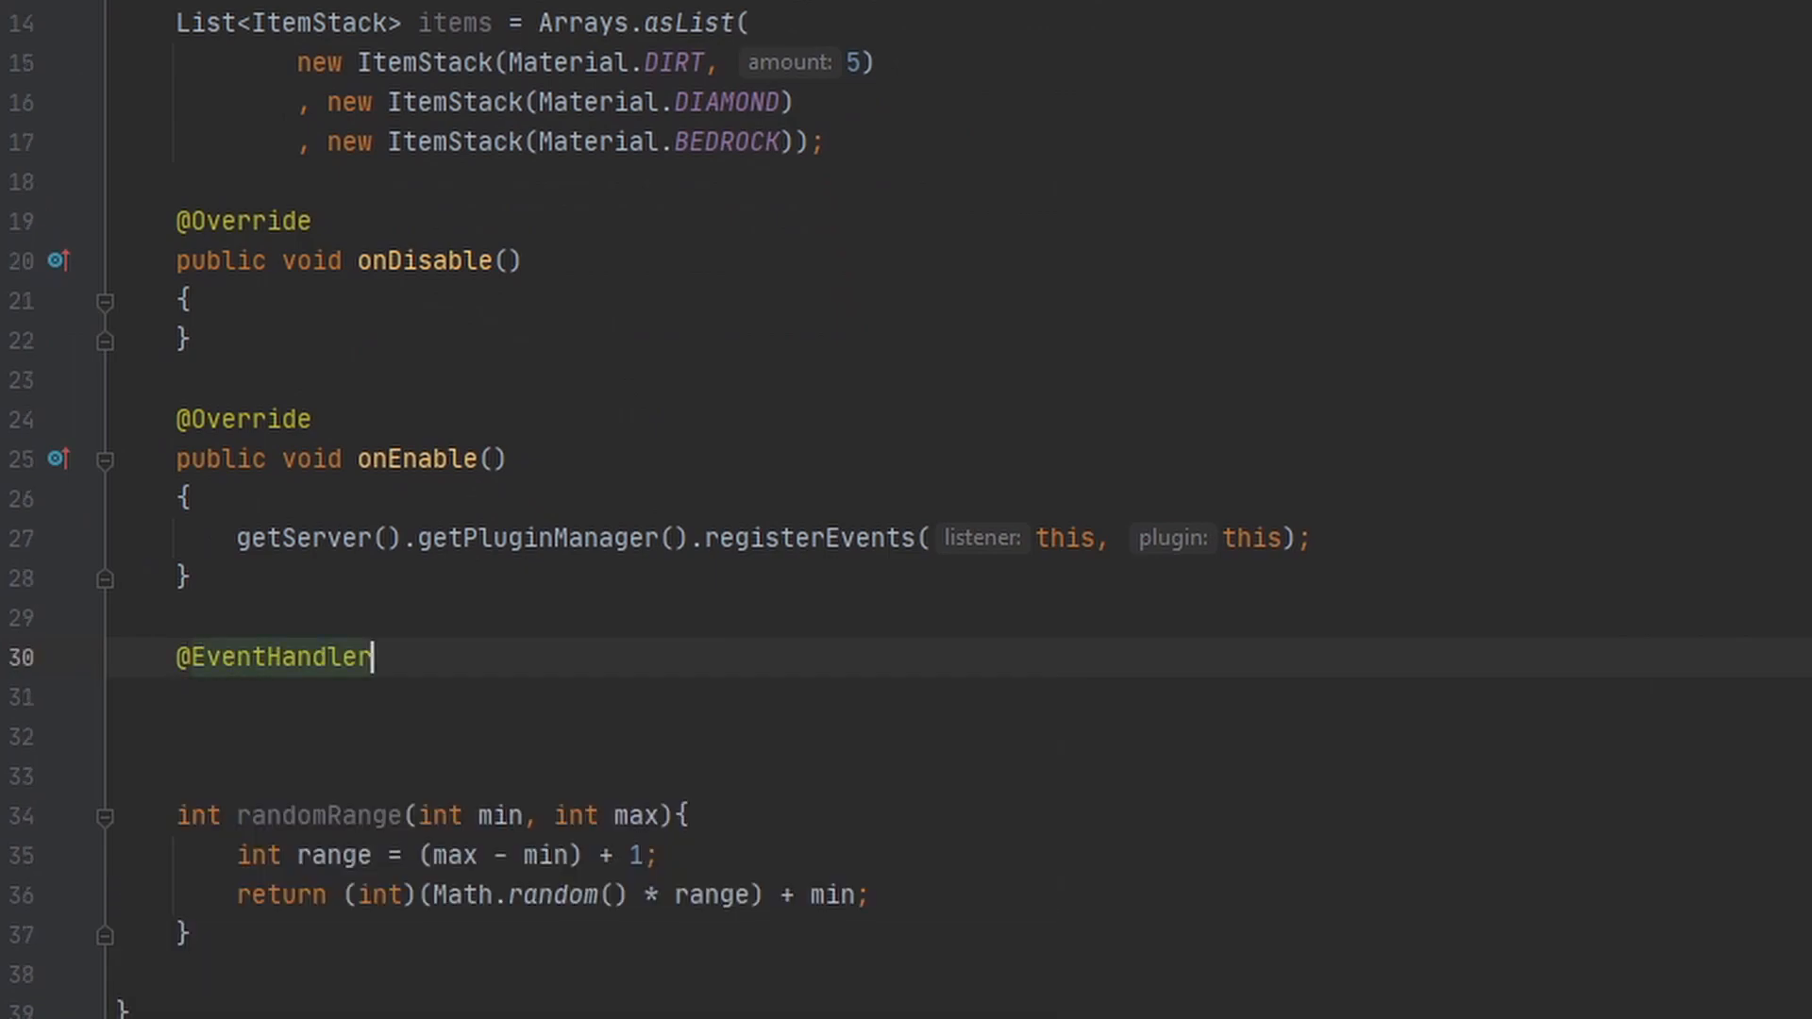
type("public void")
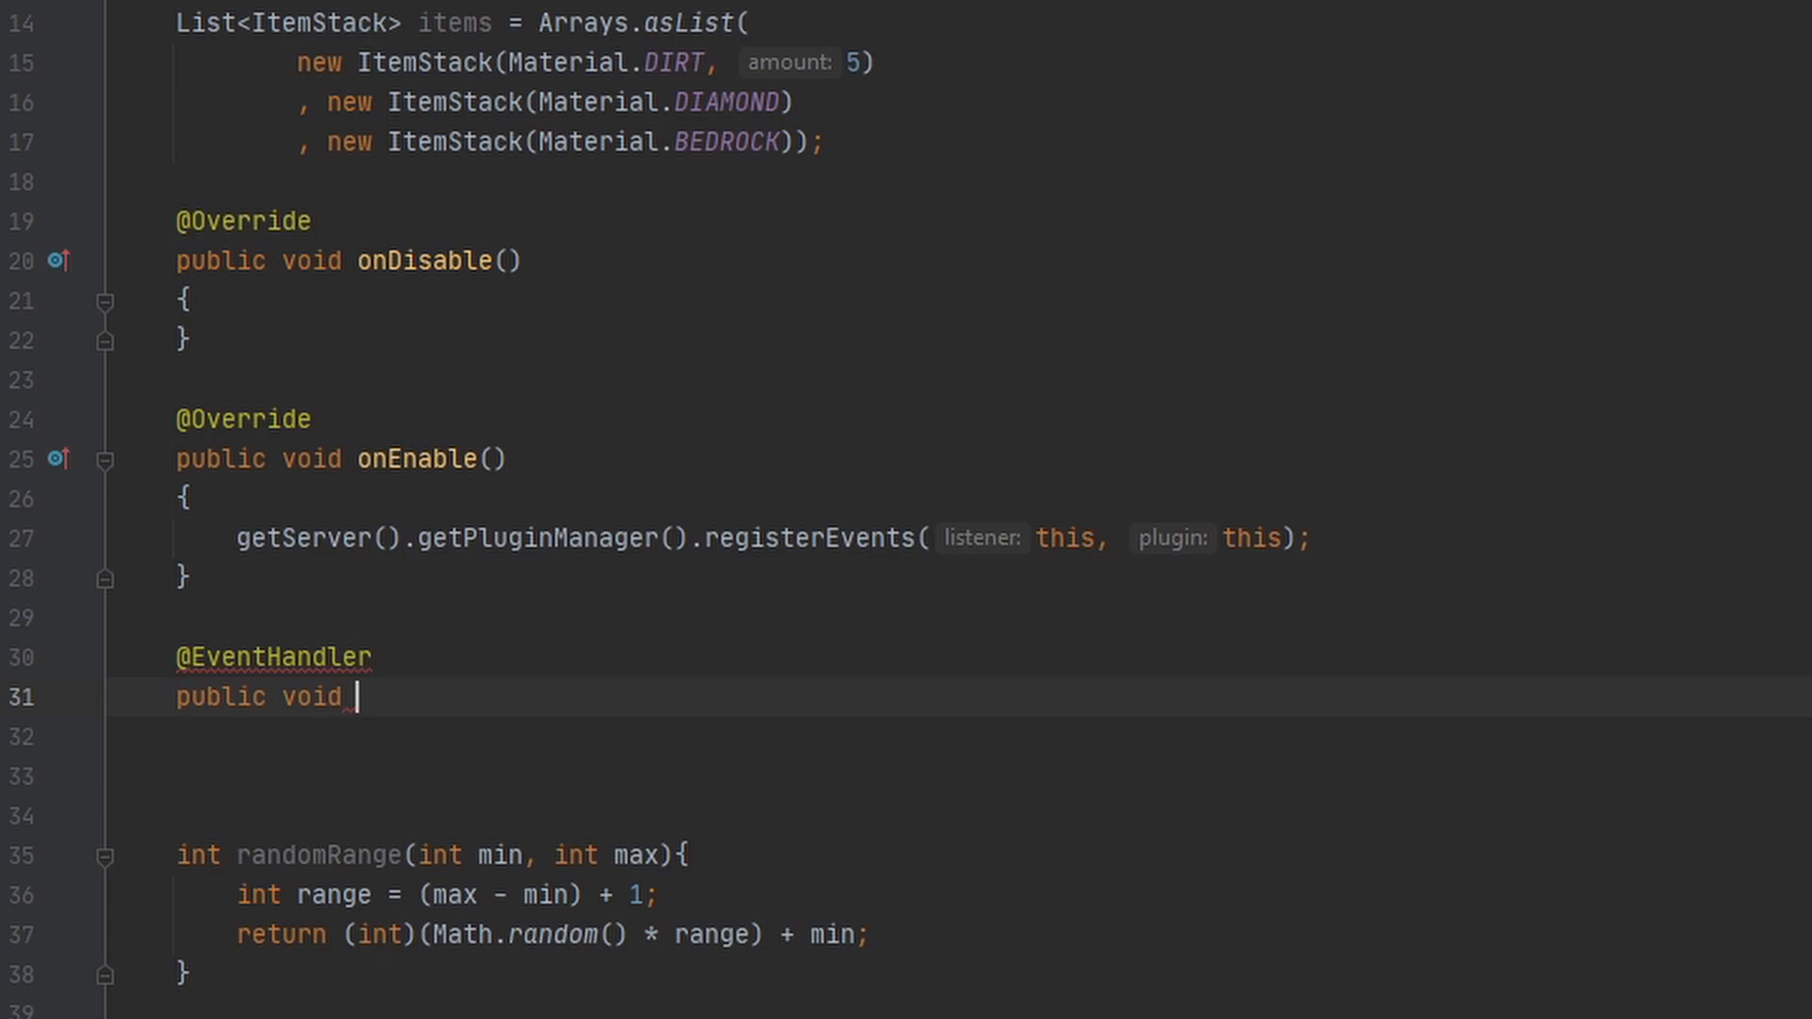
type("onDeath")
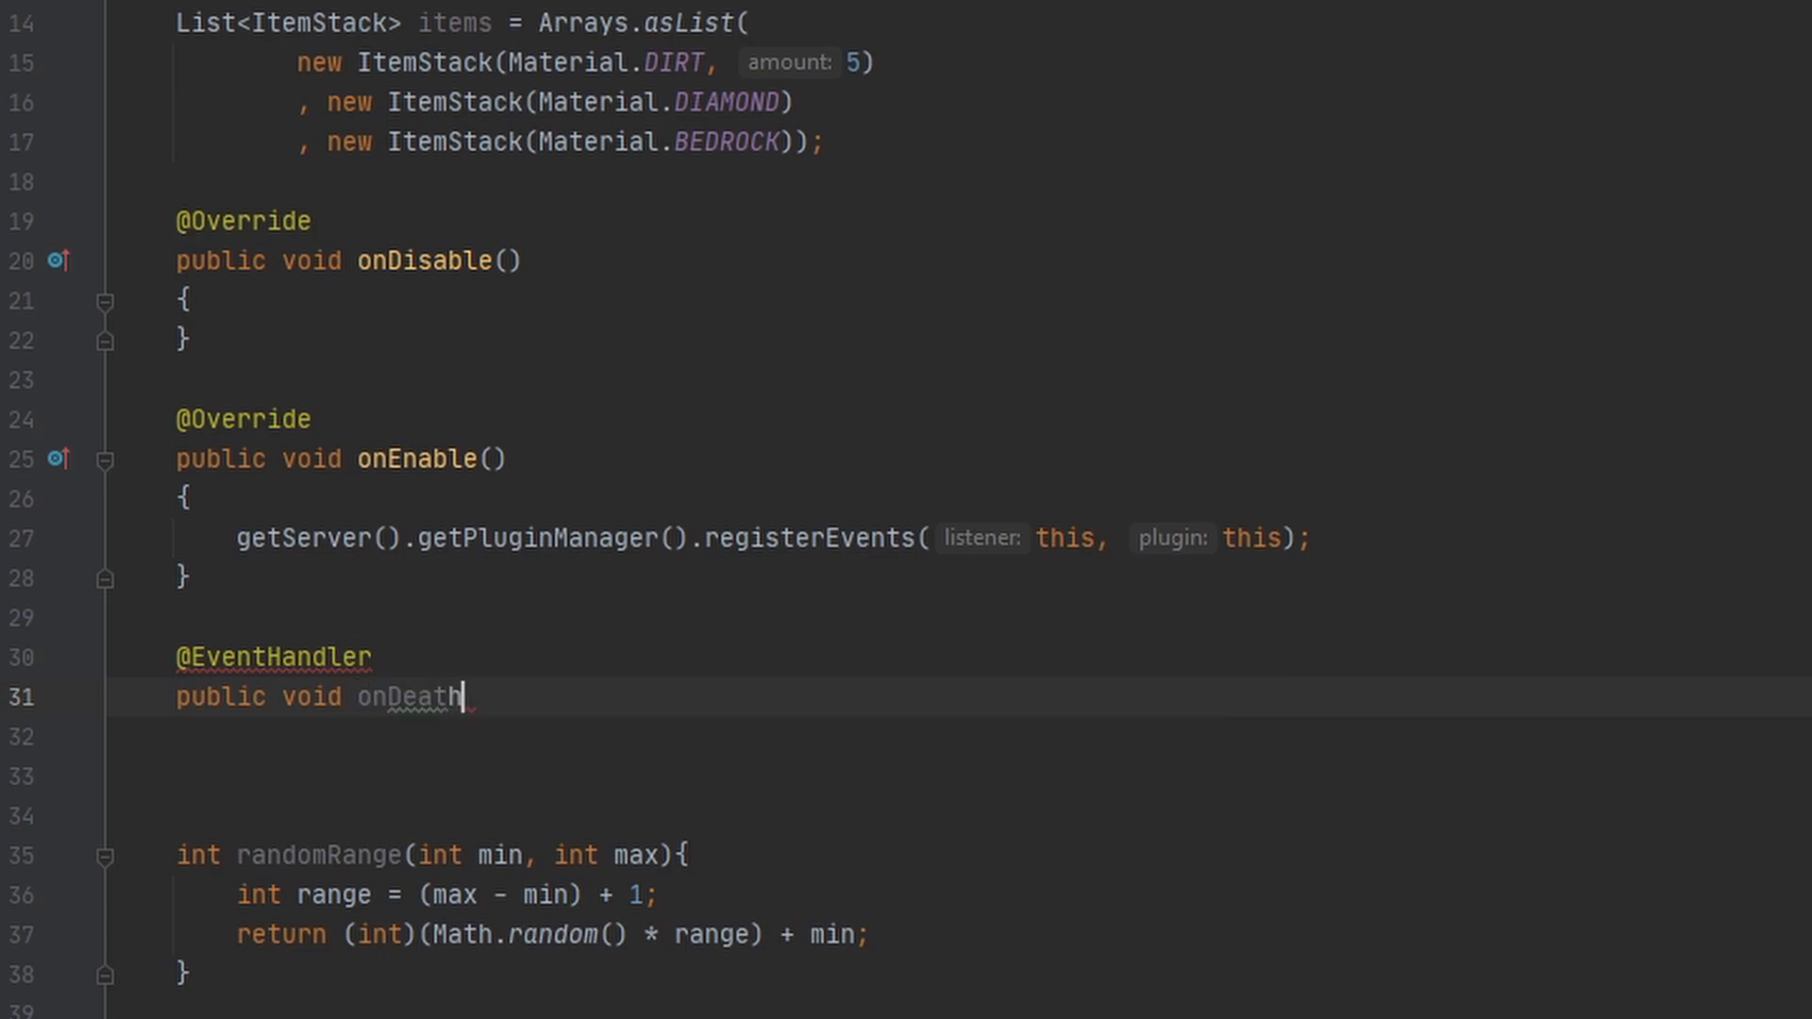
type("(){")
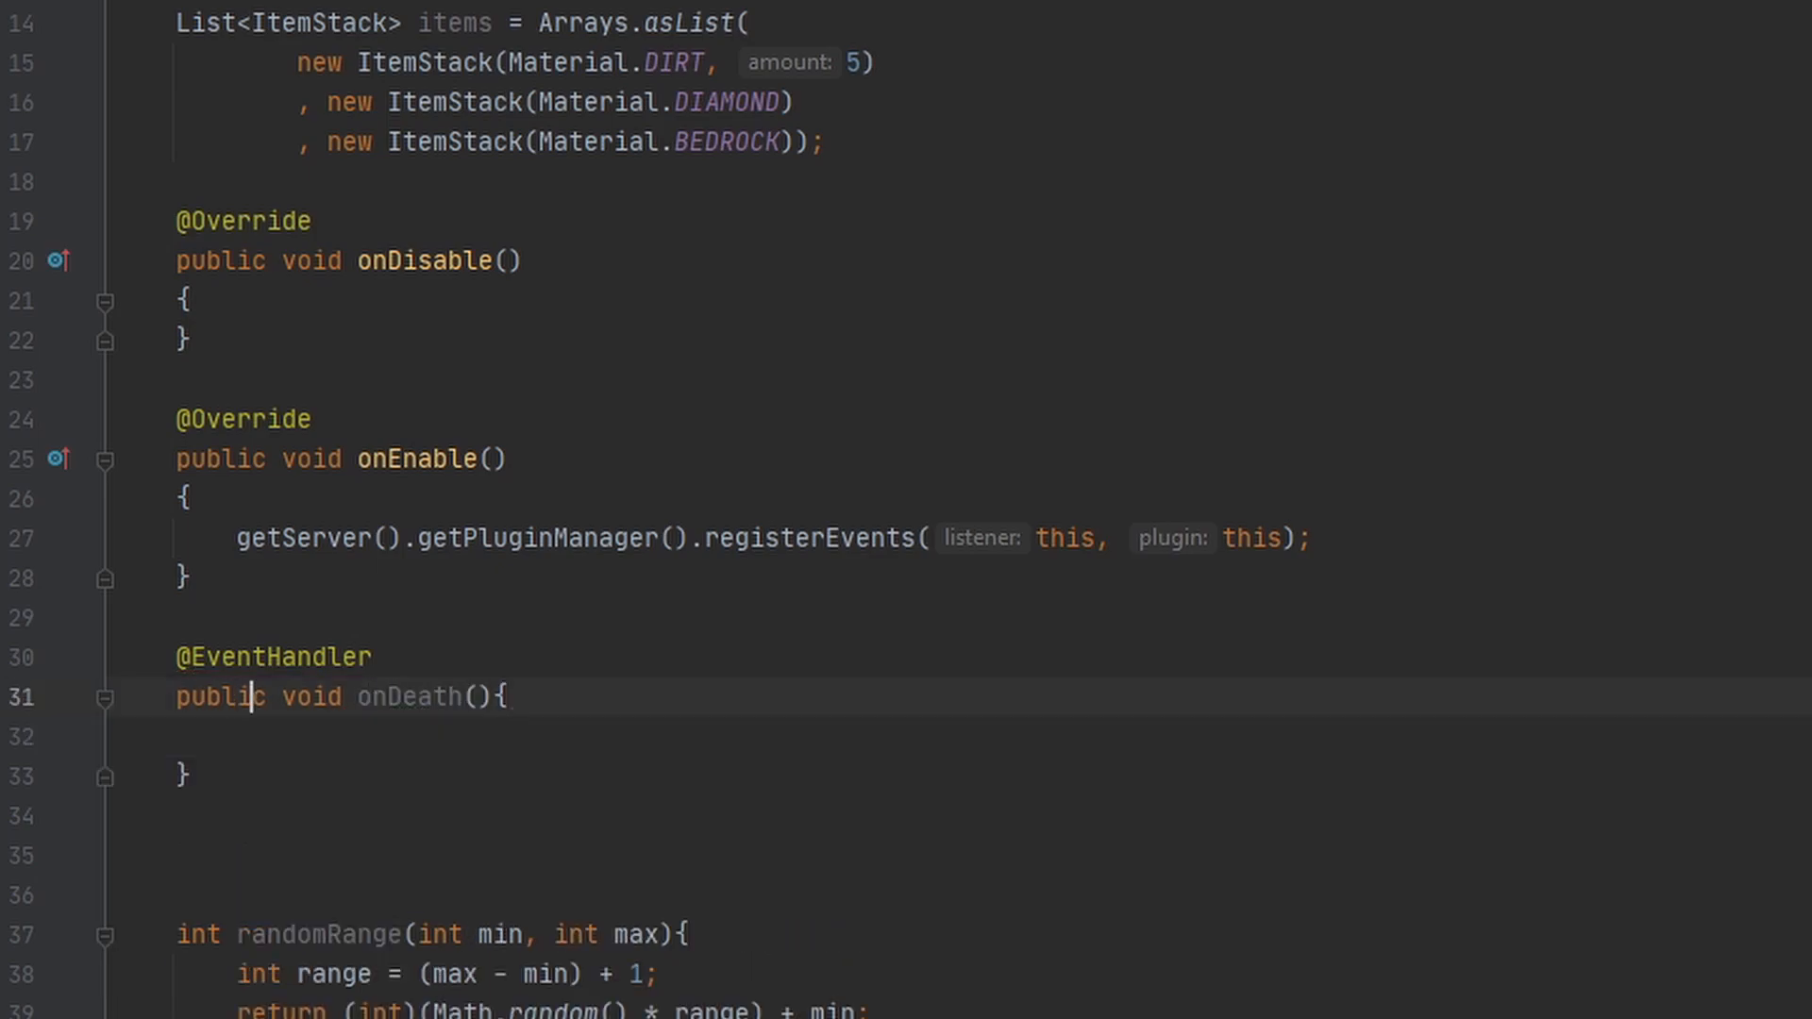
Step: Add the EntityDeathEvent event parameter and an event.getEntity() instanceof Player check
type("EntityDeathEvent")
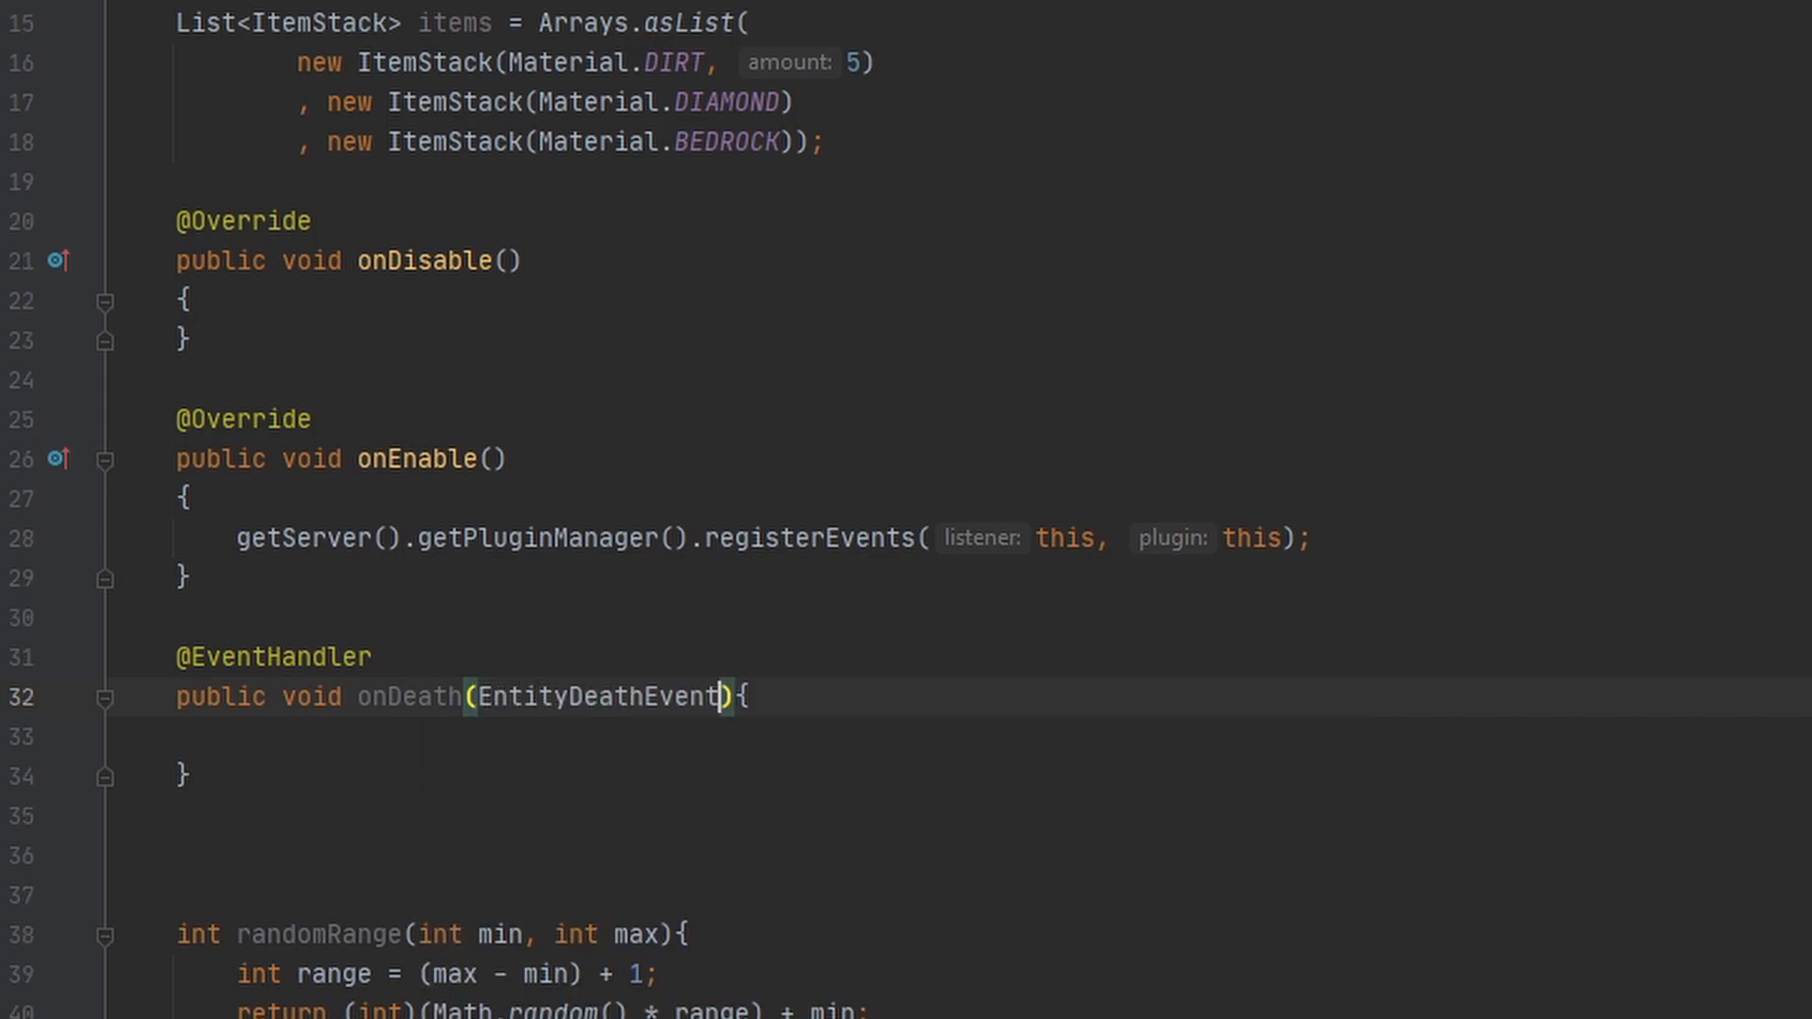
type("event")
type("if(){")
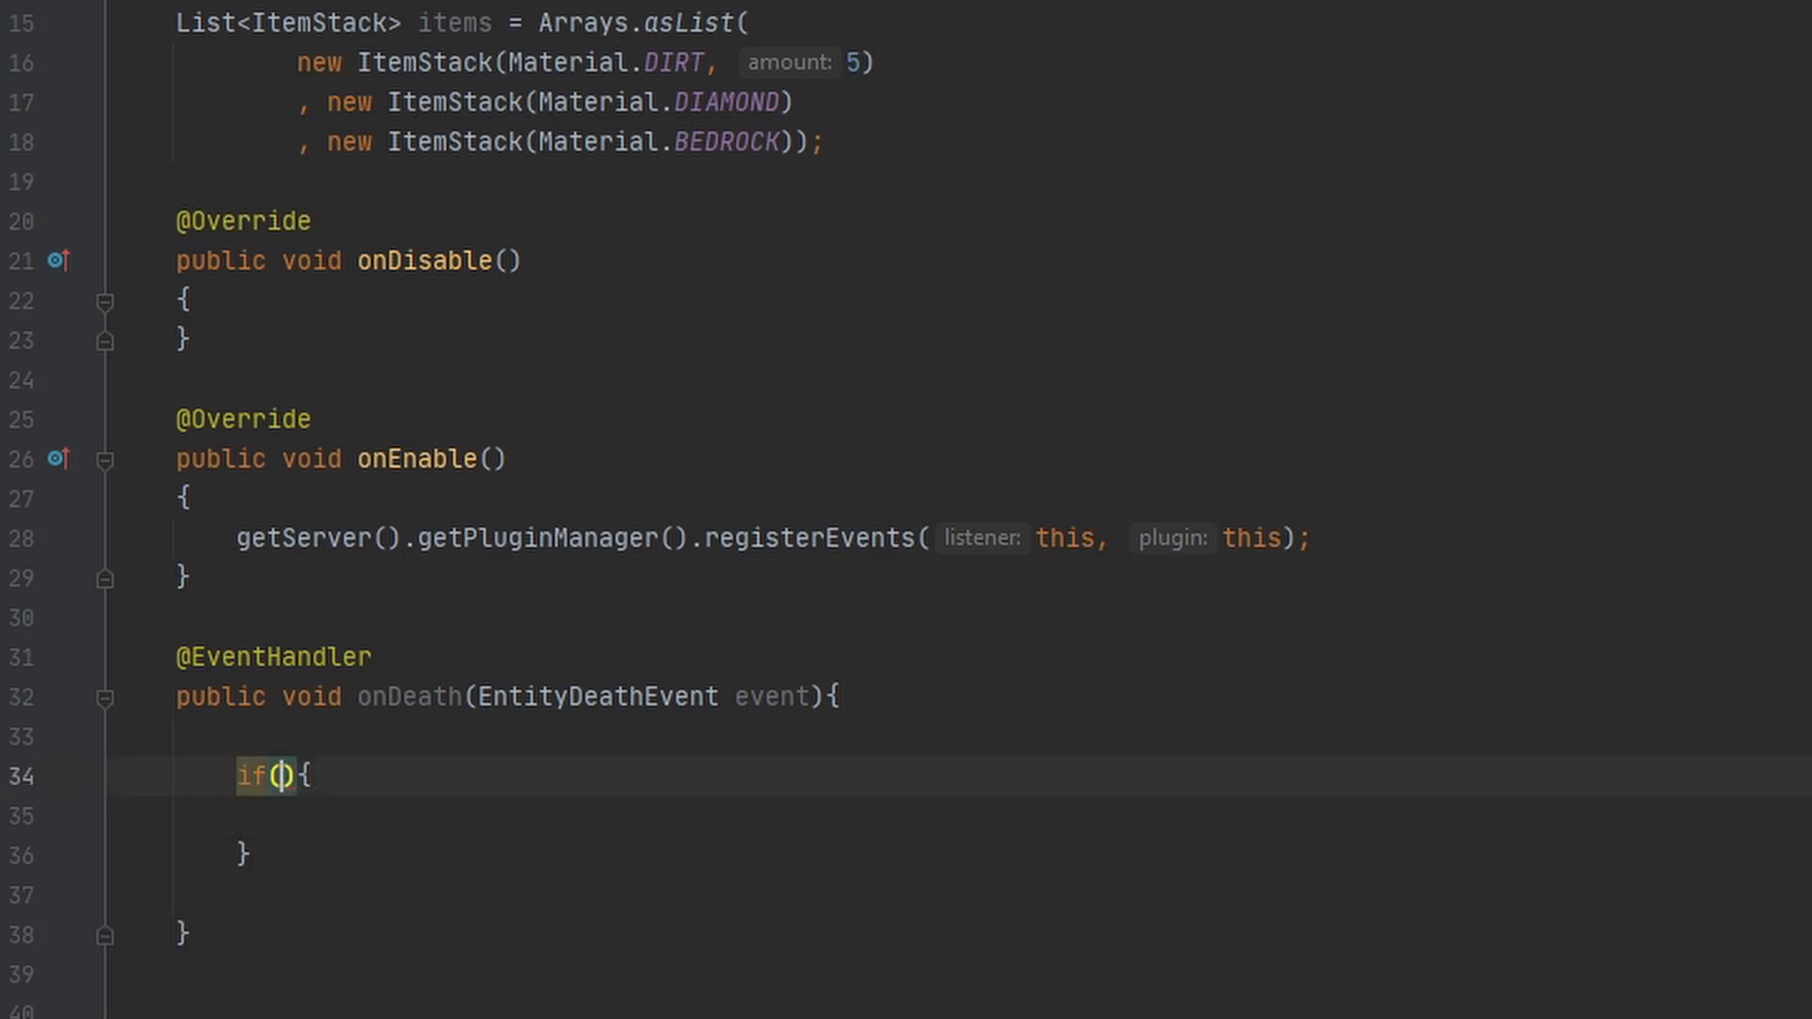
type("event.getEntity(")
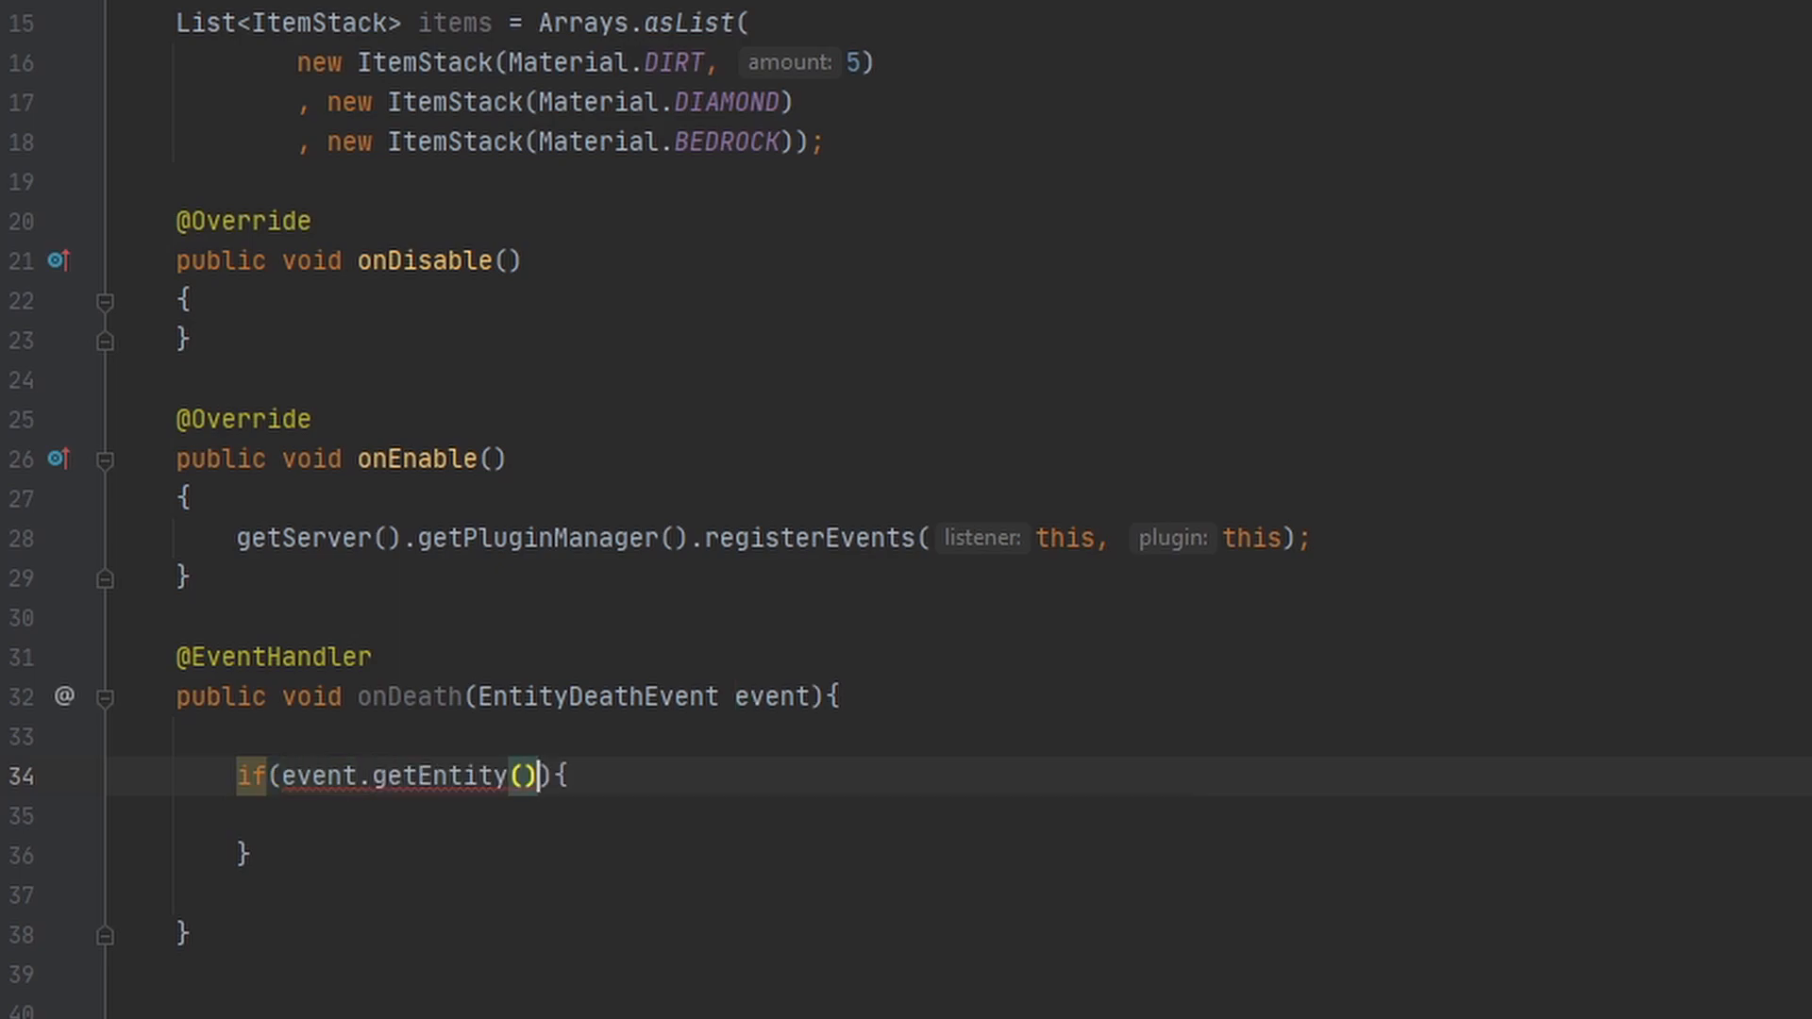
type("instanceof")
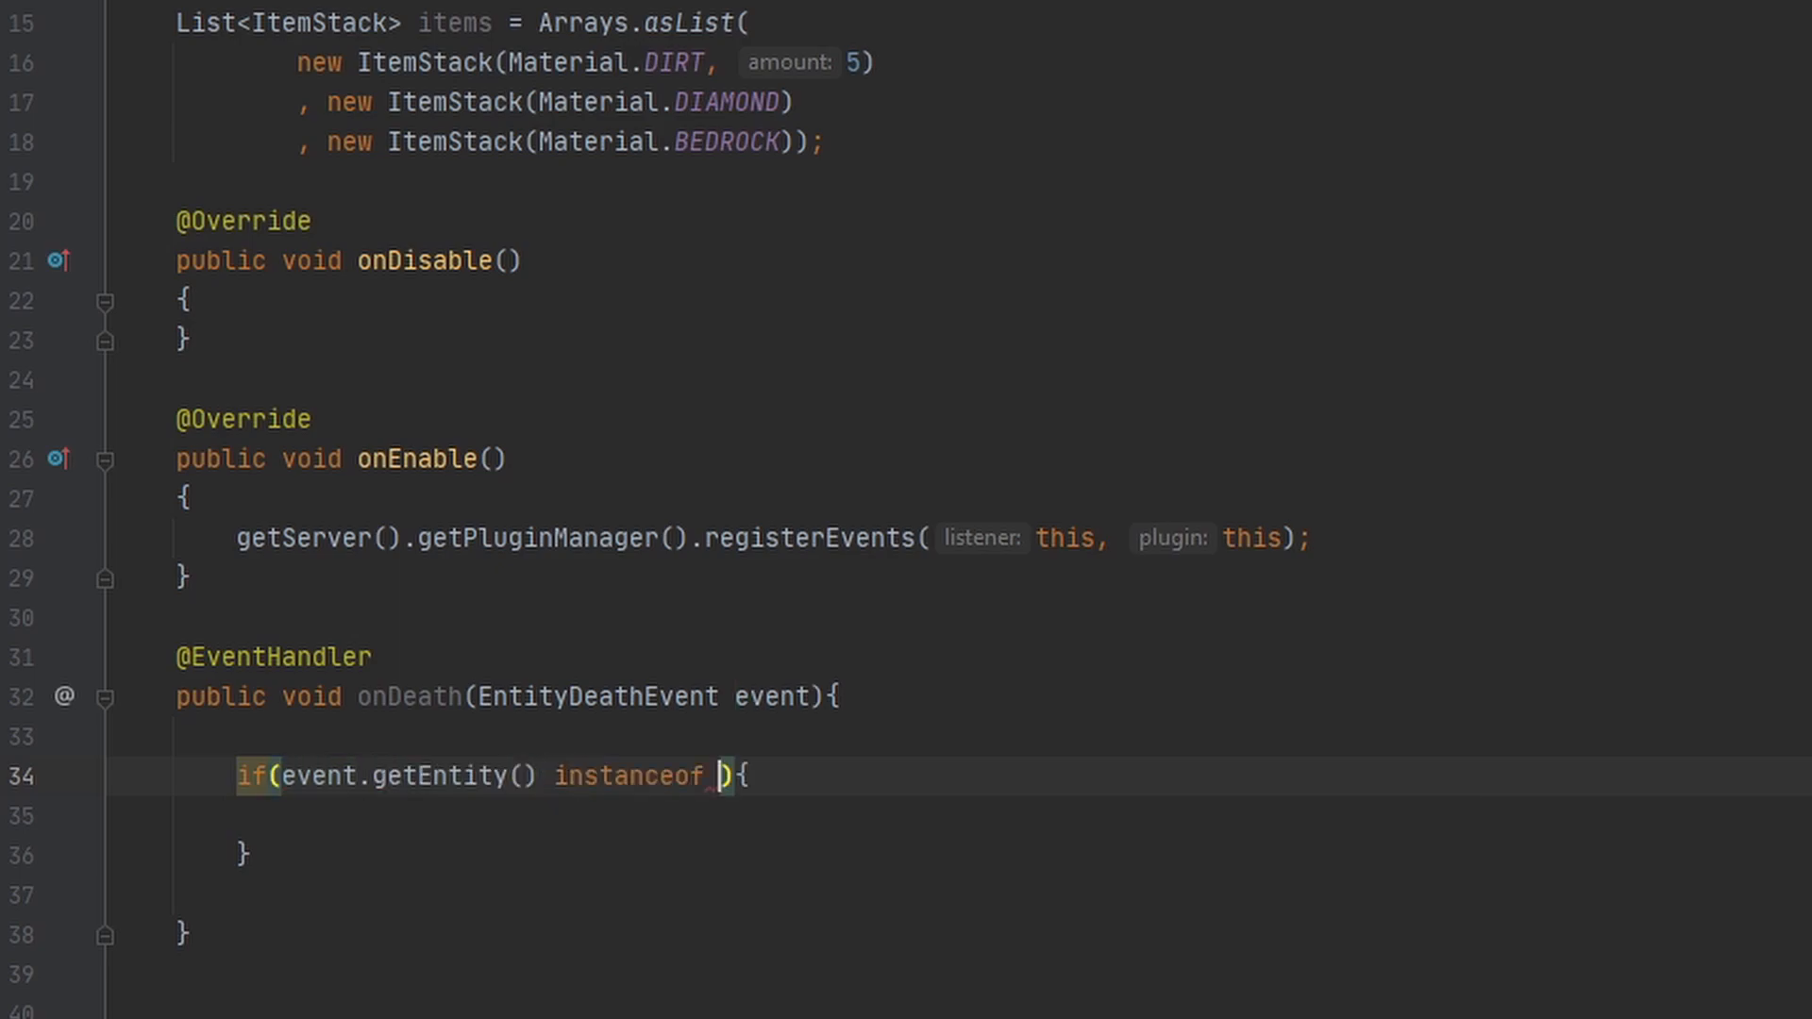
type("Player")
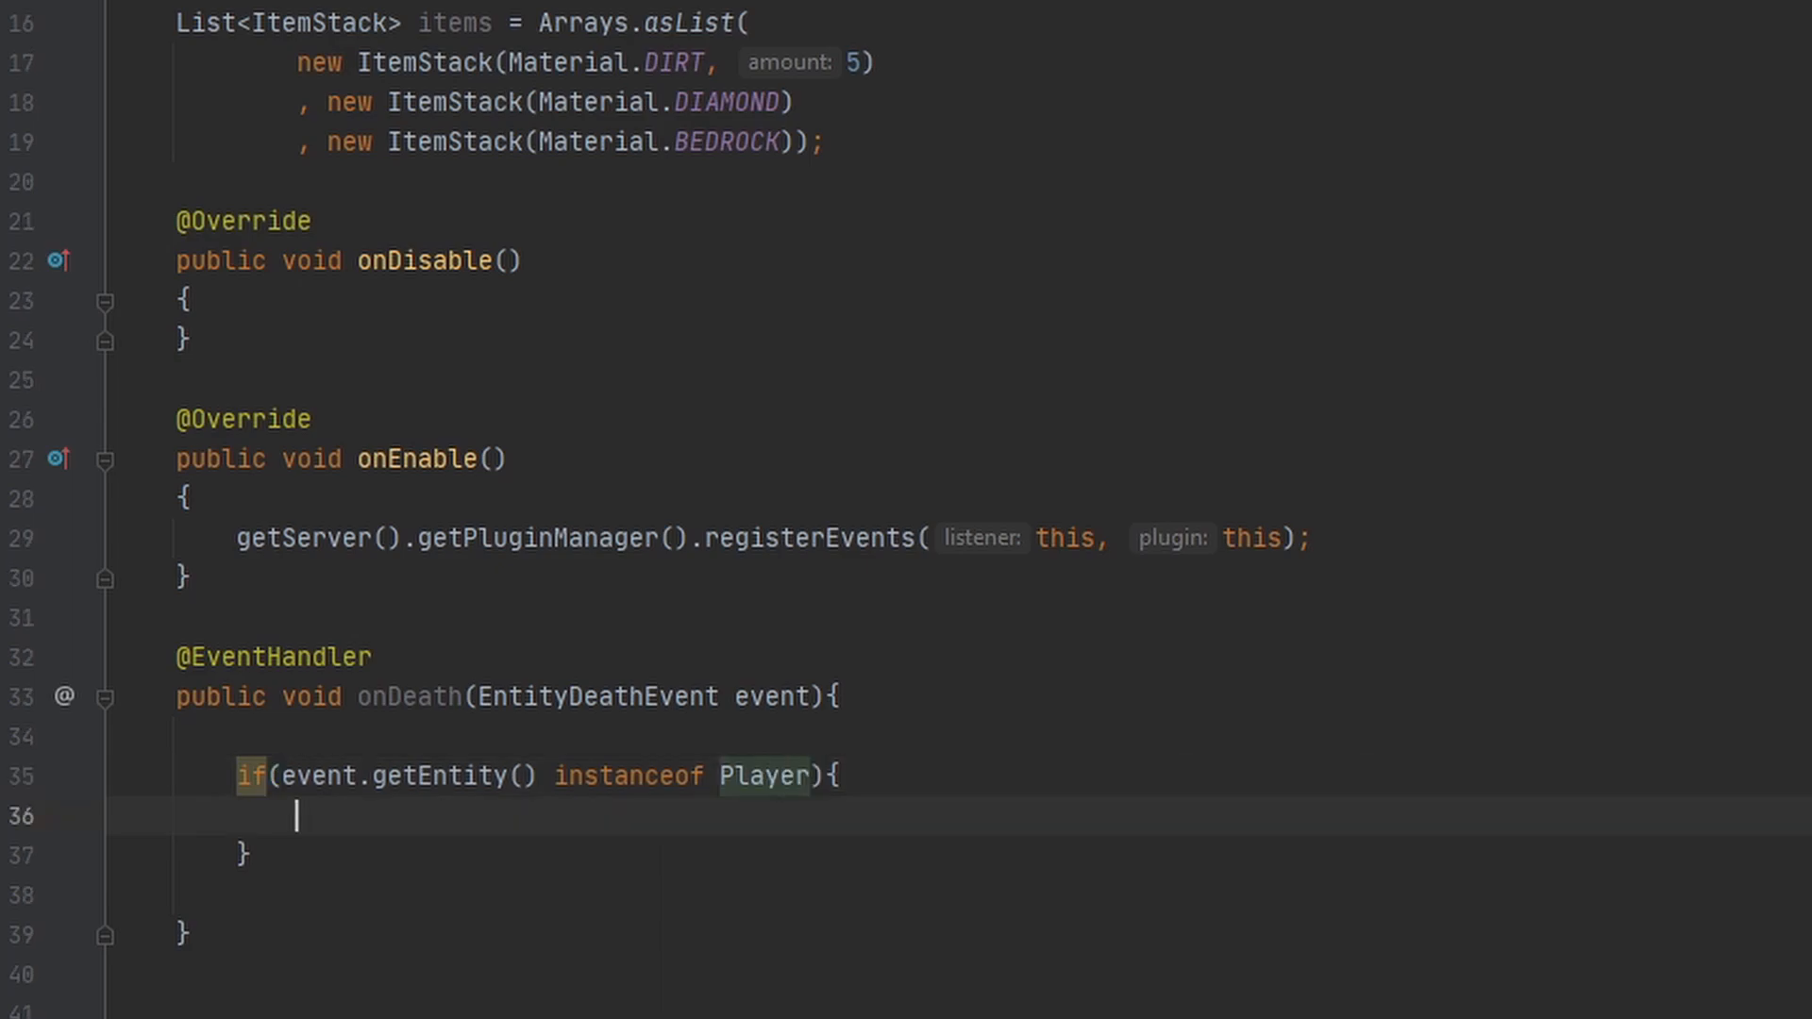
Step: Declare Player player cast from event.getEntity() inside the if block
scroll("down", 3)
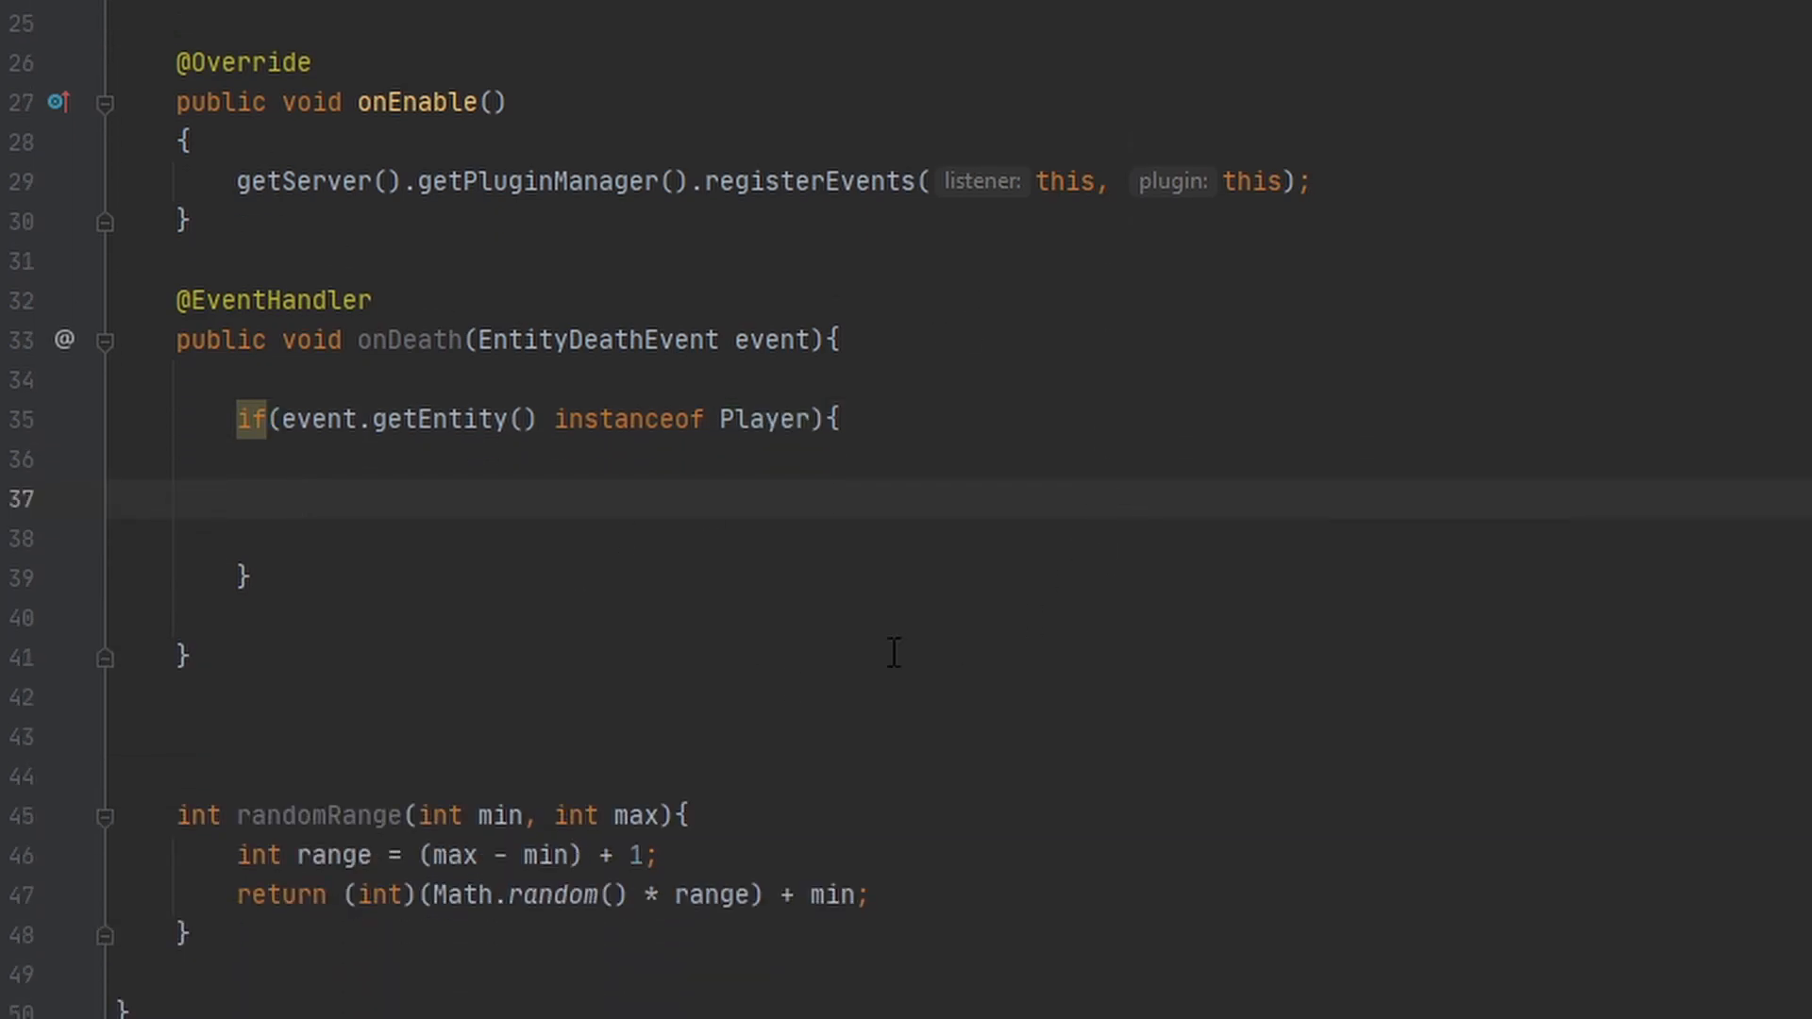
mouse_move(908, 529)
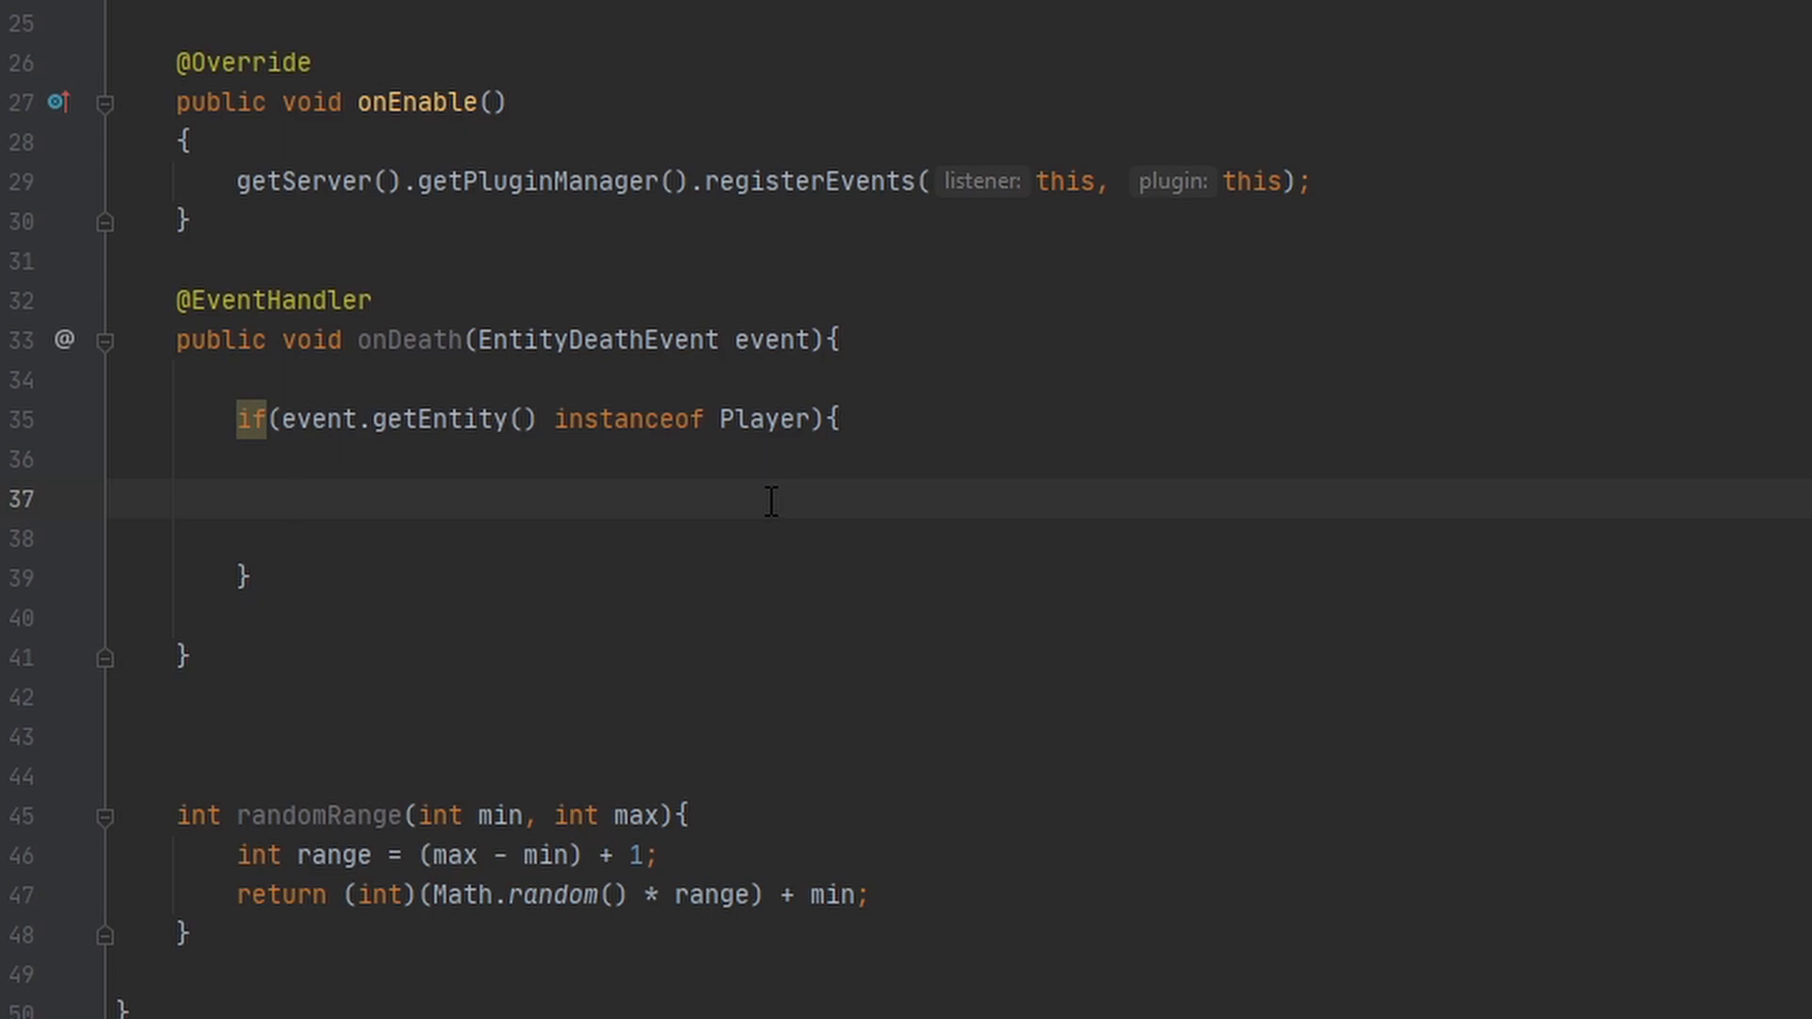
type("Player player = (Player) event")
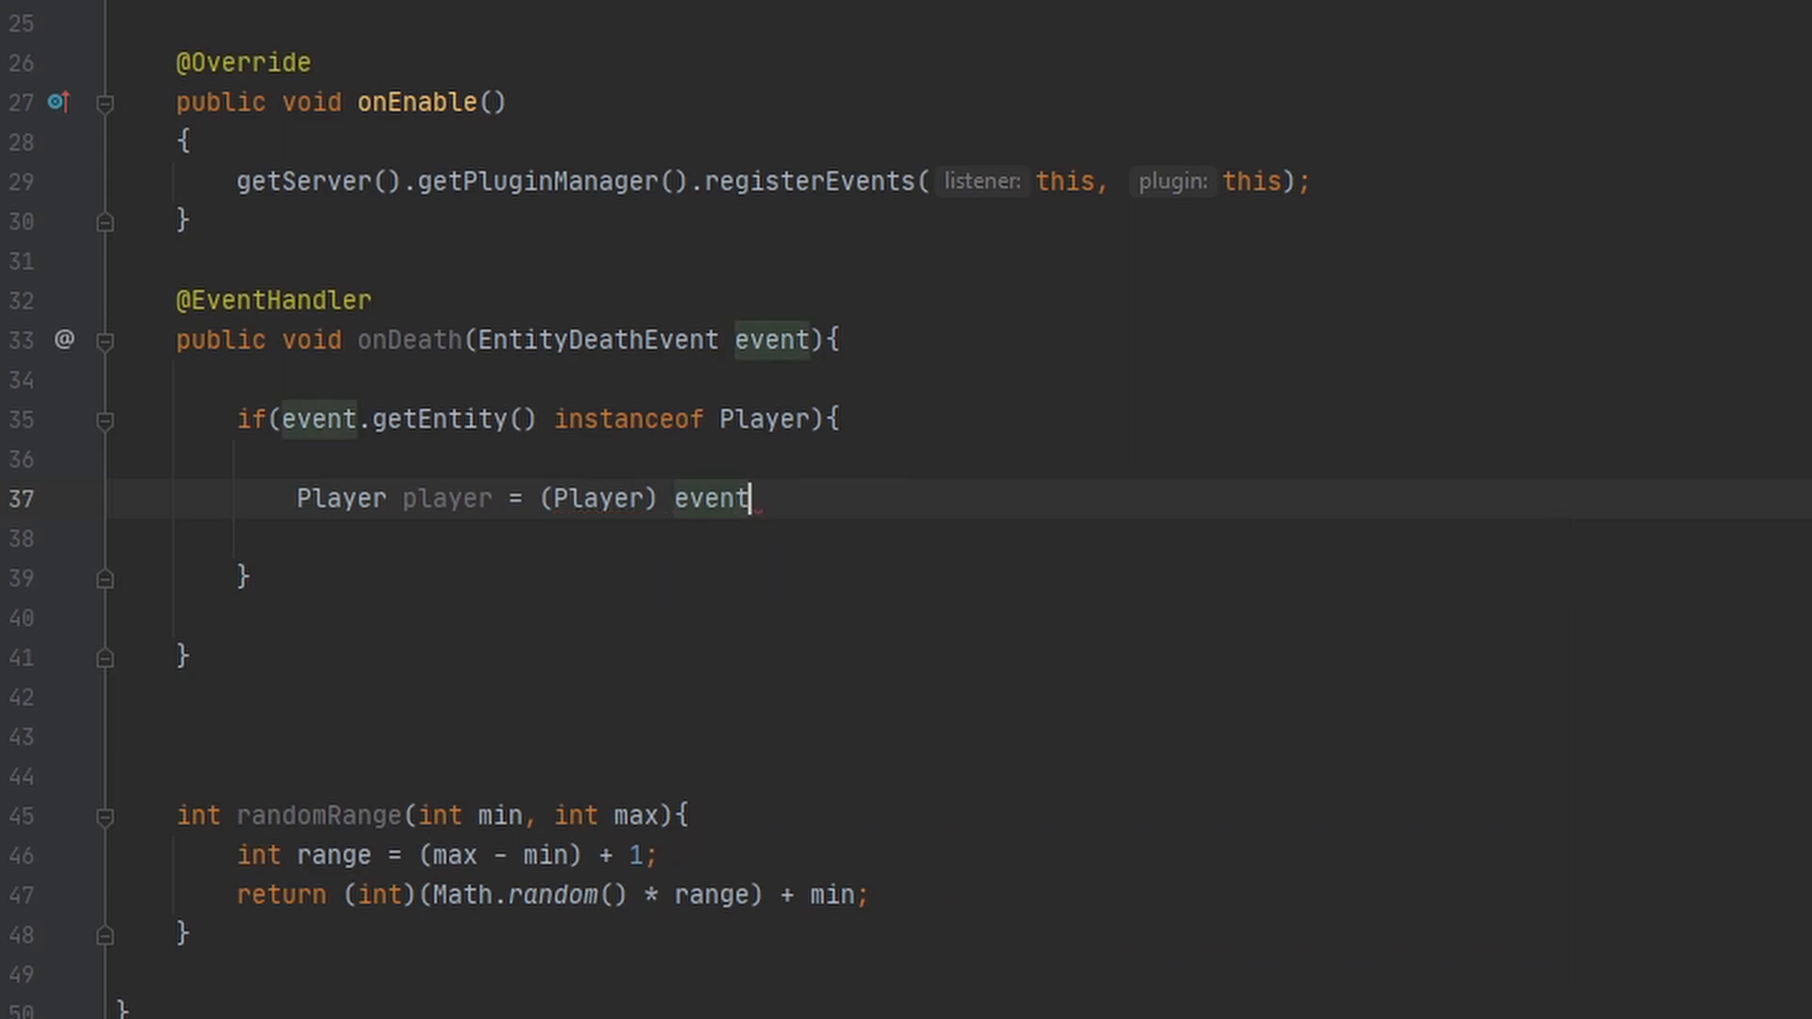
type(".getEntity();")
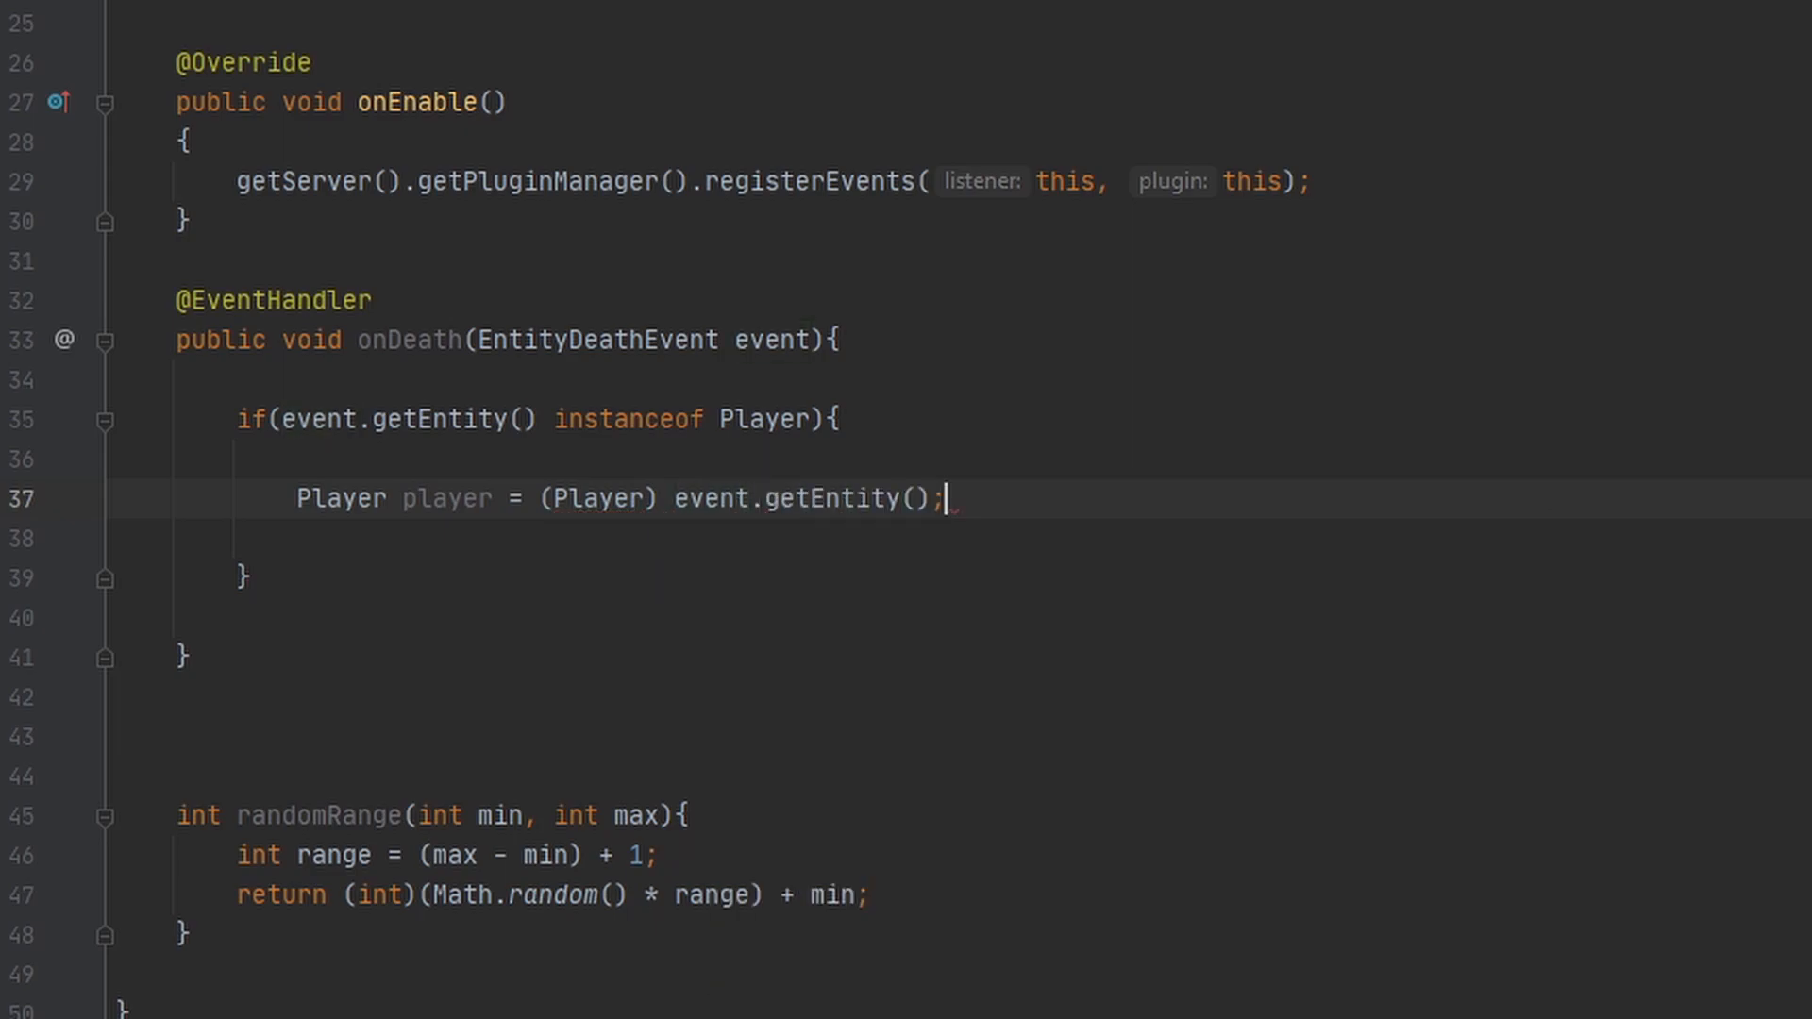
key("Enter")
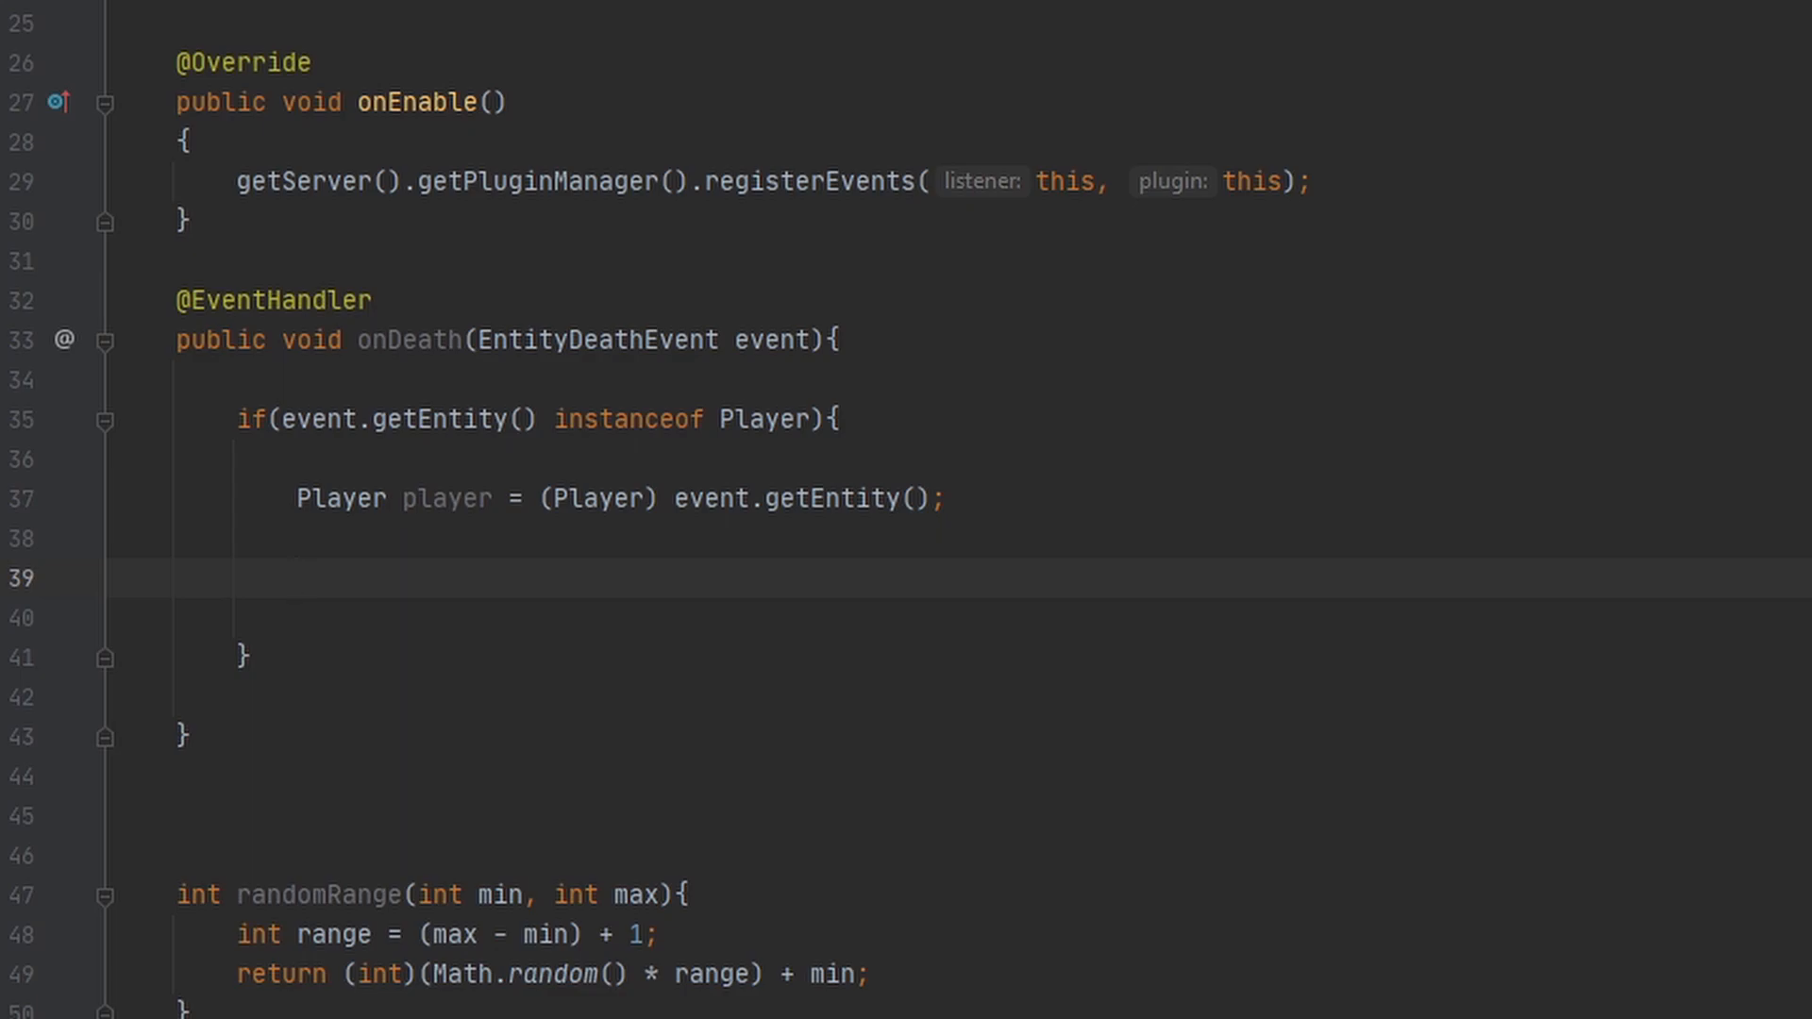
Step: Add event.getDrops().clear() below the player variable
type("event")
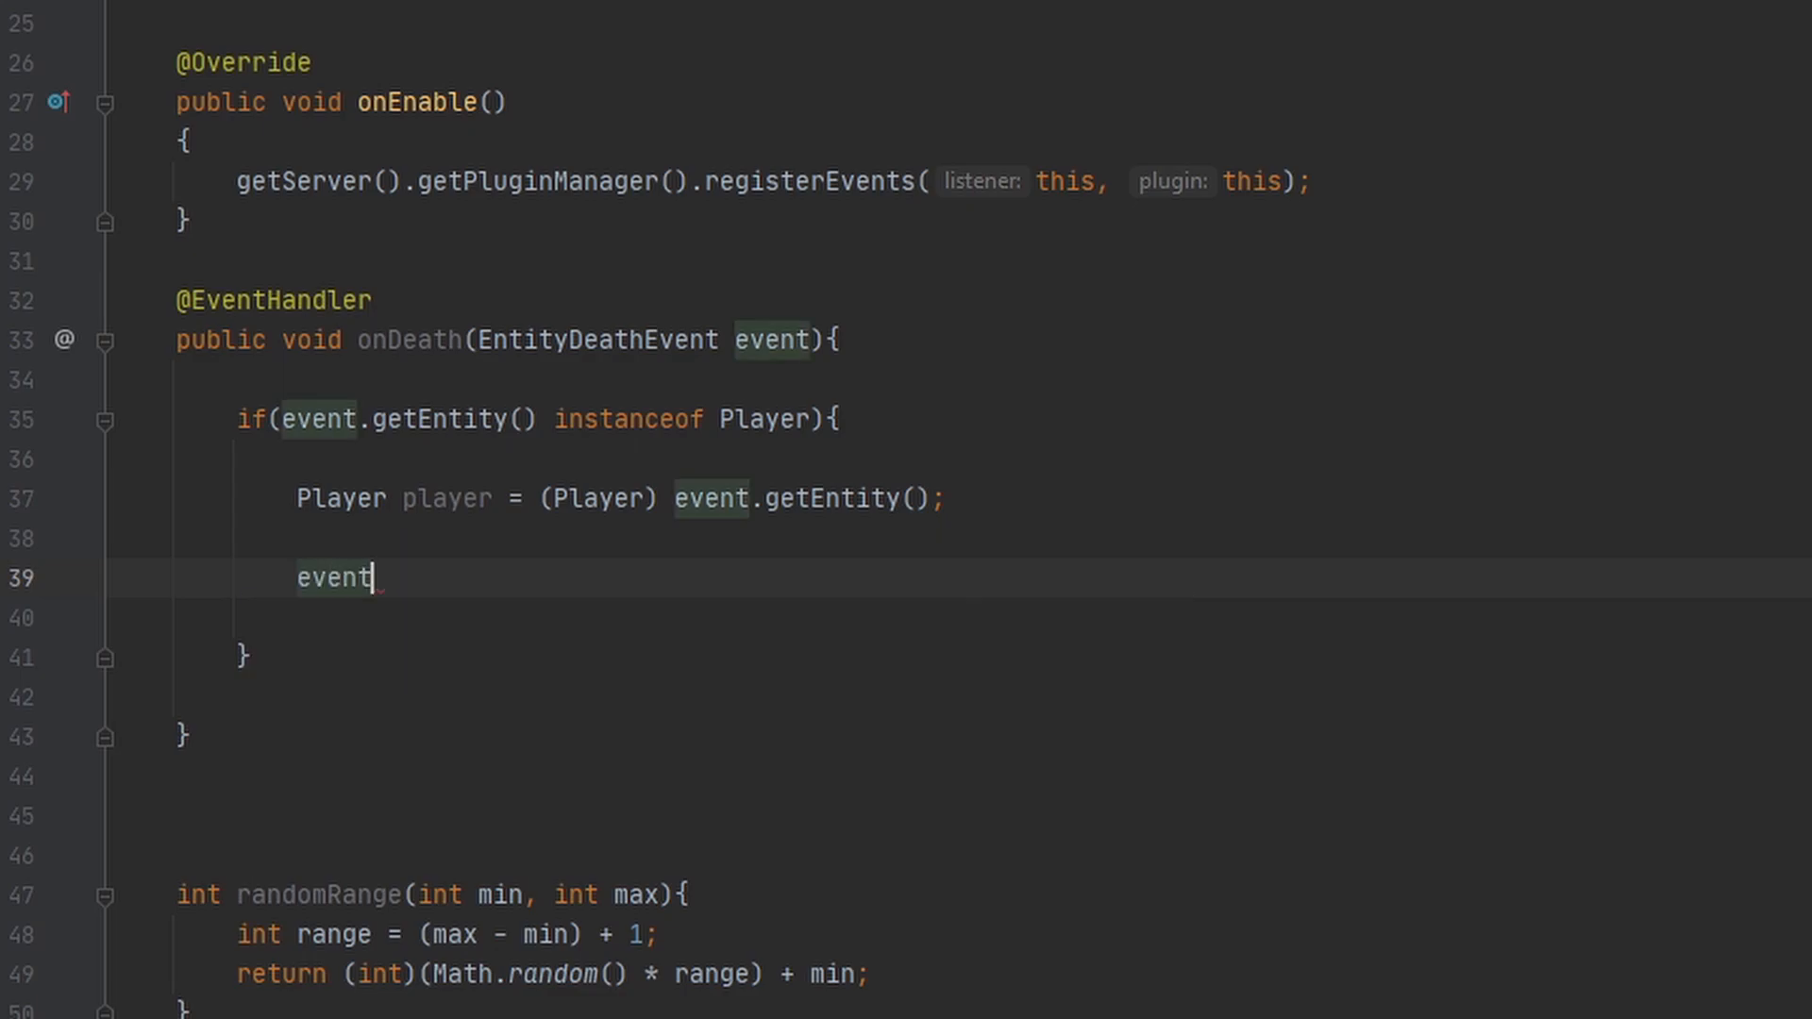
type(".getDrops().clear();")
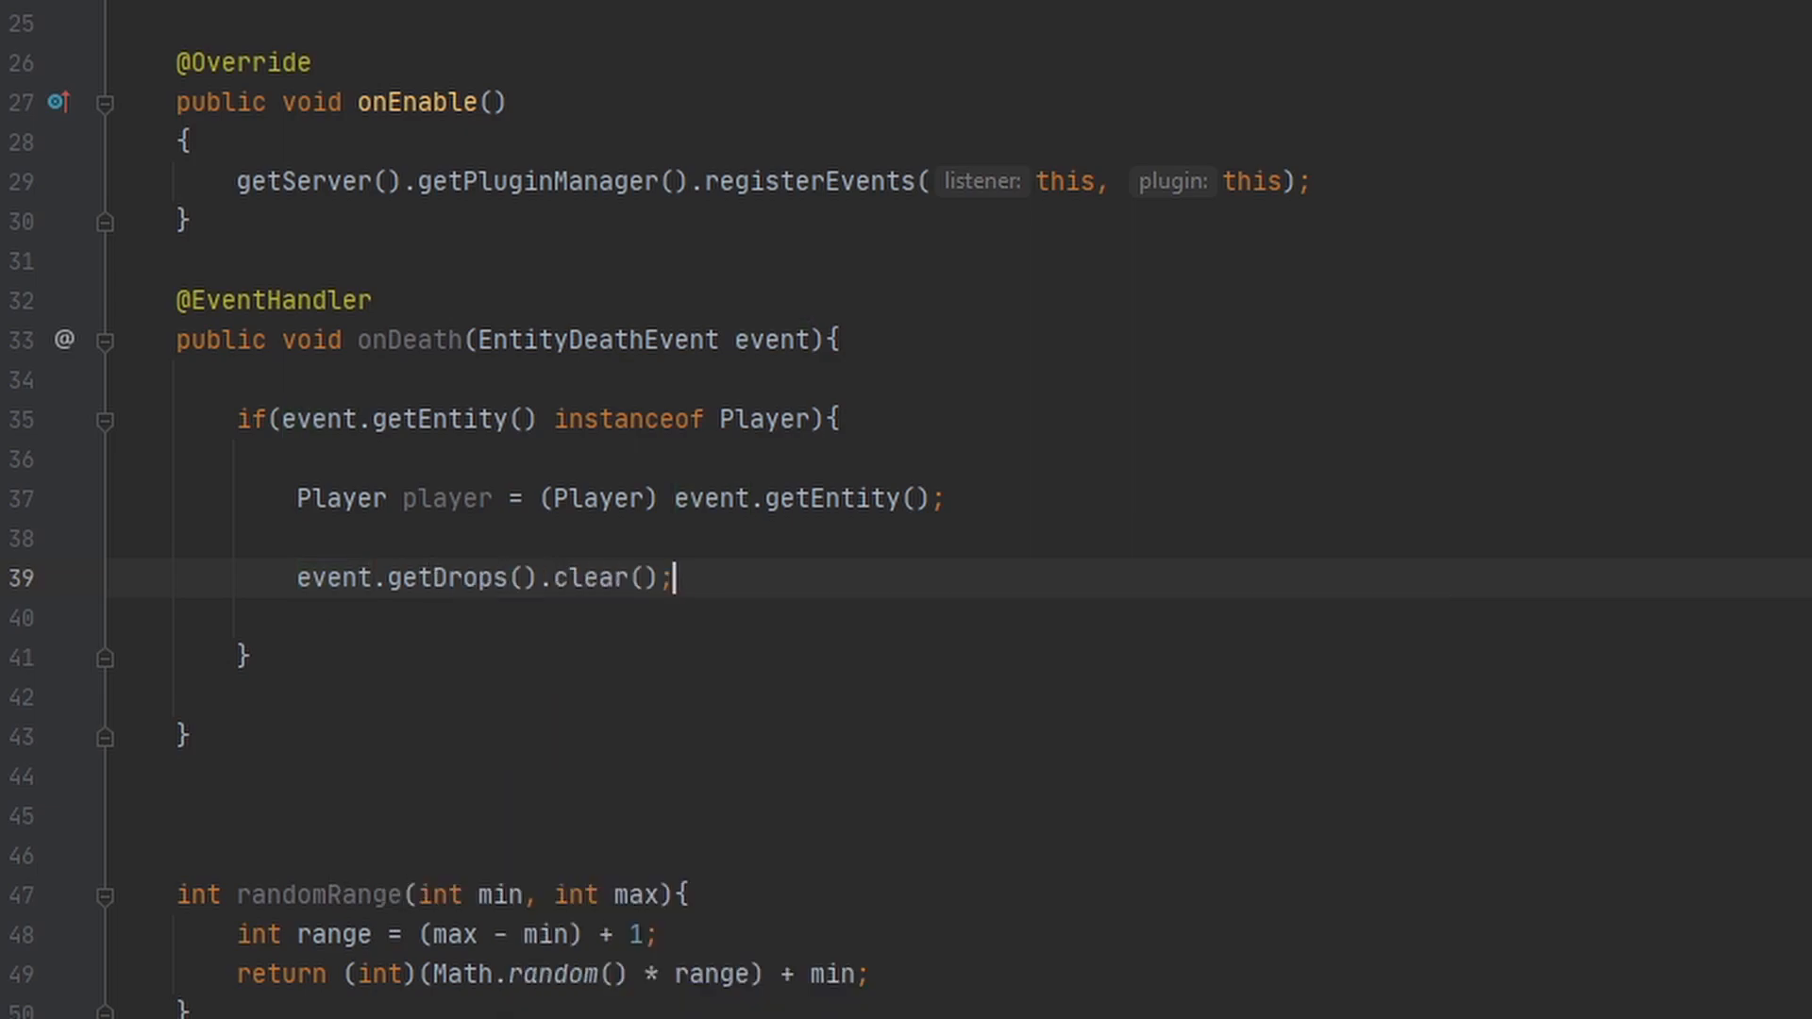
key("enter")
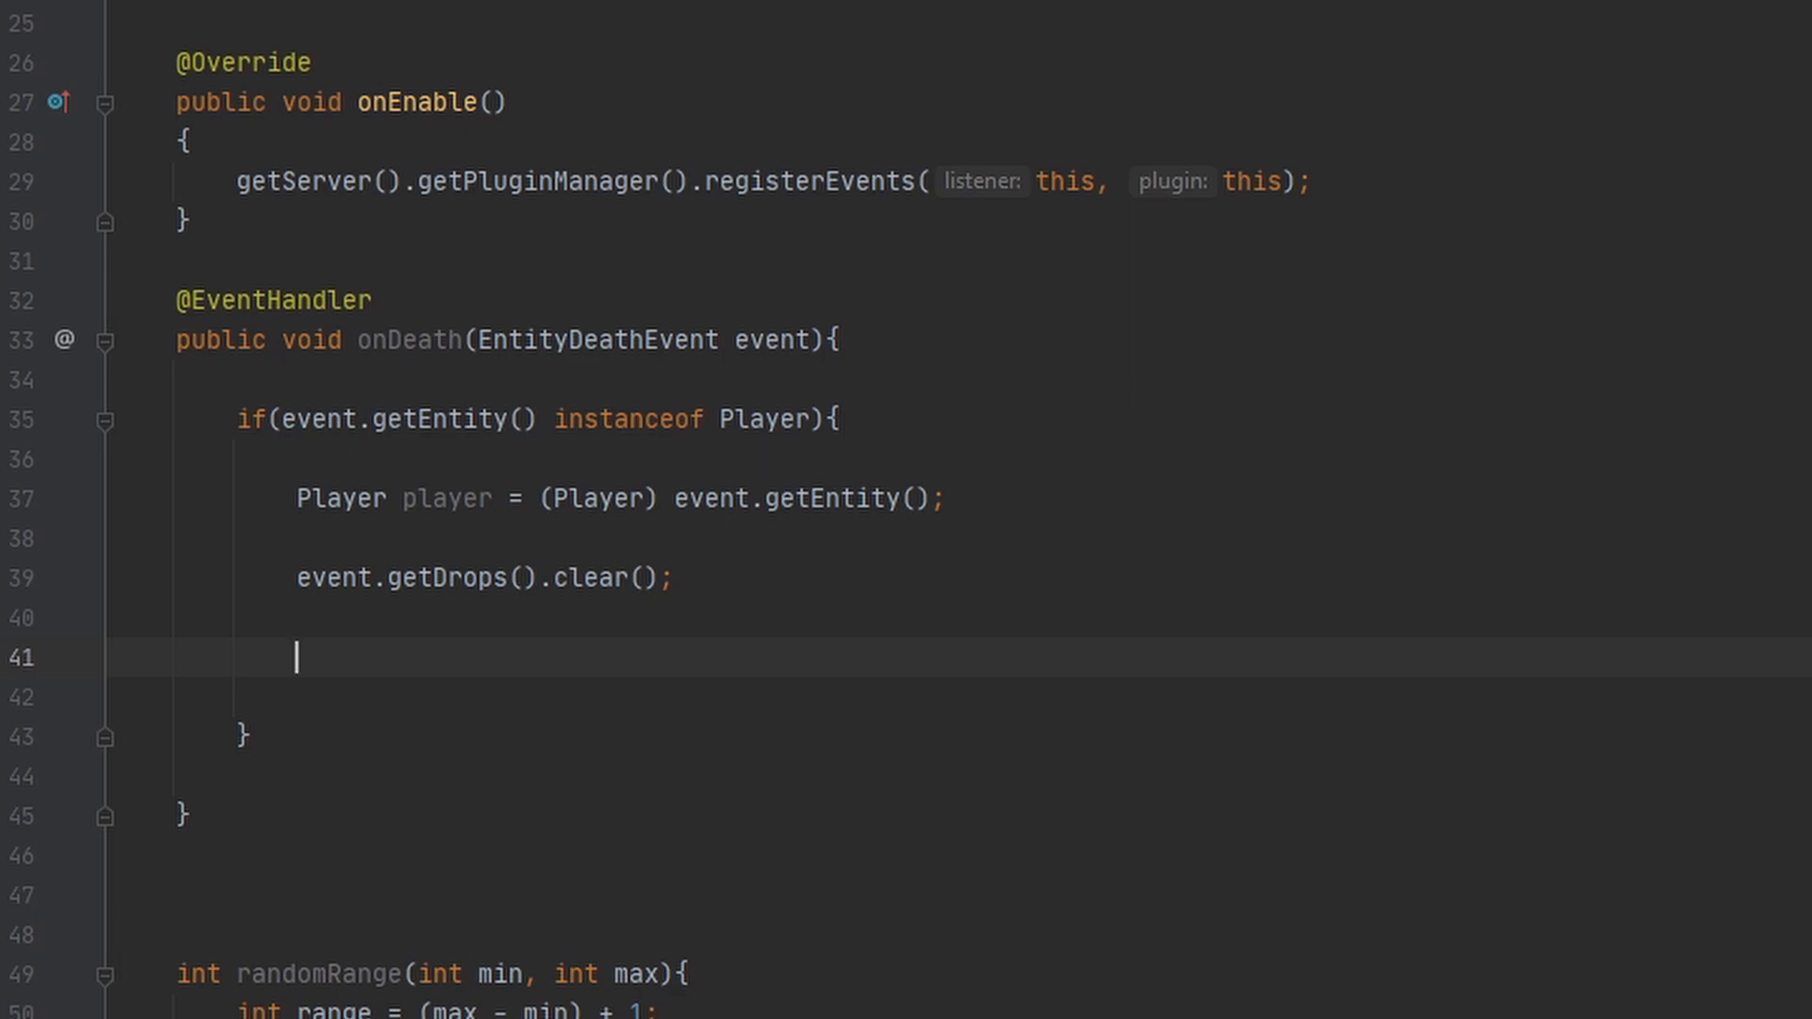
Step: Type a partial event.setDrop call on the new line
type("event")
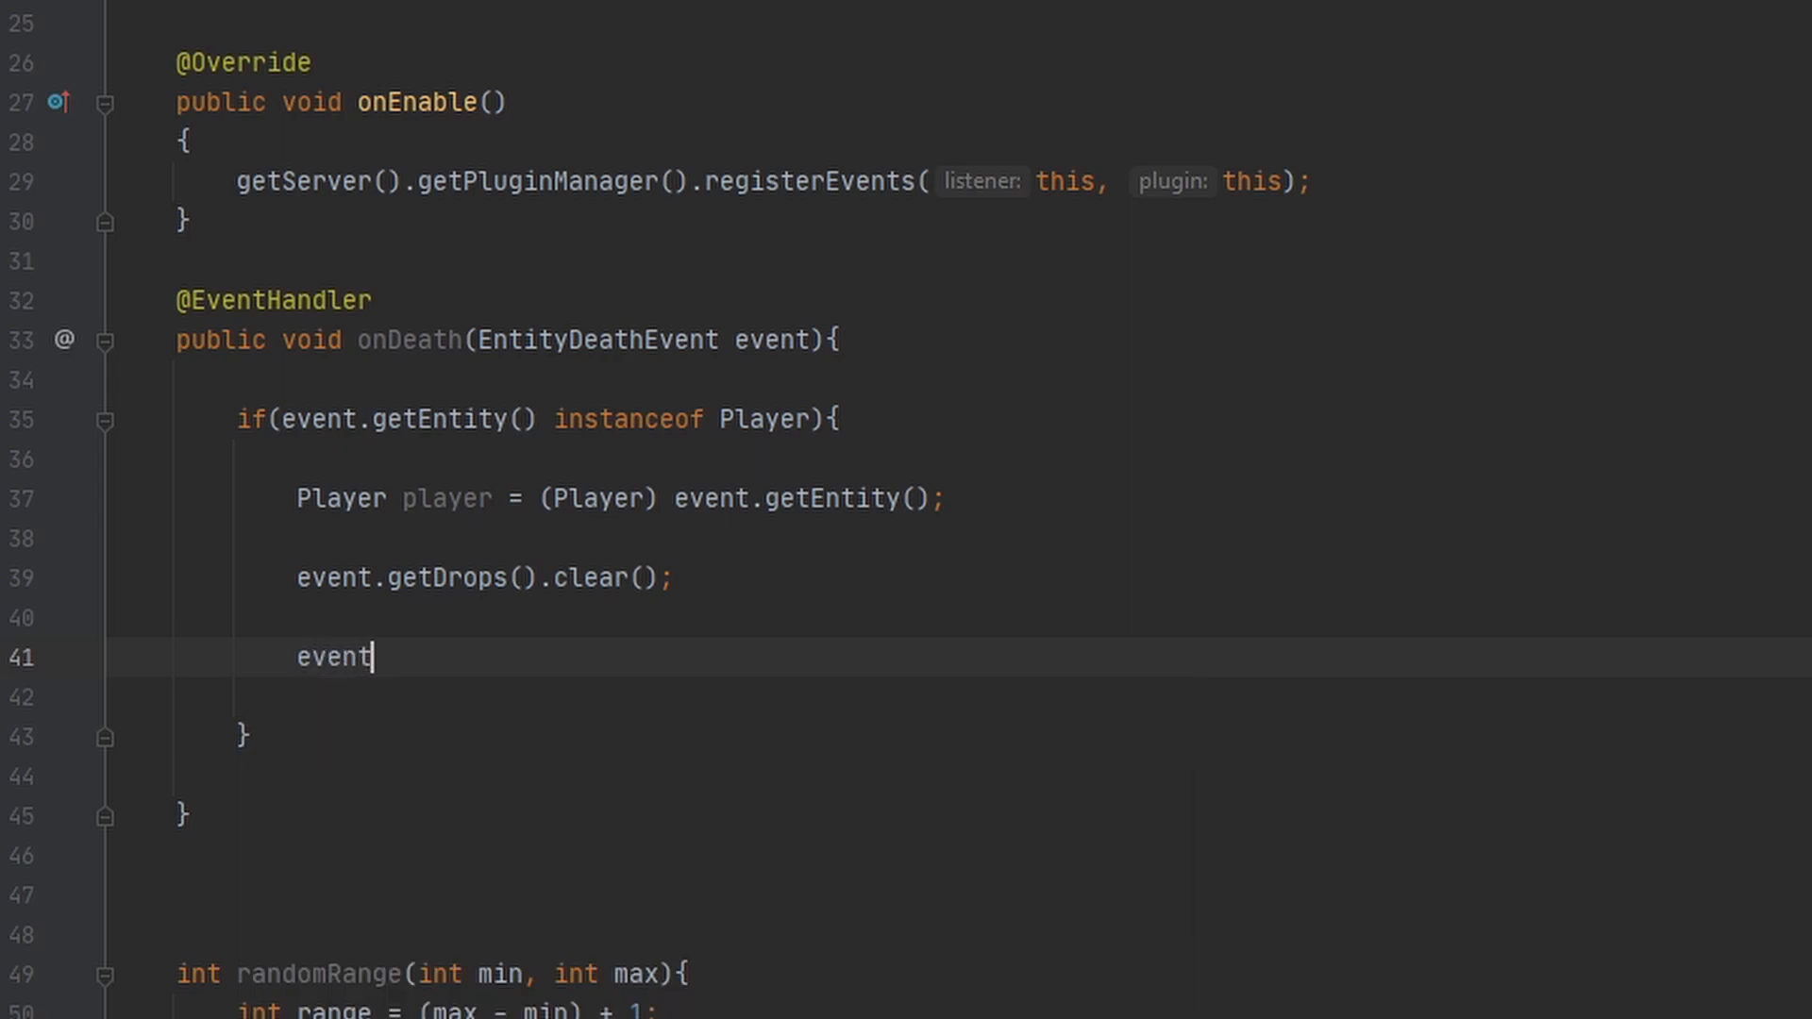
type(".setDr")
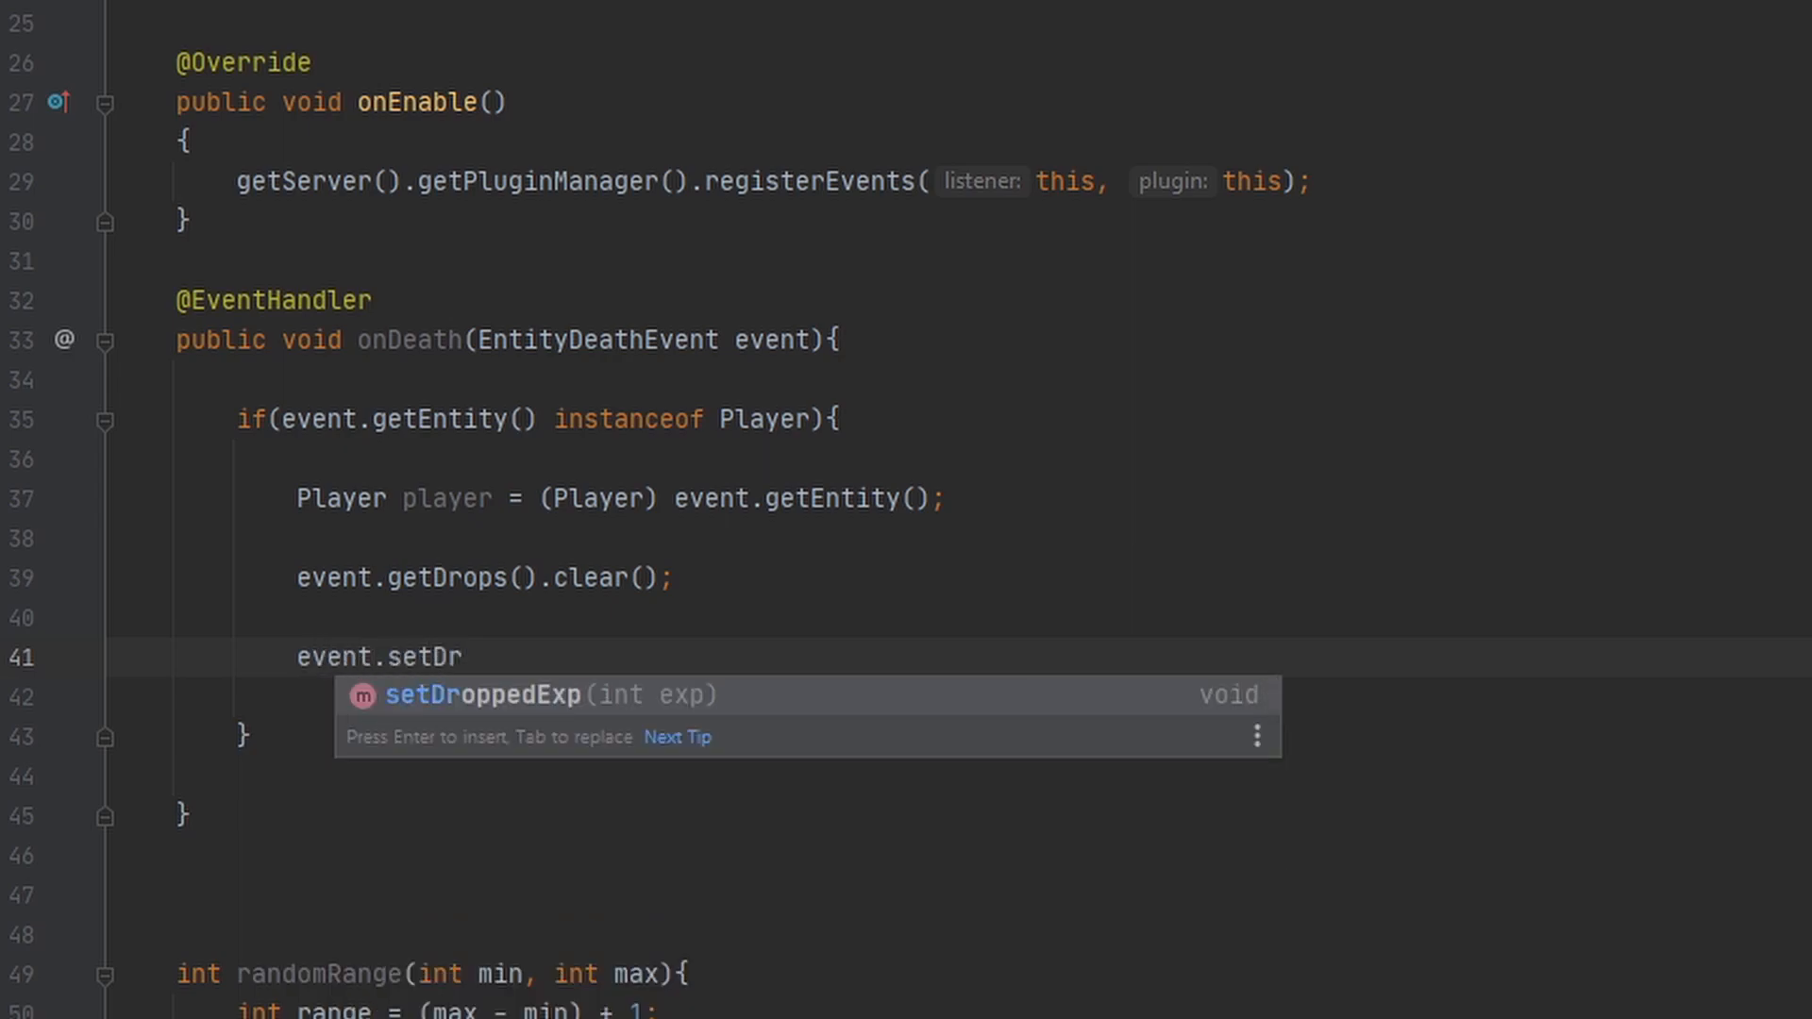
type("op")
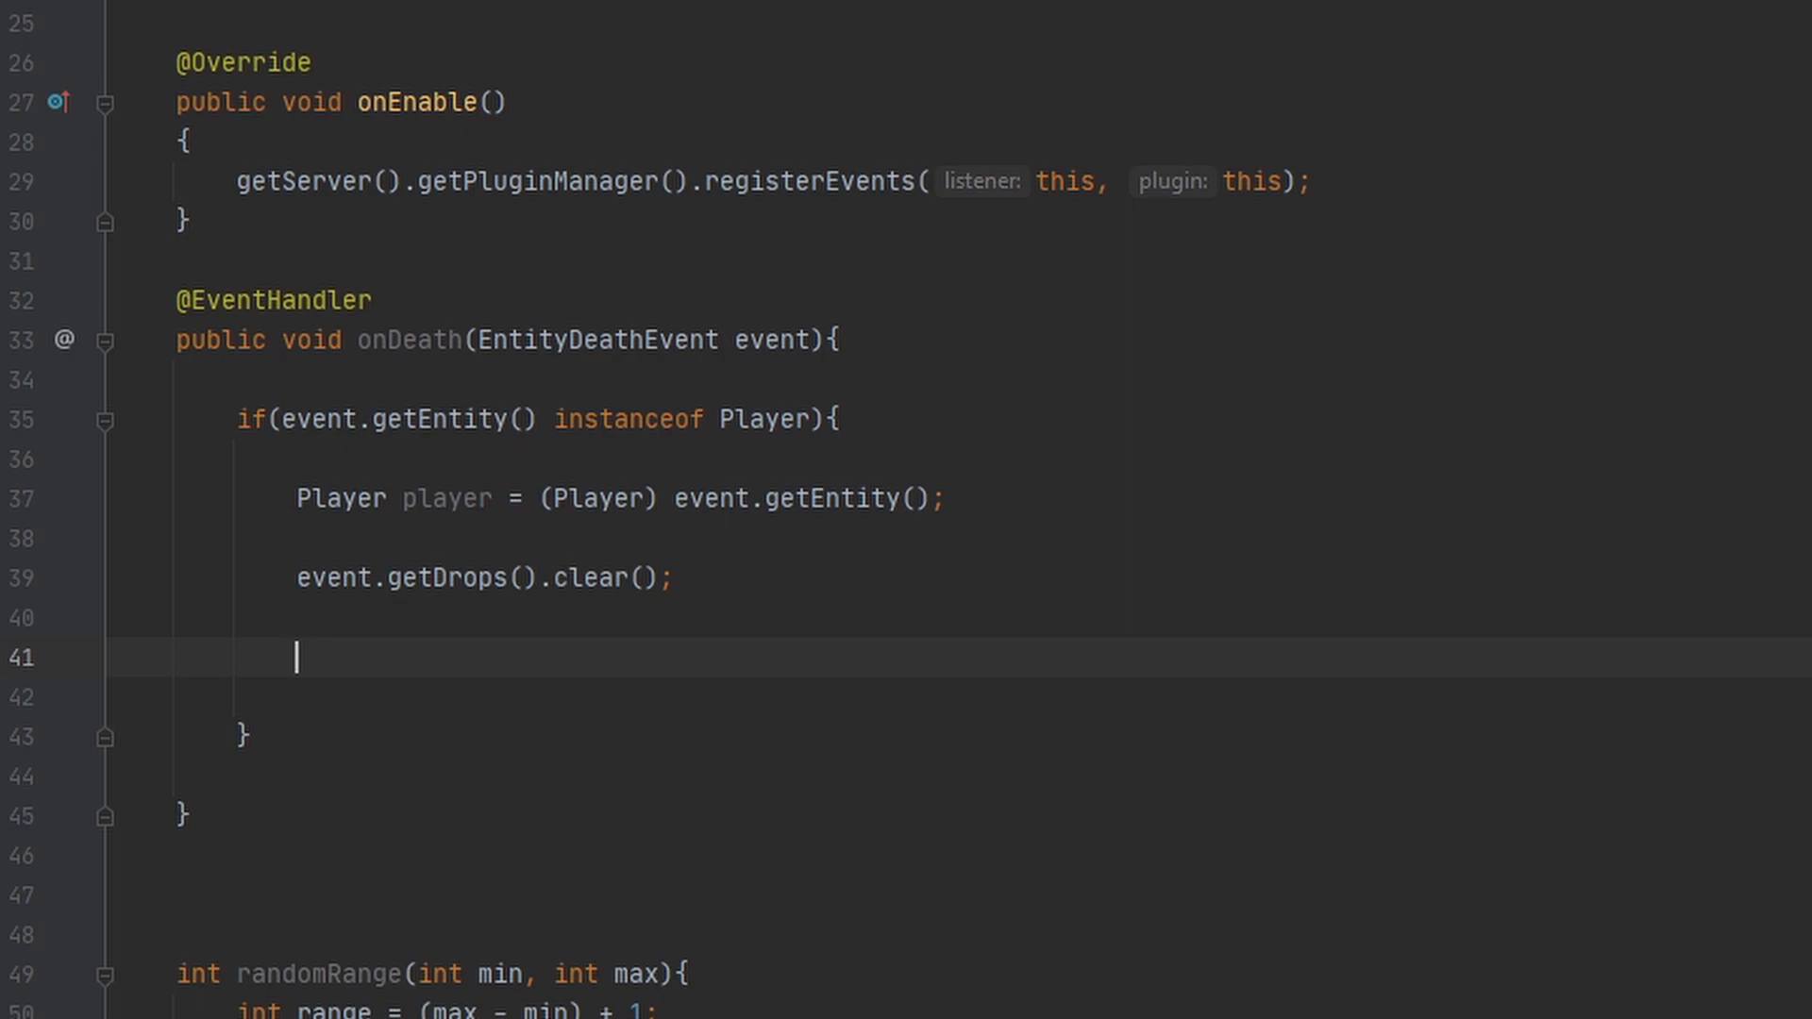
Step: Replace it with an ItemStack drop = declaration using the Bukkit ItemStack import
type("ItemStac")
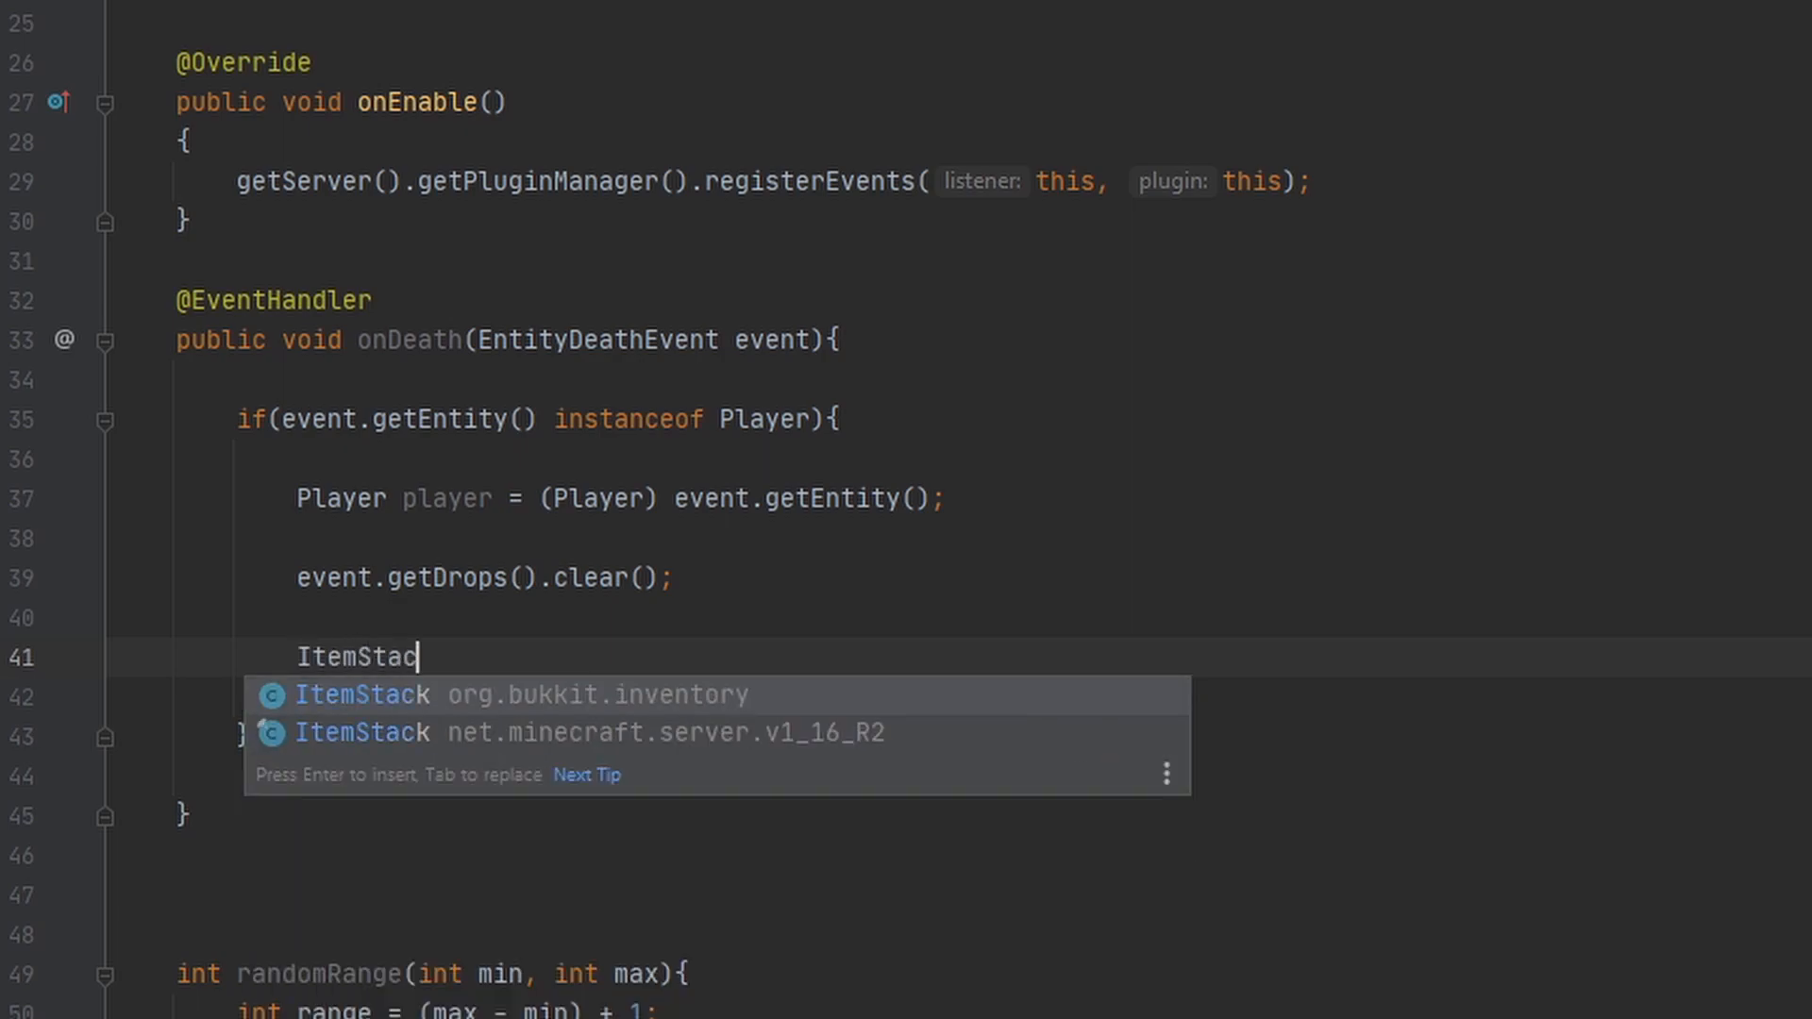
key("Enter")
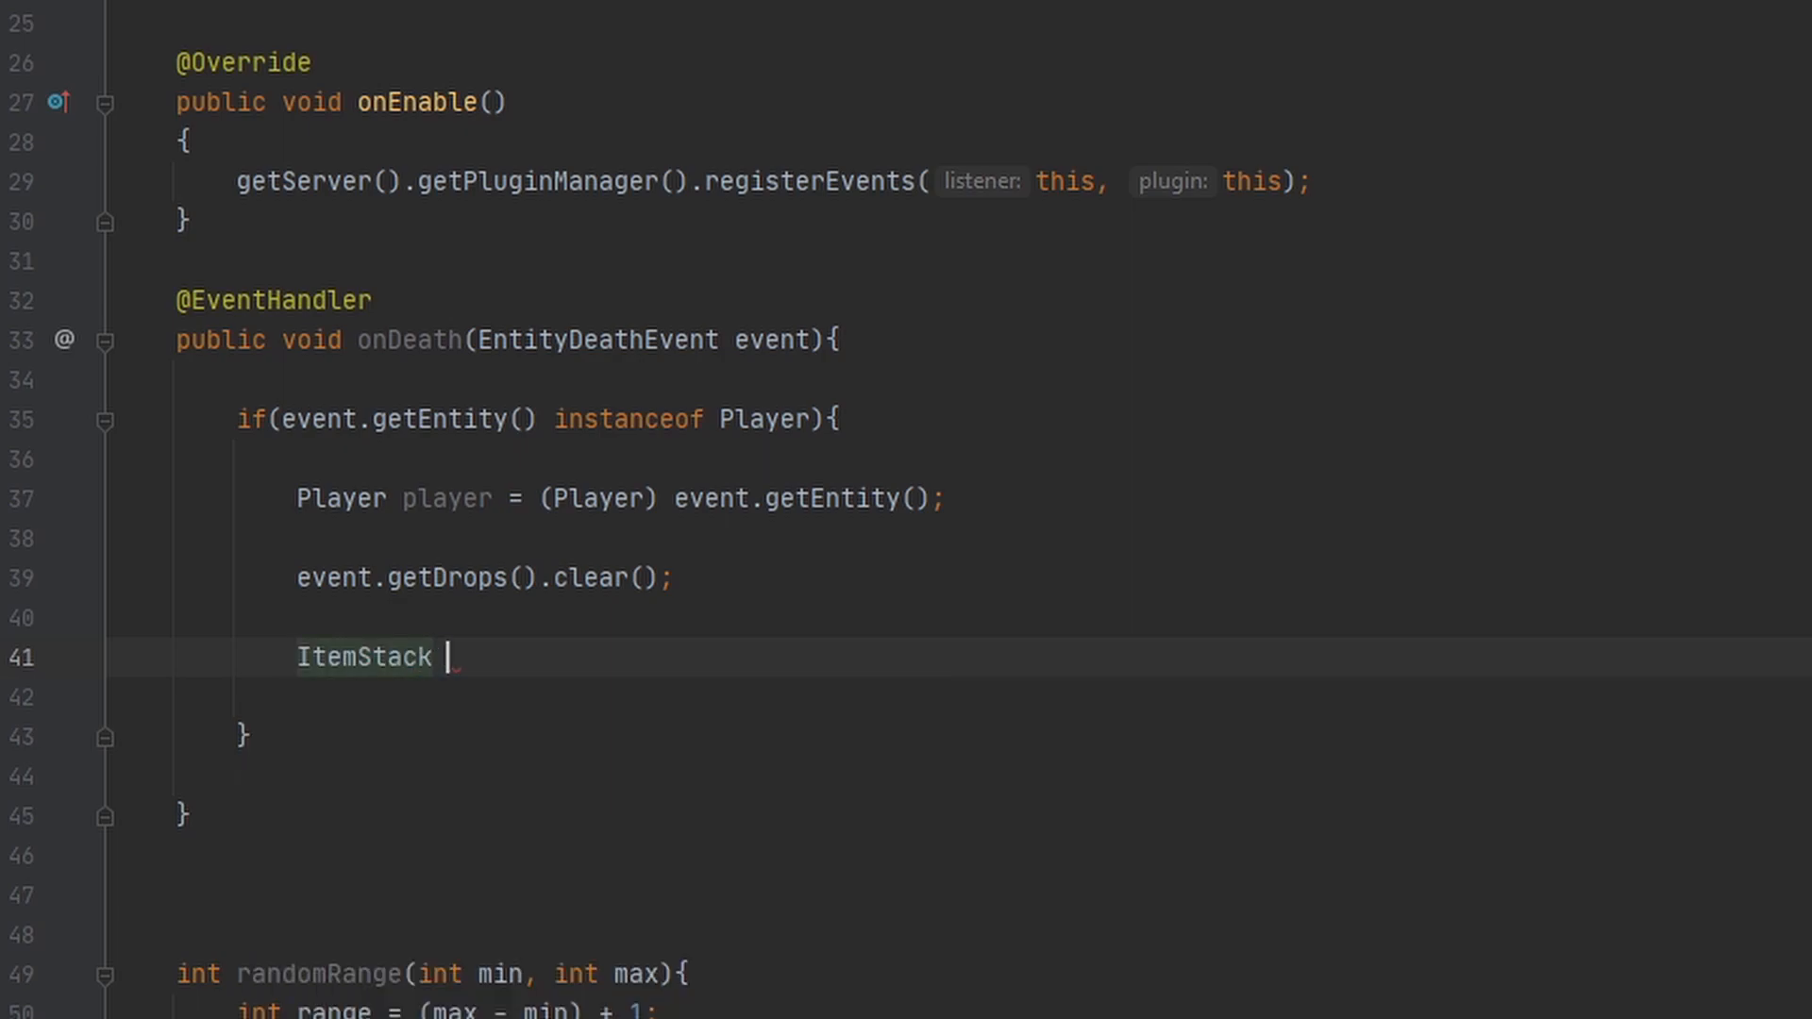
type("drop")
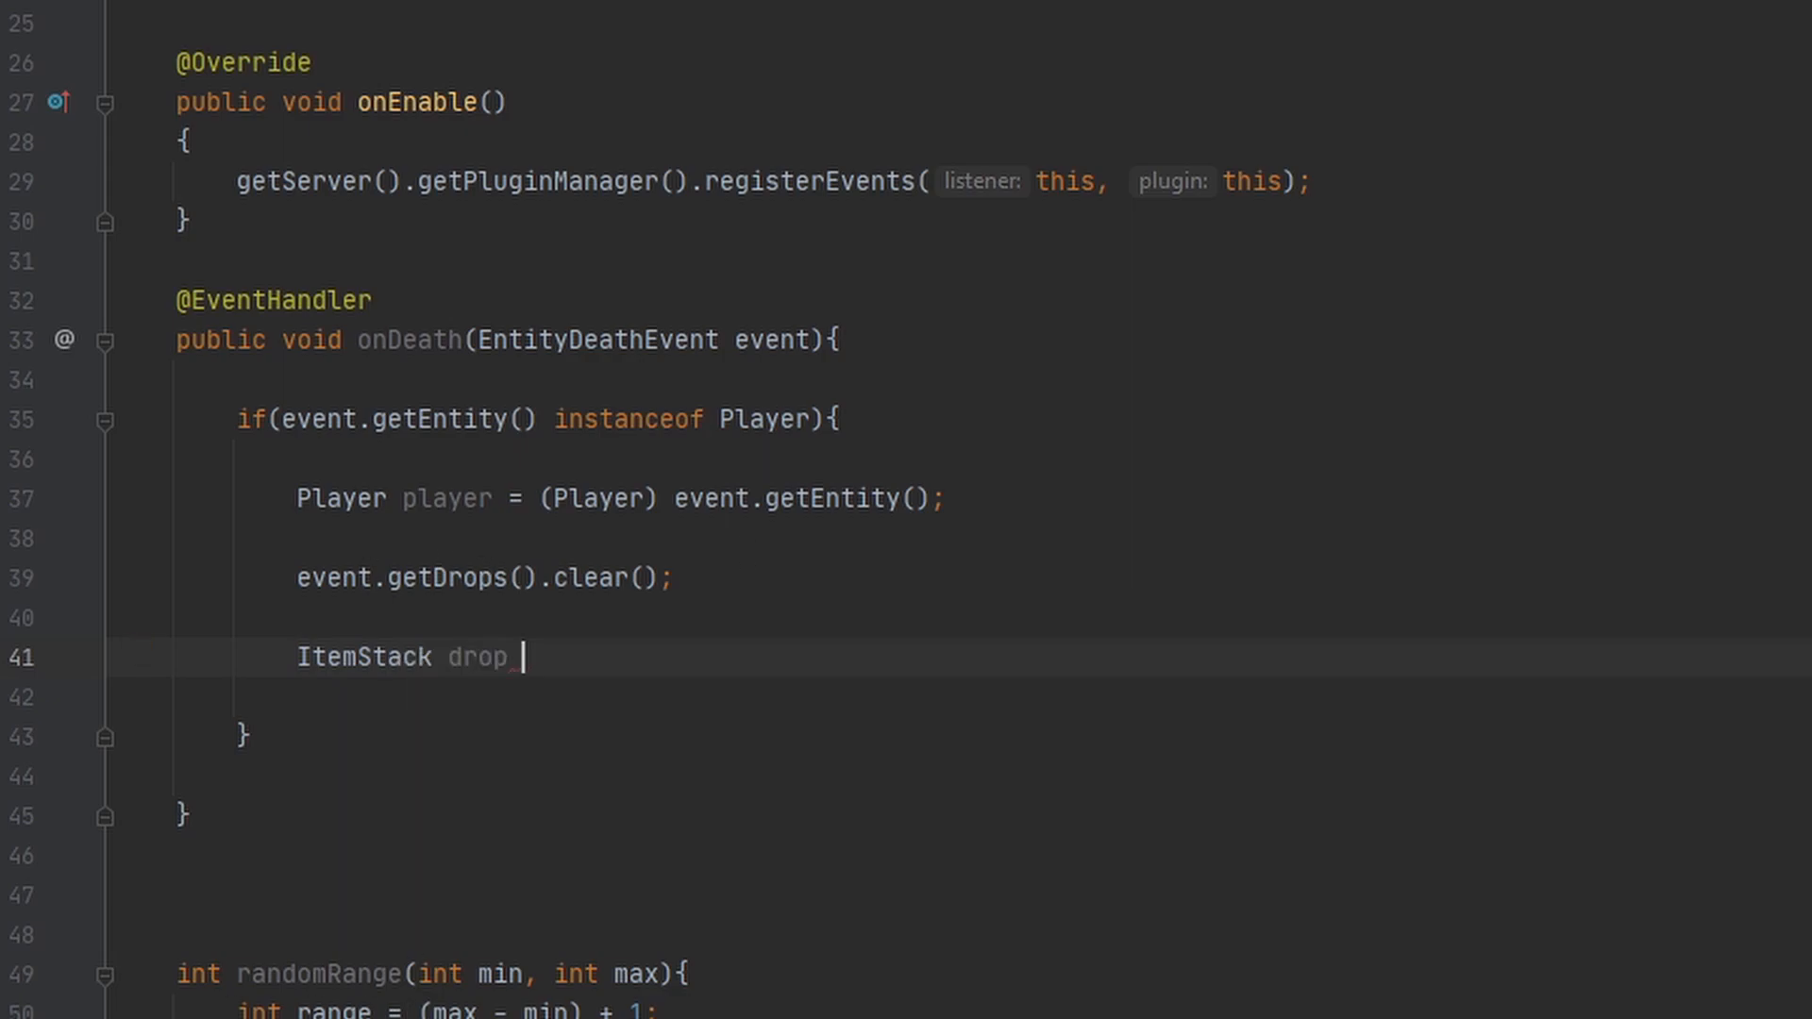
type("=")
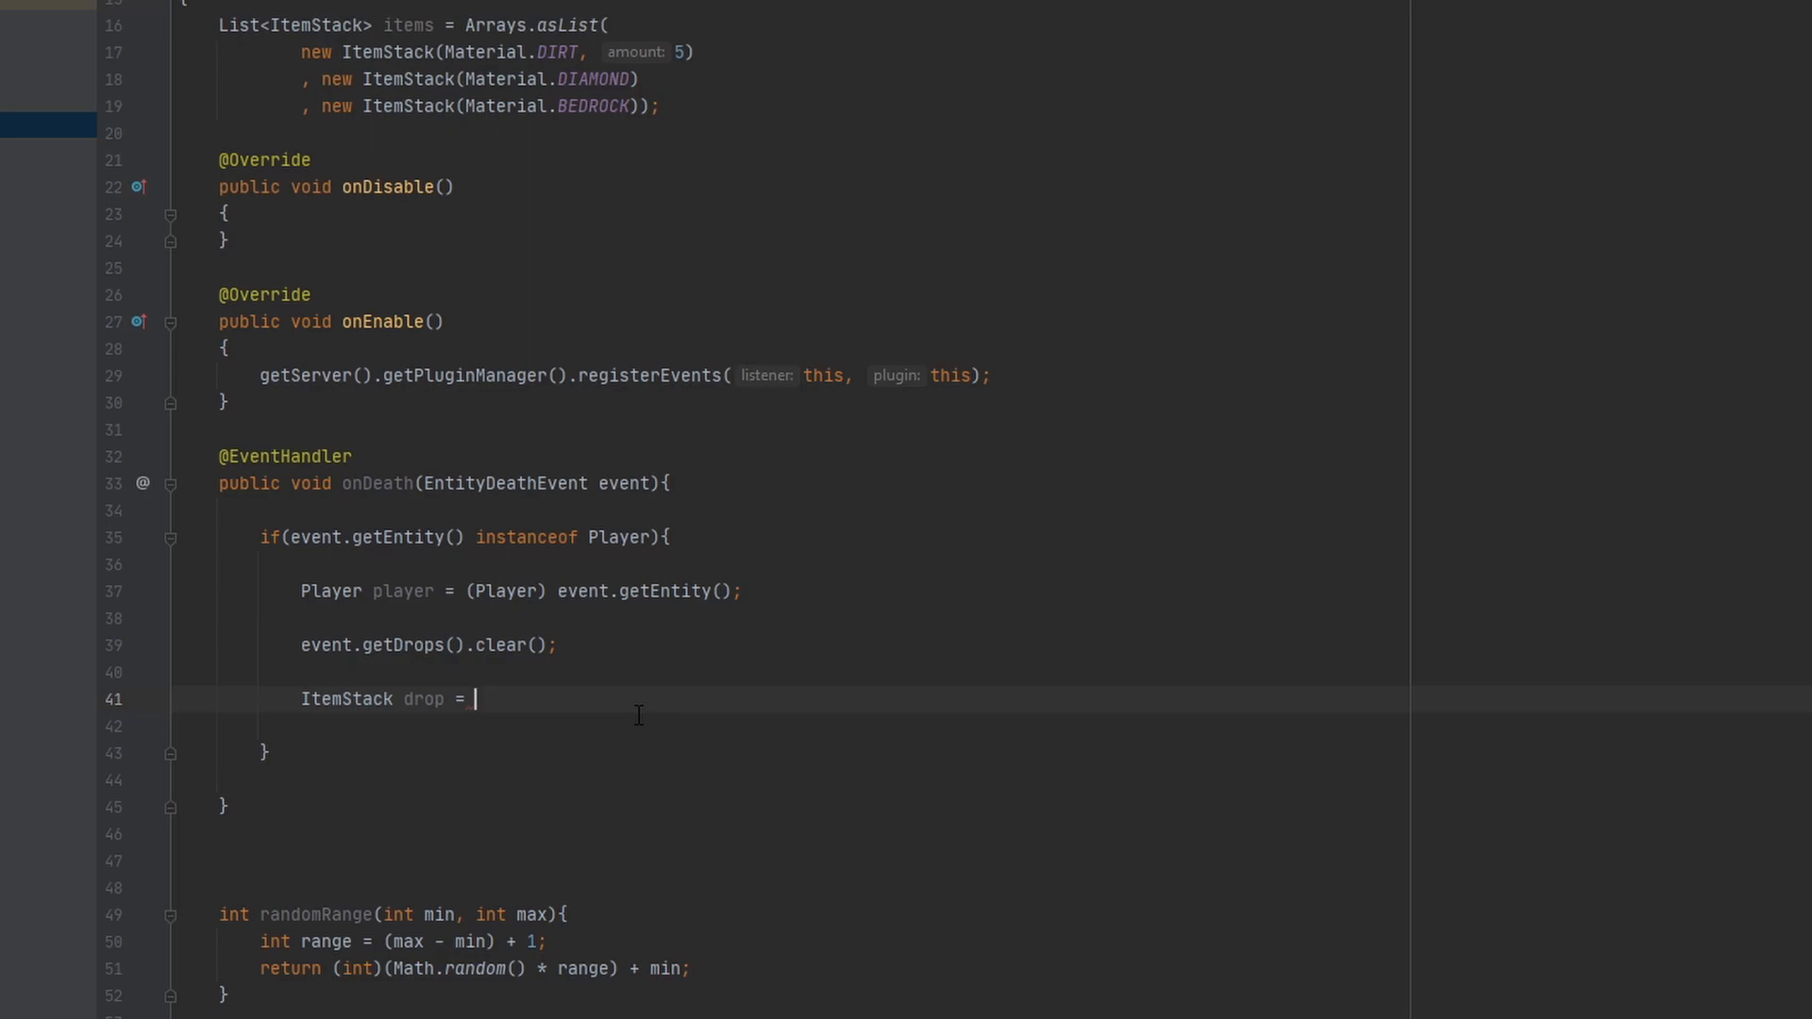
type("randomRange")
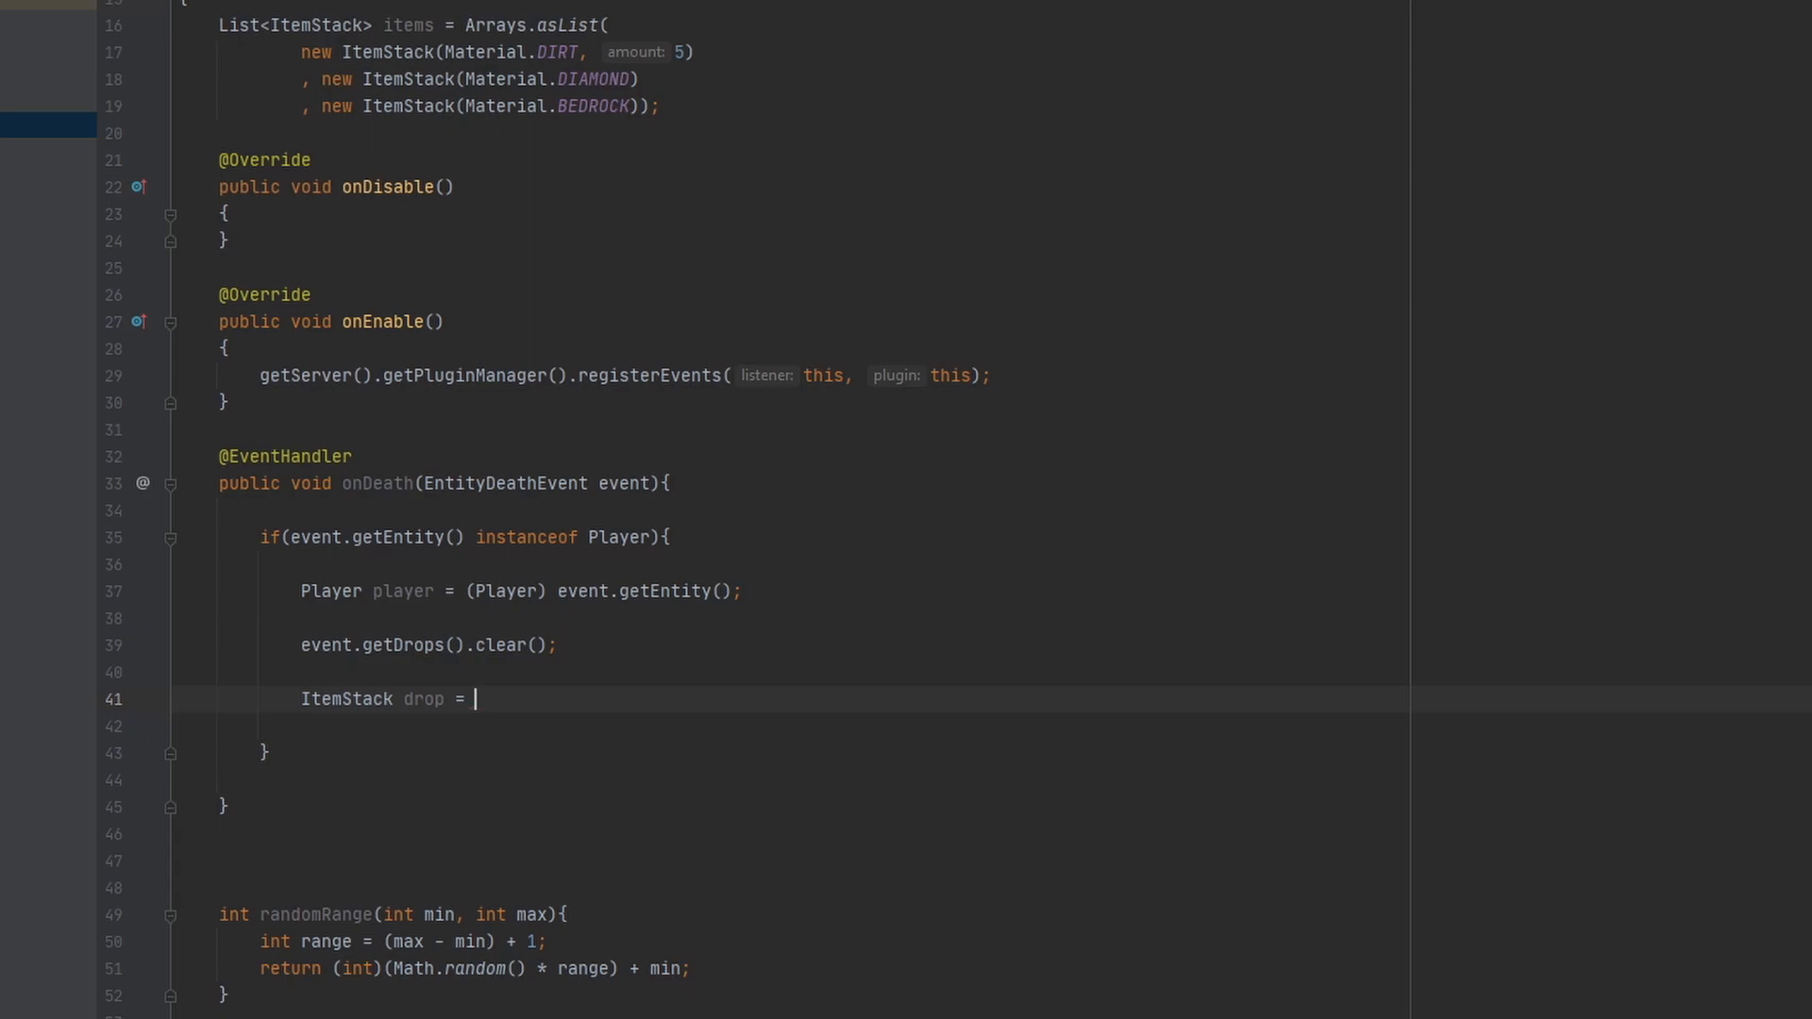
Step: Assign drop to items.get(randomRange(0,2))
type("items")
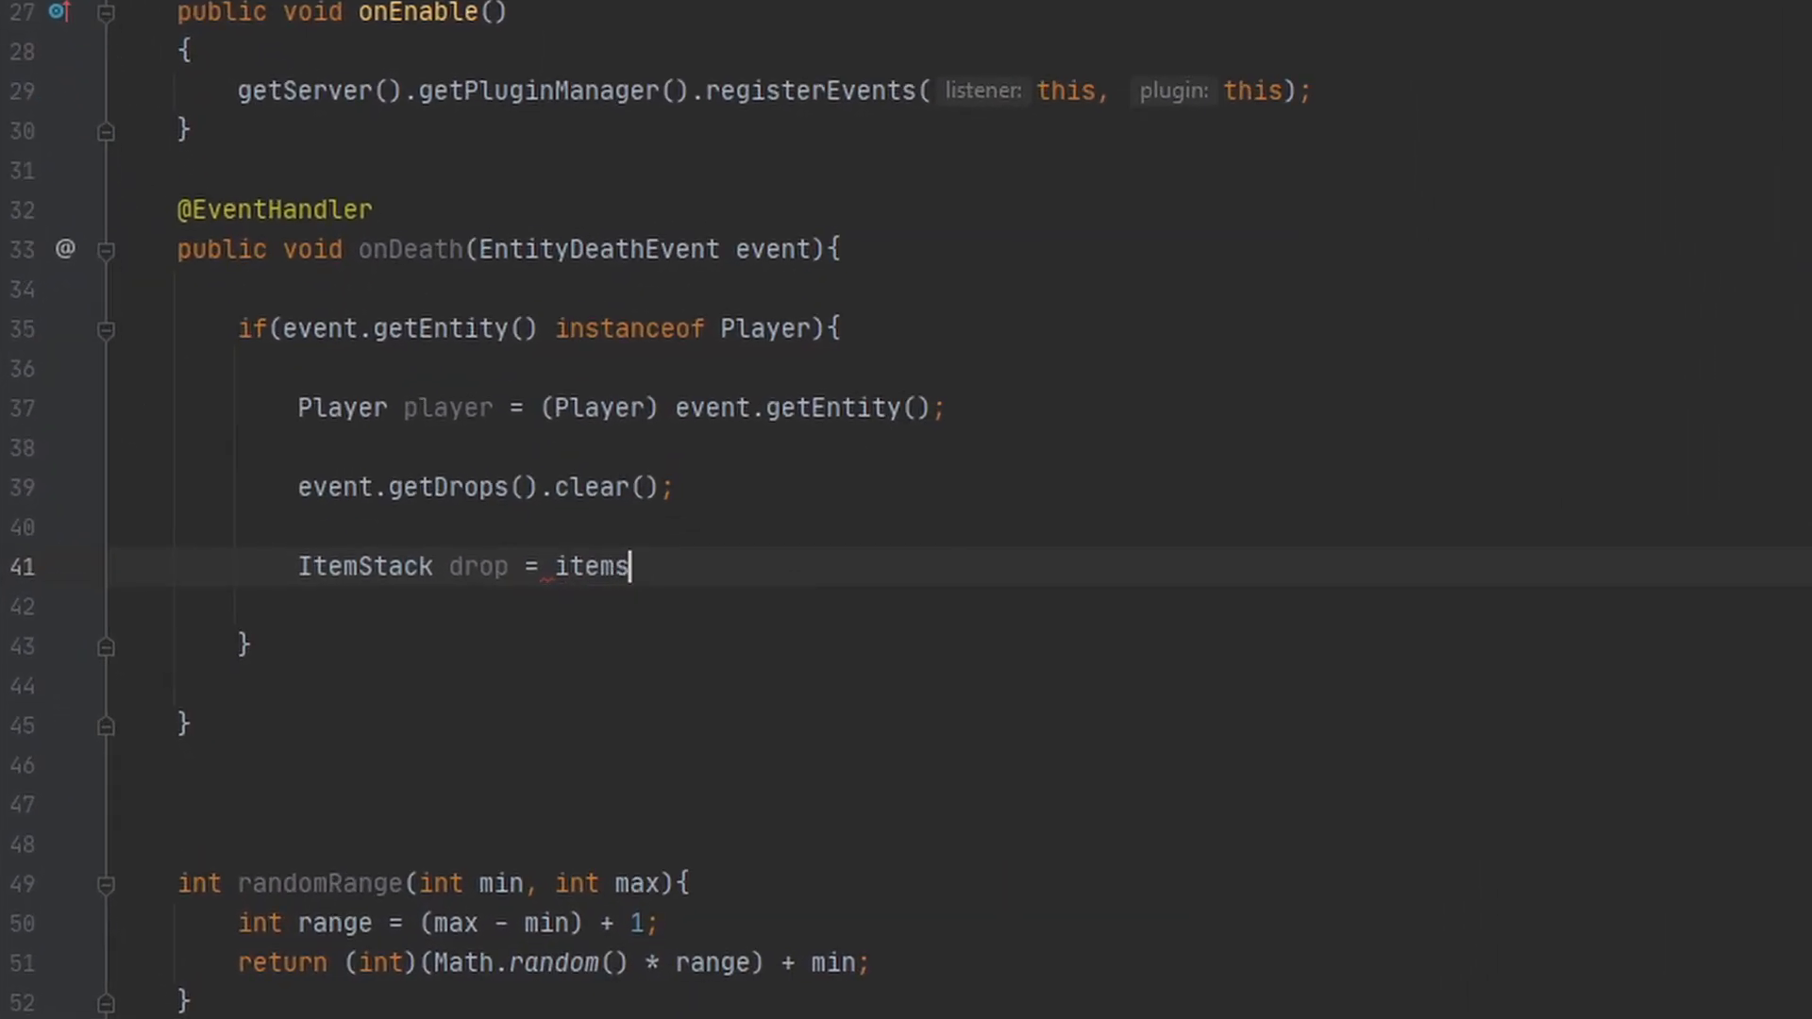
type(".get()")
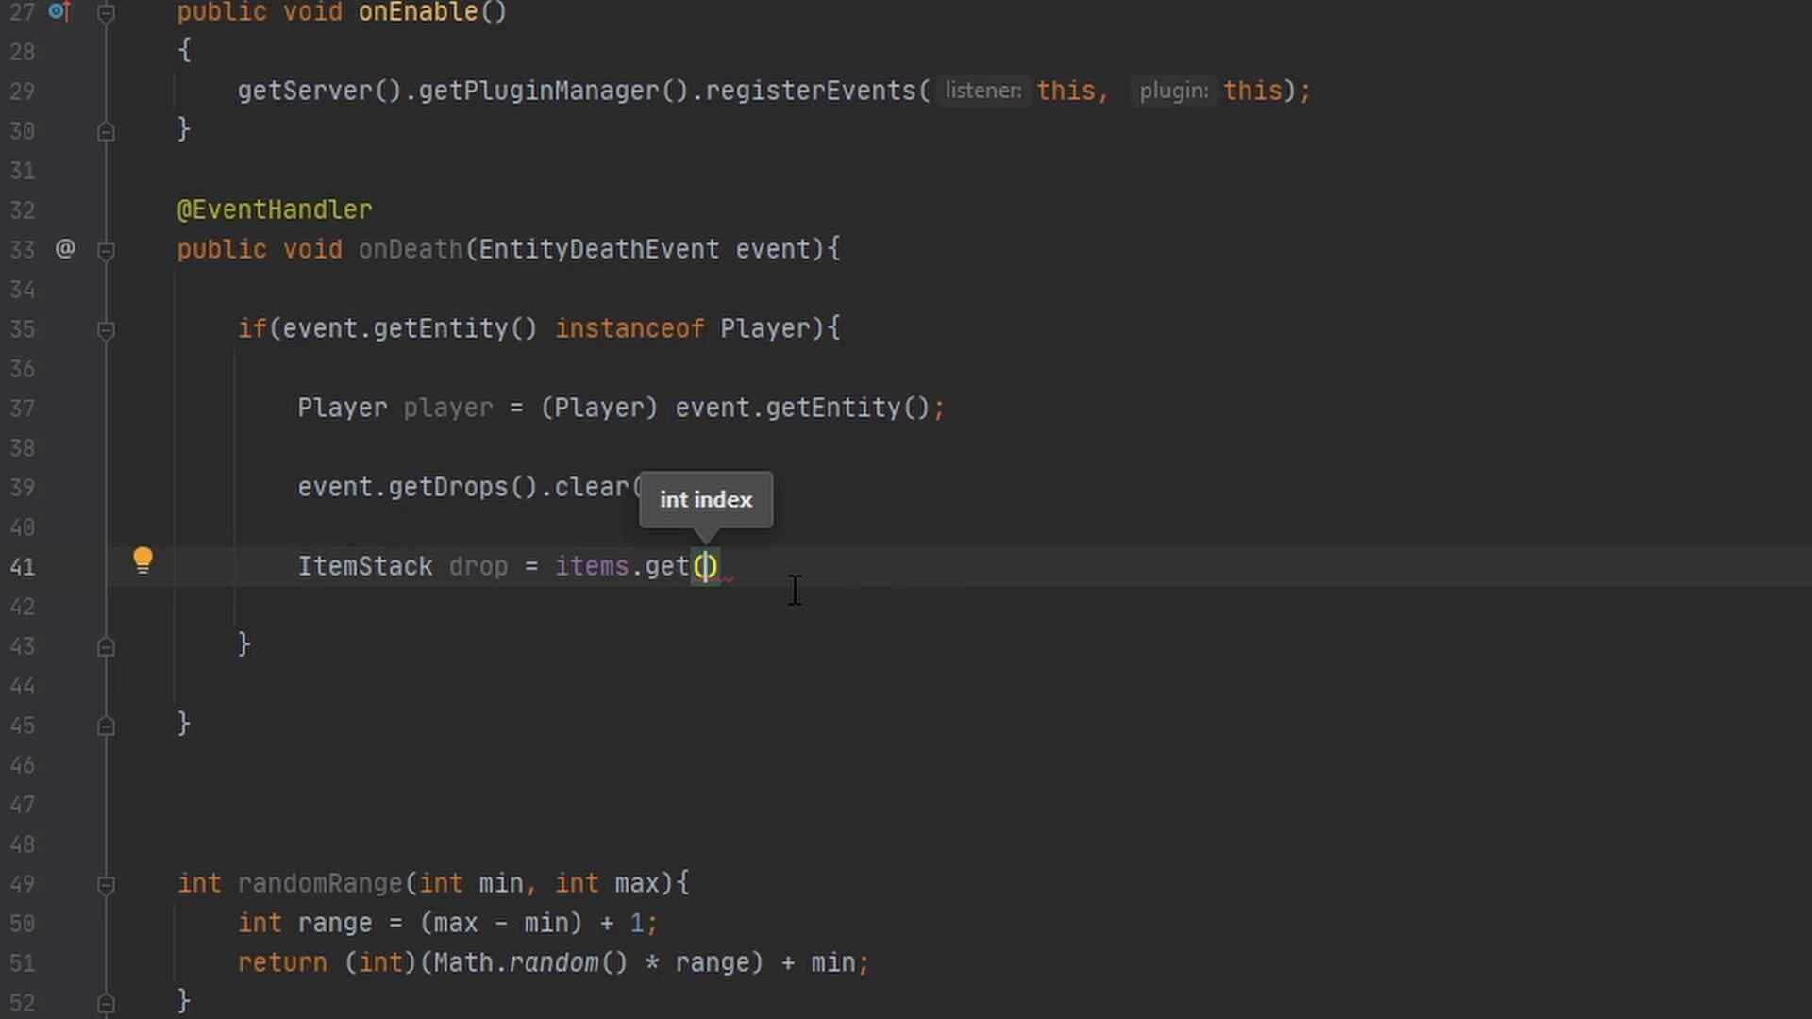
type(";")
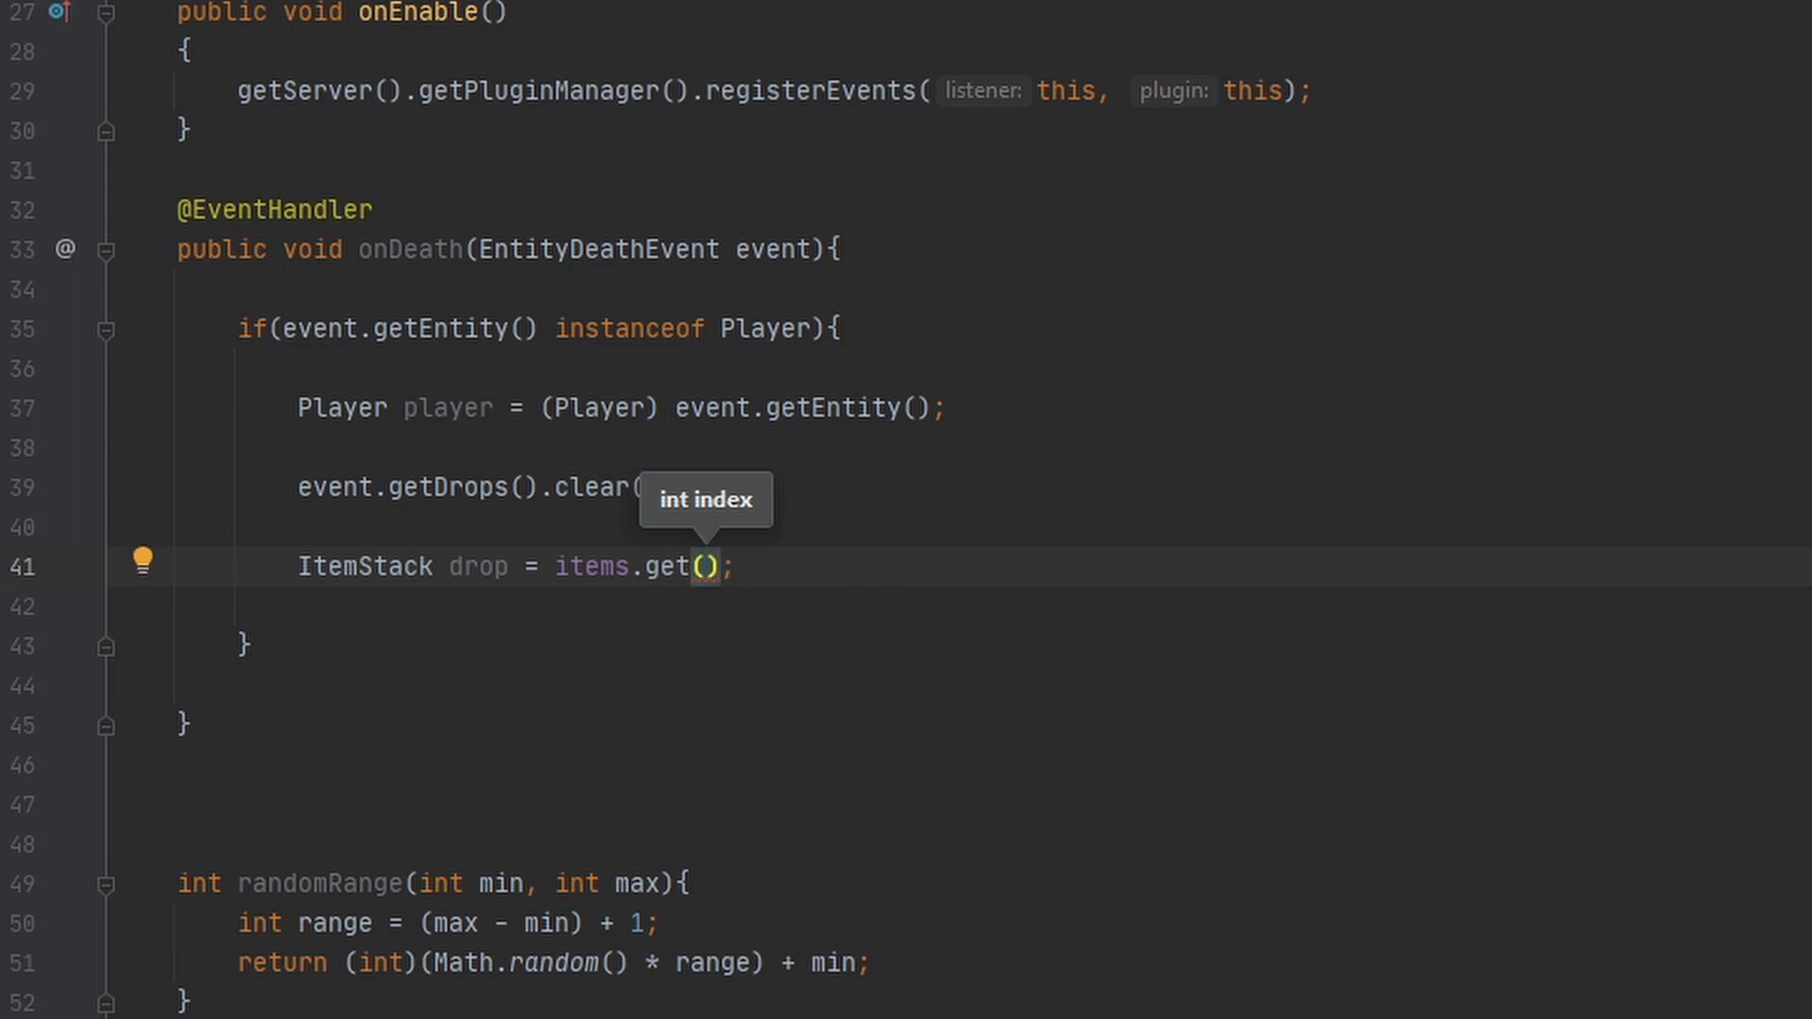
type("randomRange(")
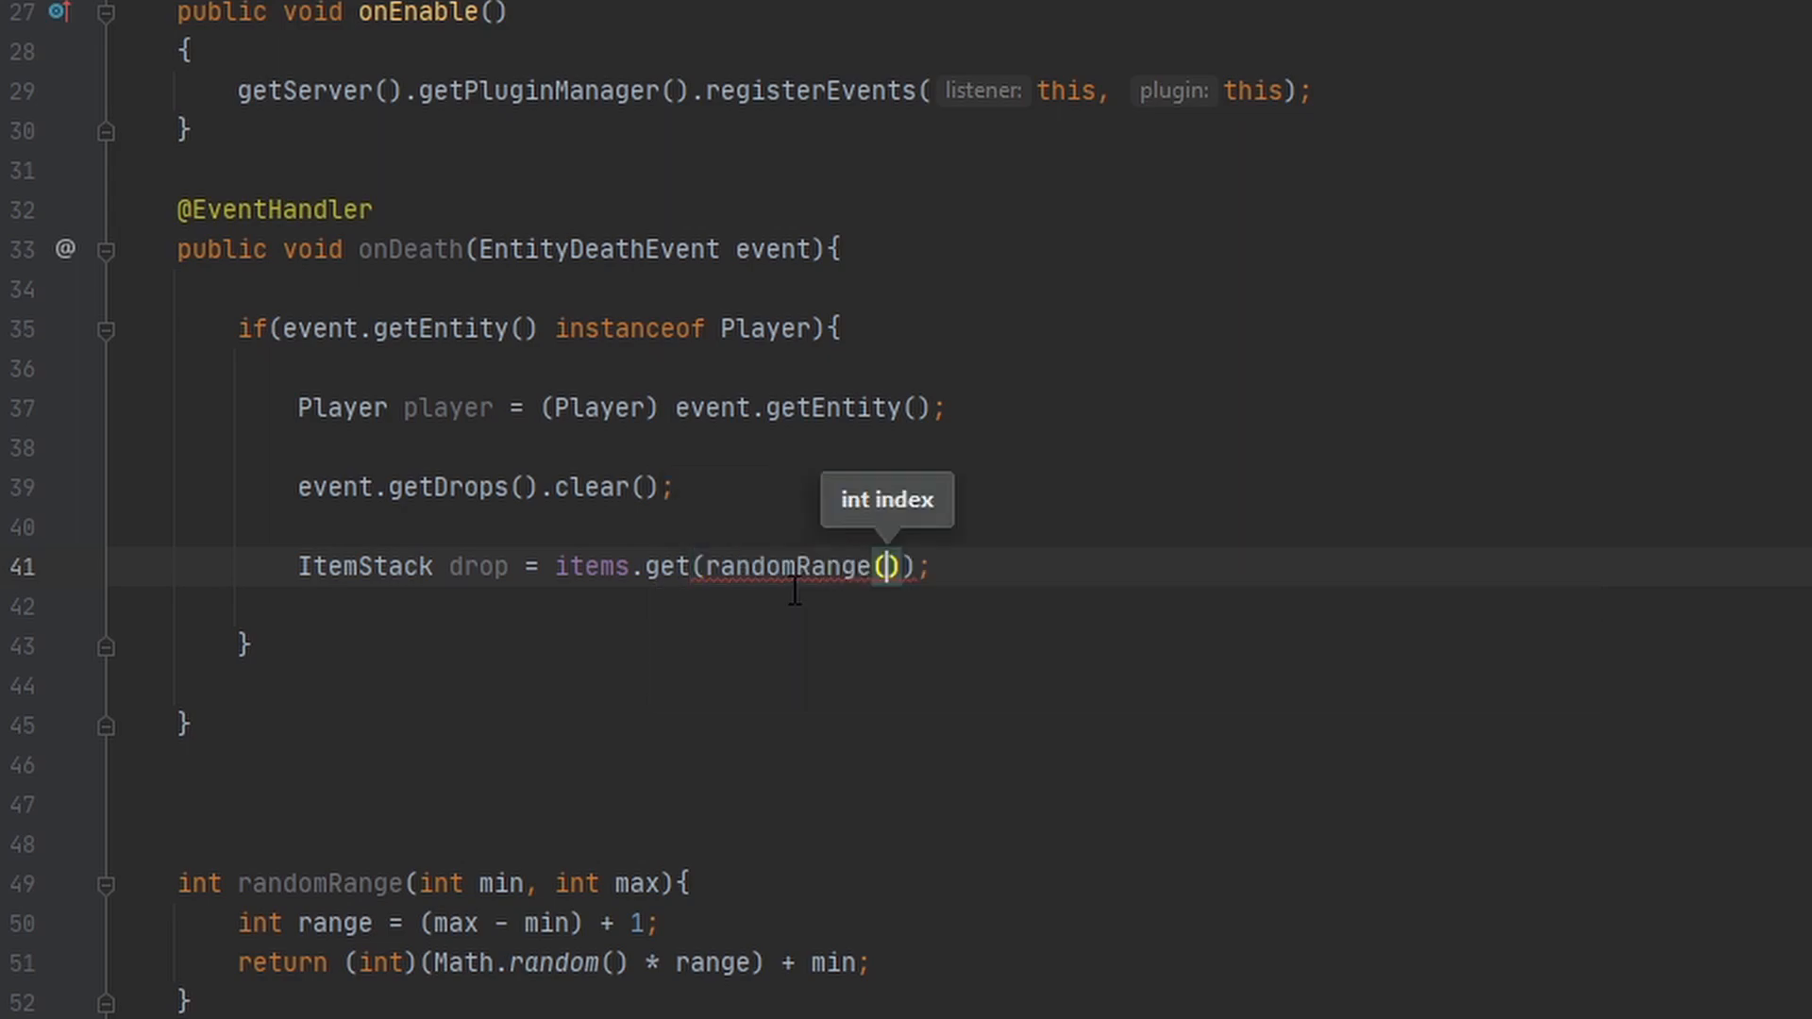
type("0,2")
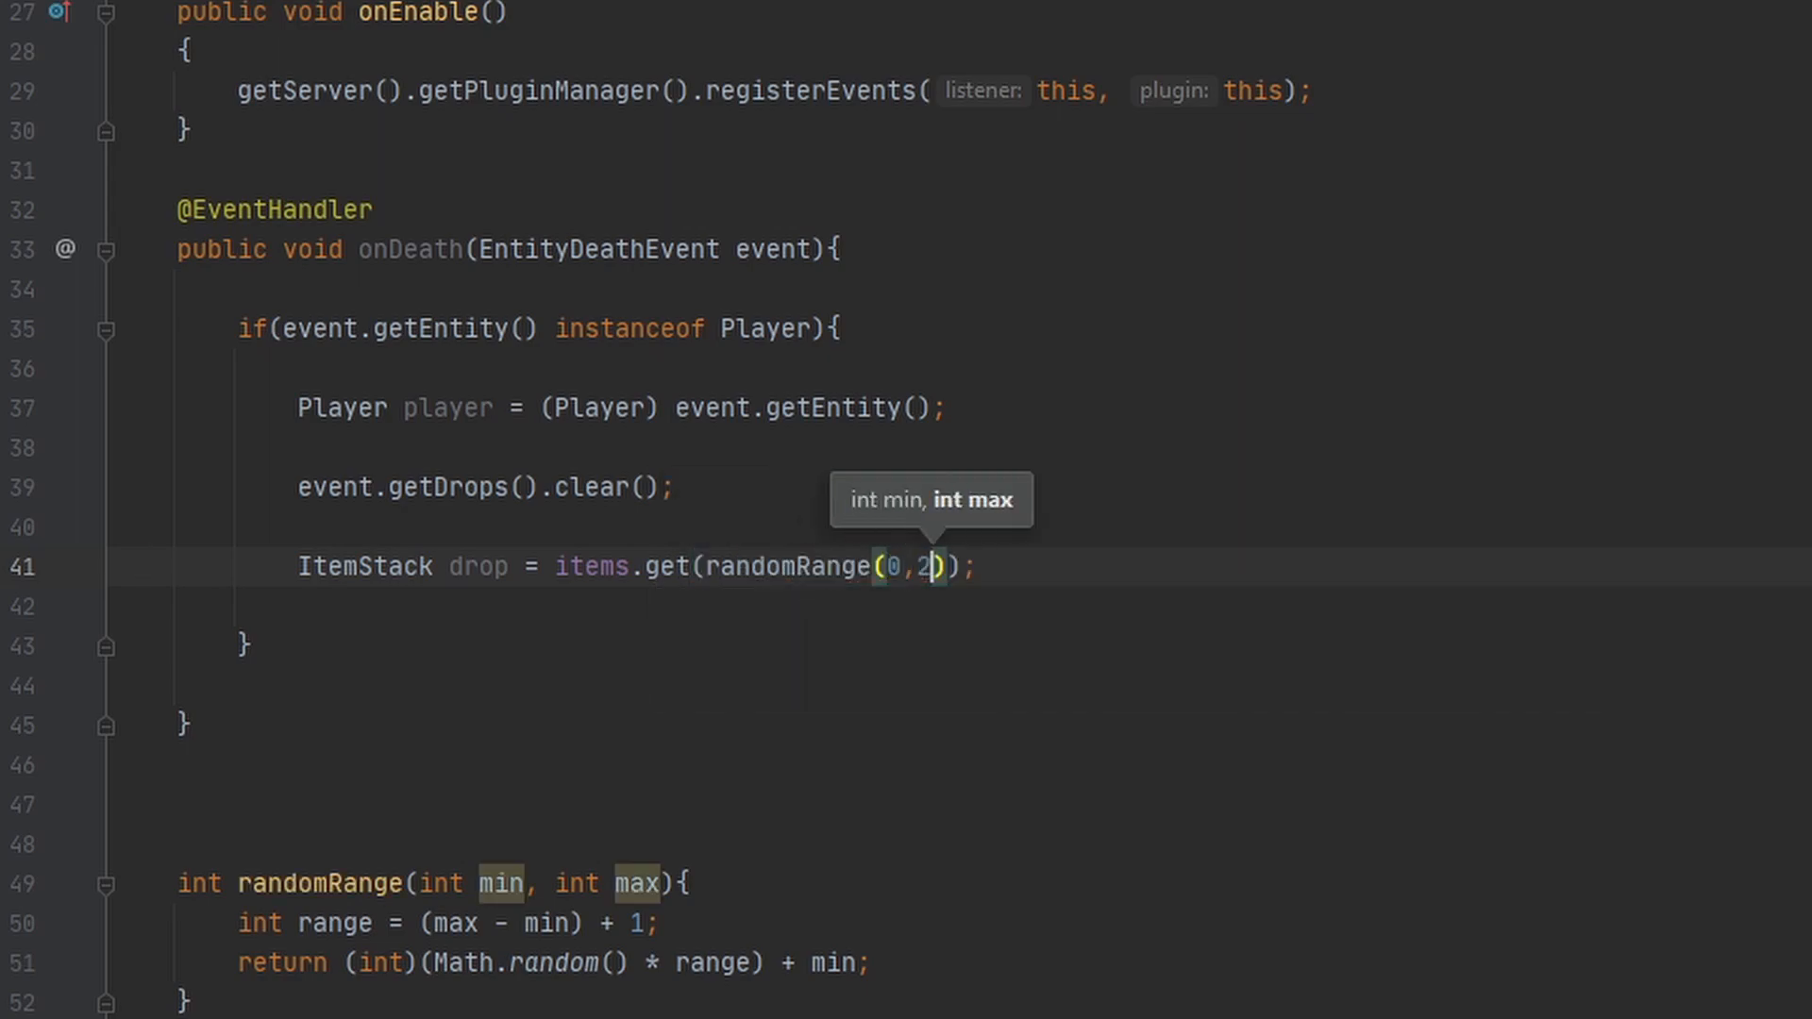
key("enter")
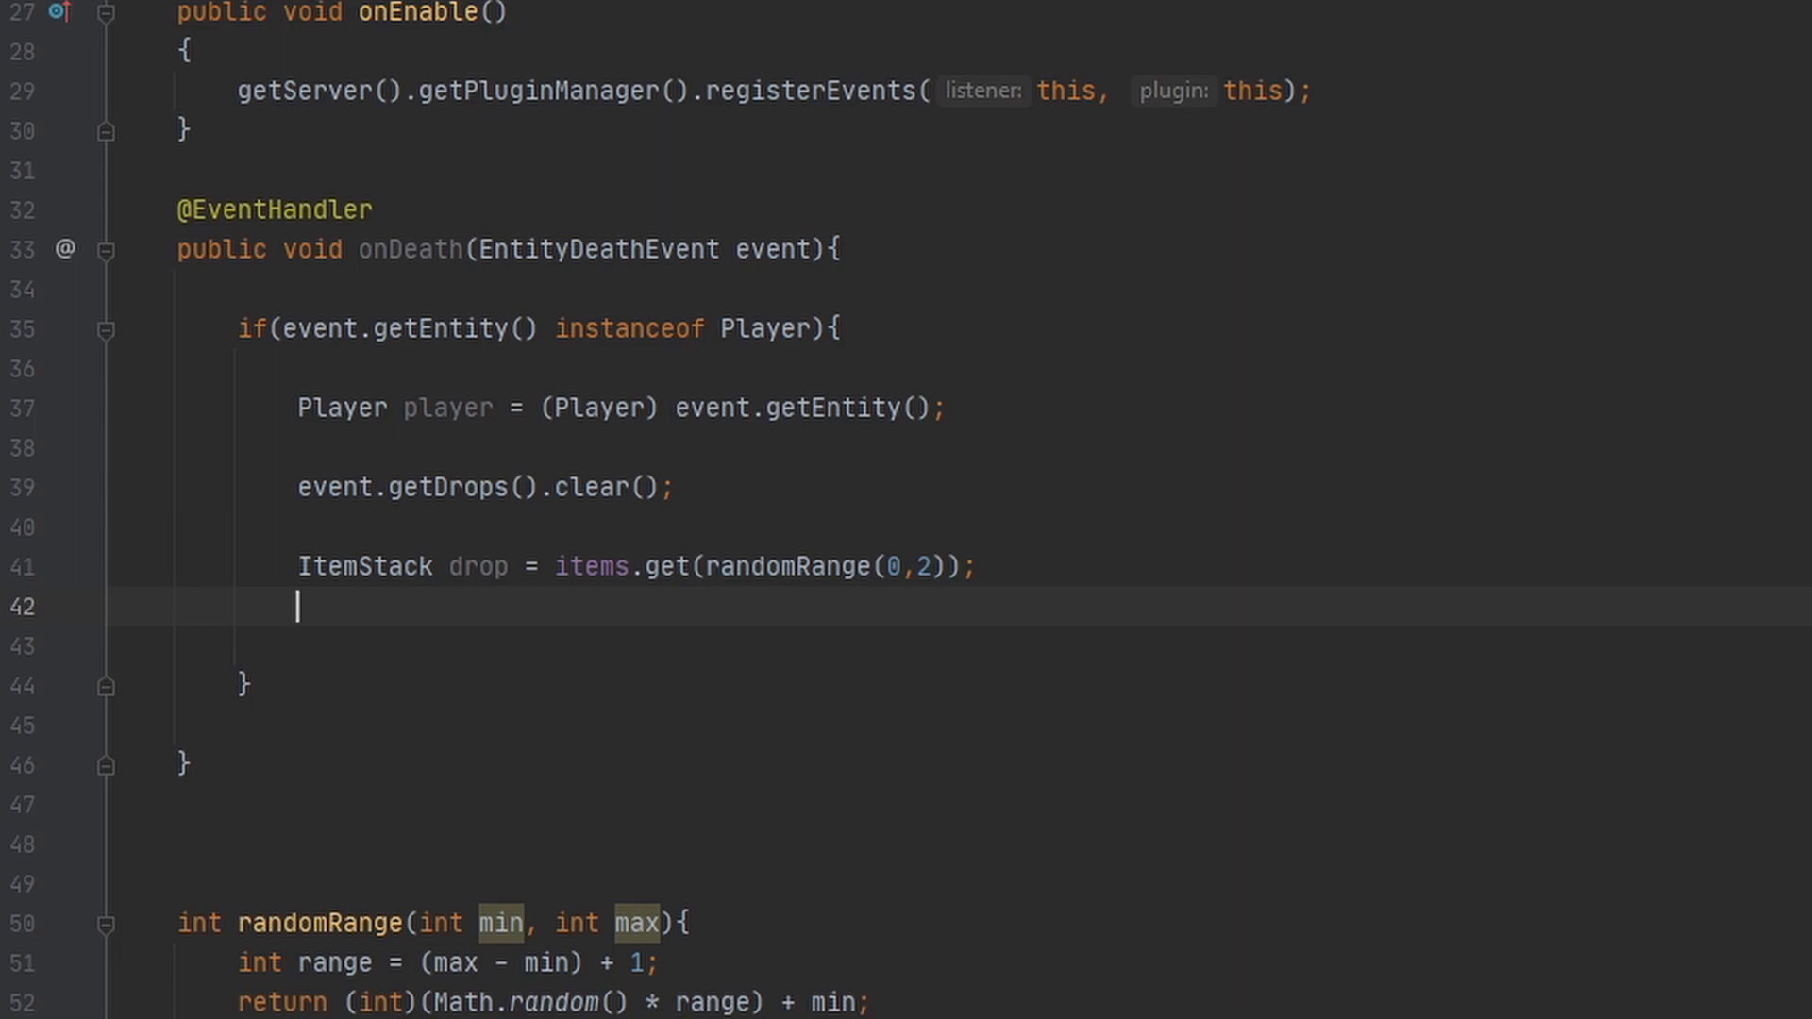
Step: Drop the item naturally with player.getWorld().dropItemNaturally(player.getLocation(), drop)
type("play")
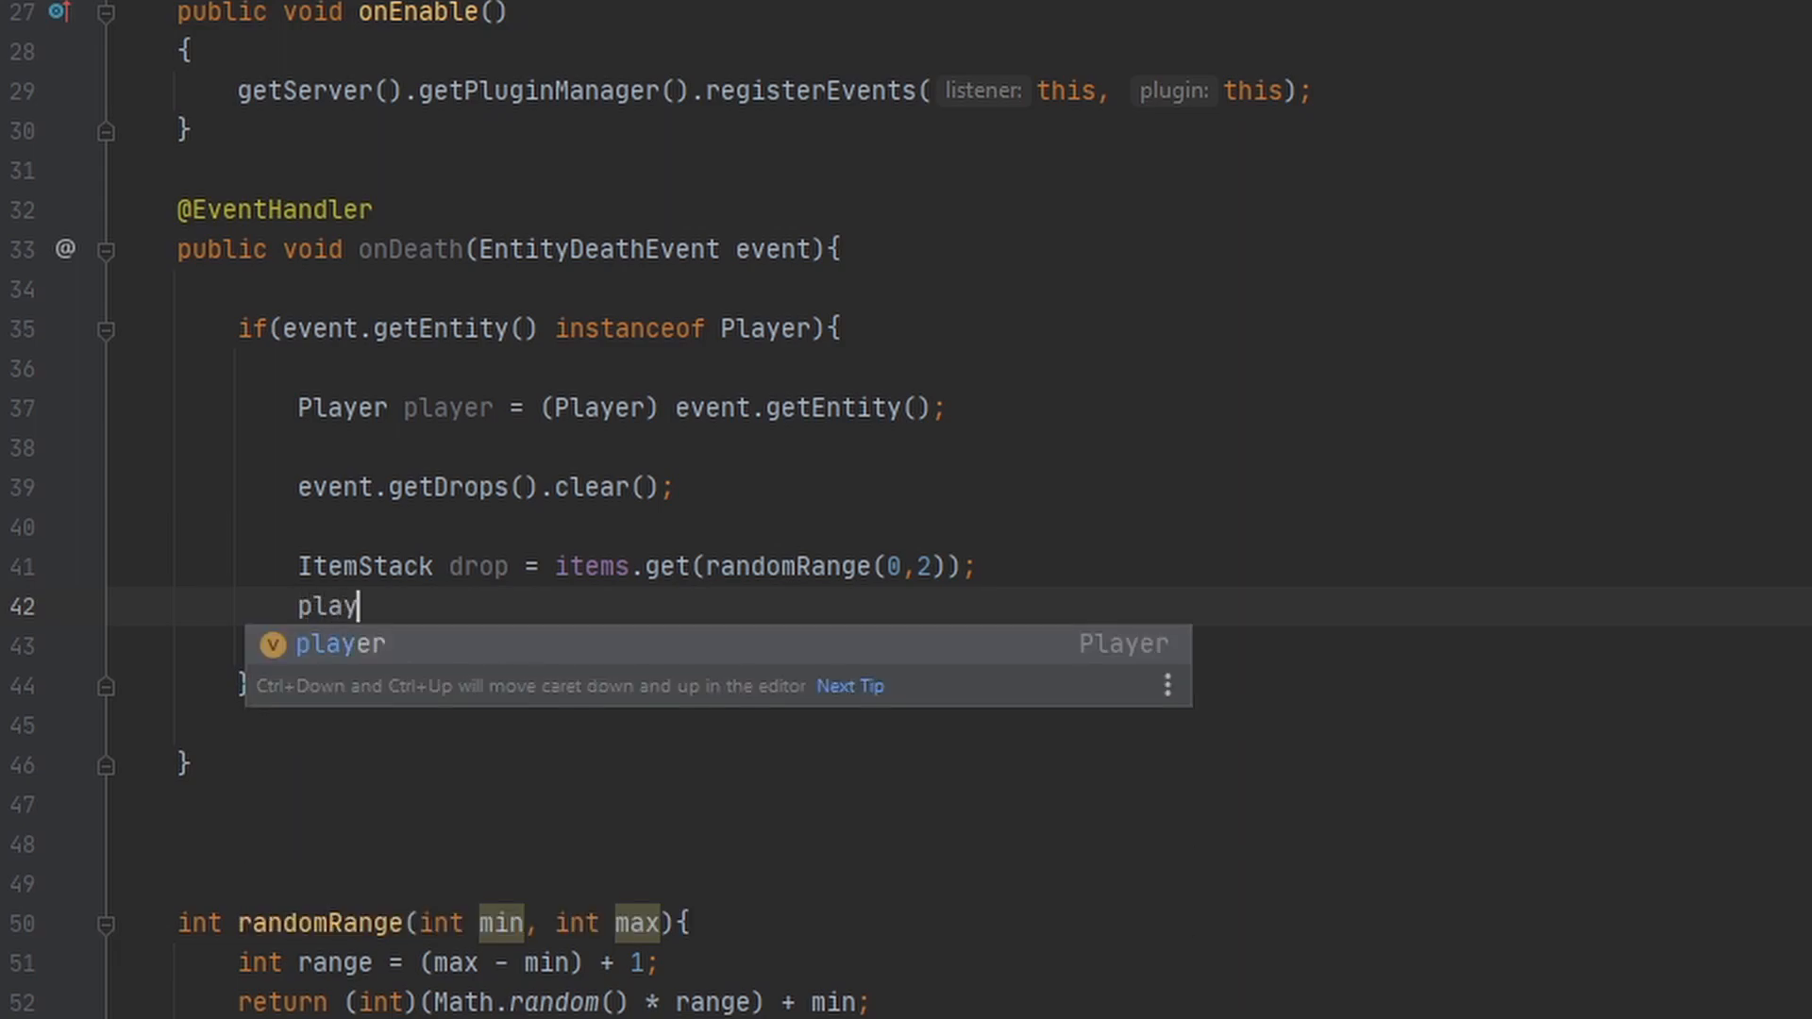
type("er.getWorld(")
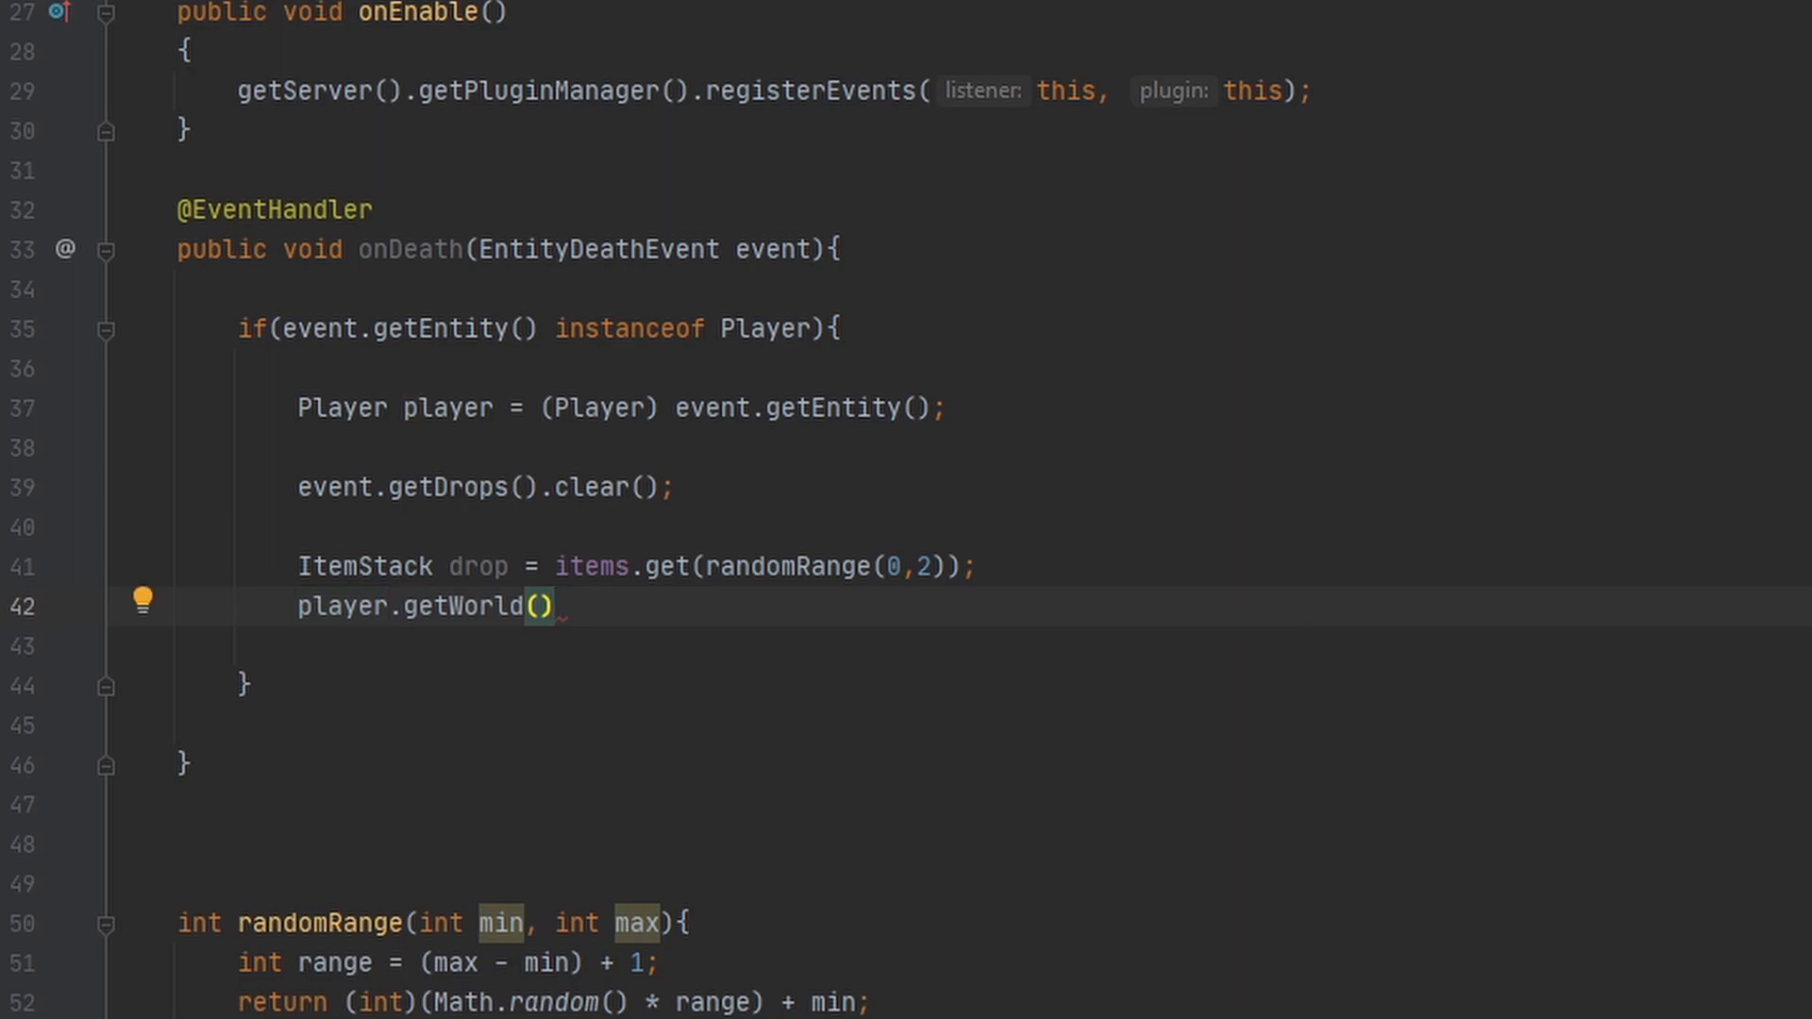
type(".dropItemNaturally();")
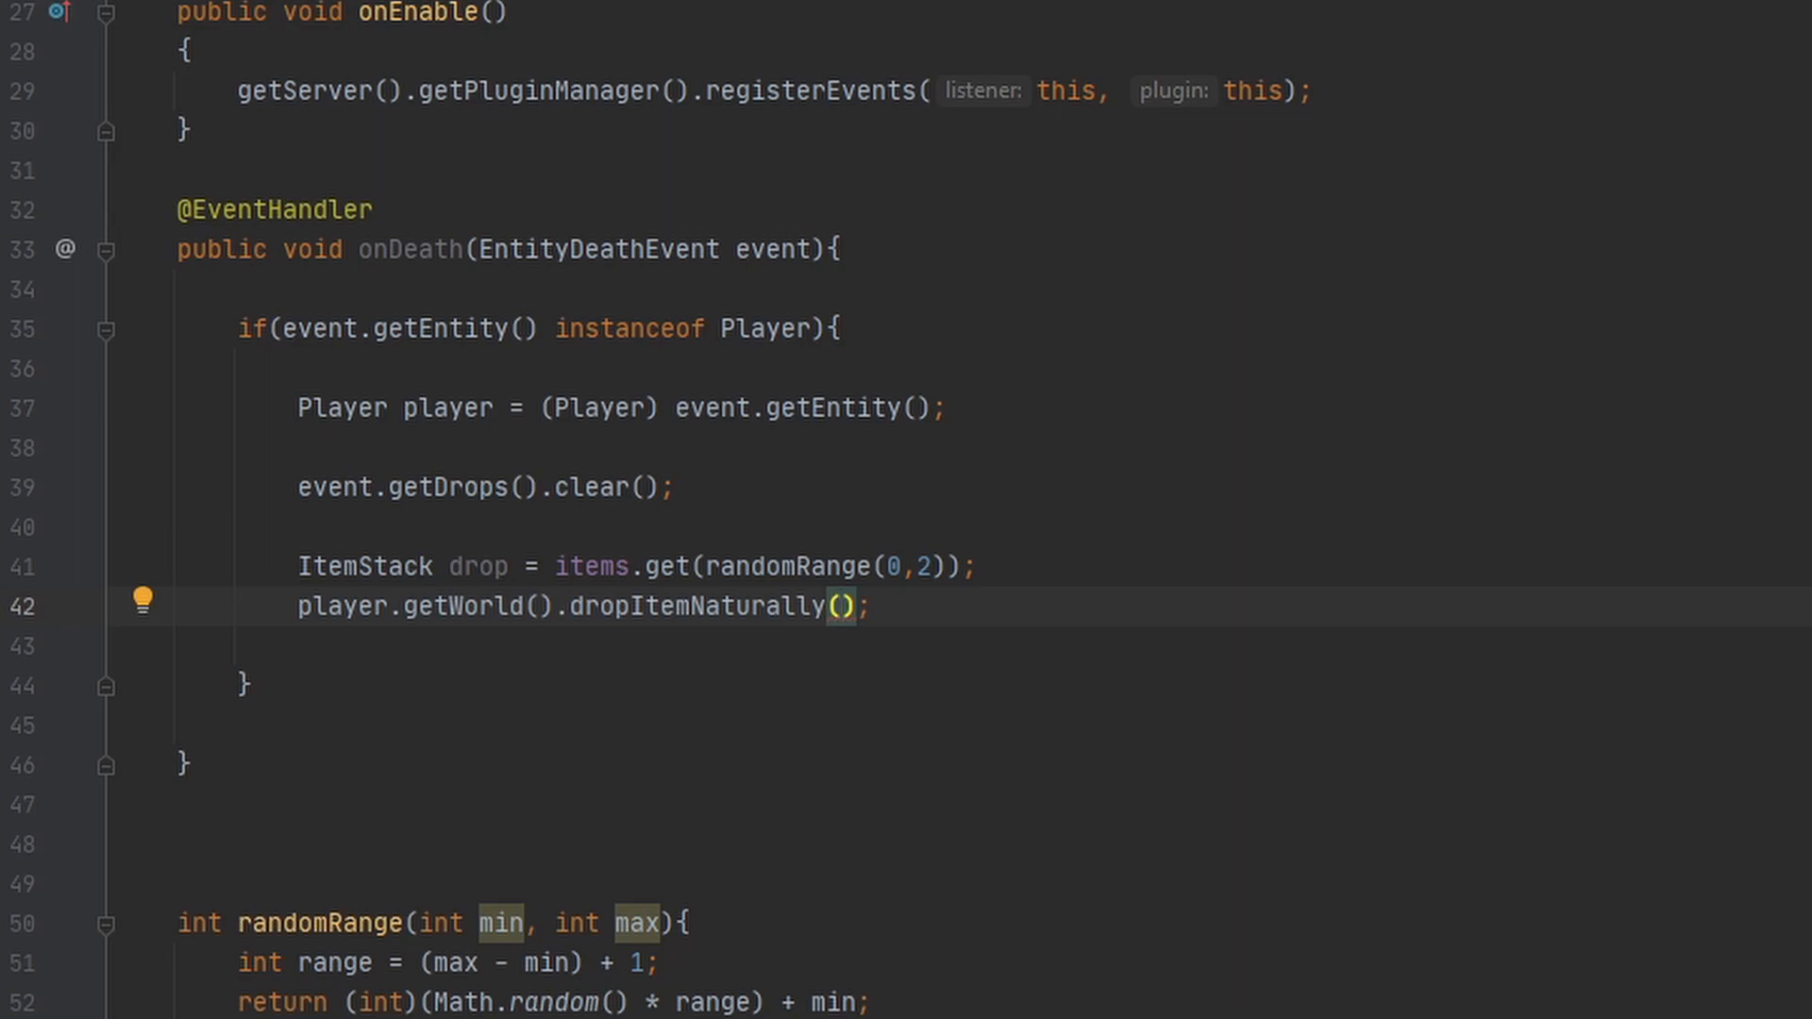
type("player.")
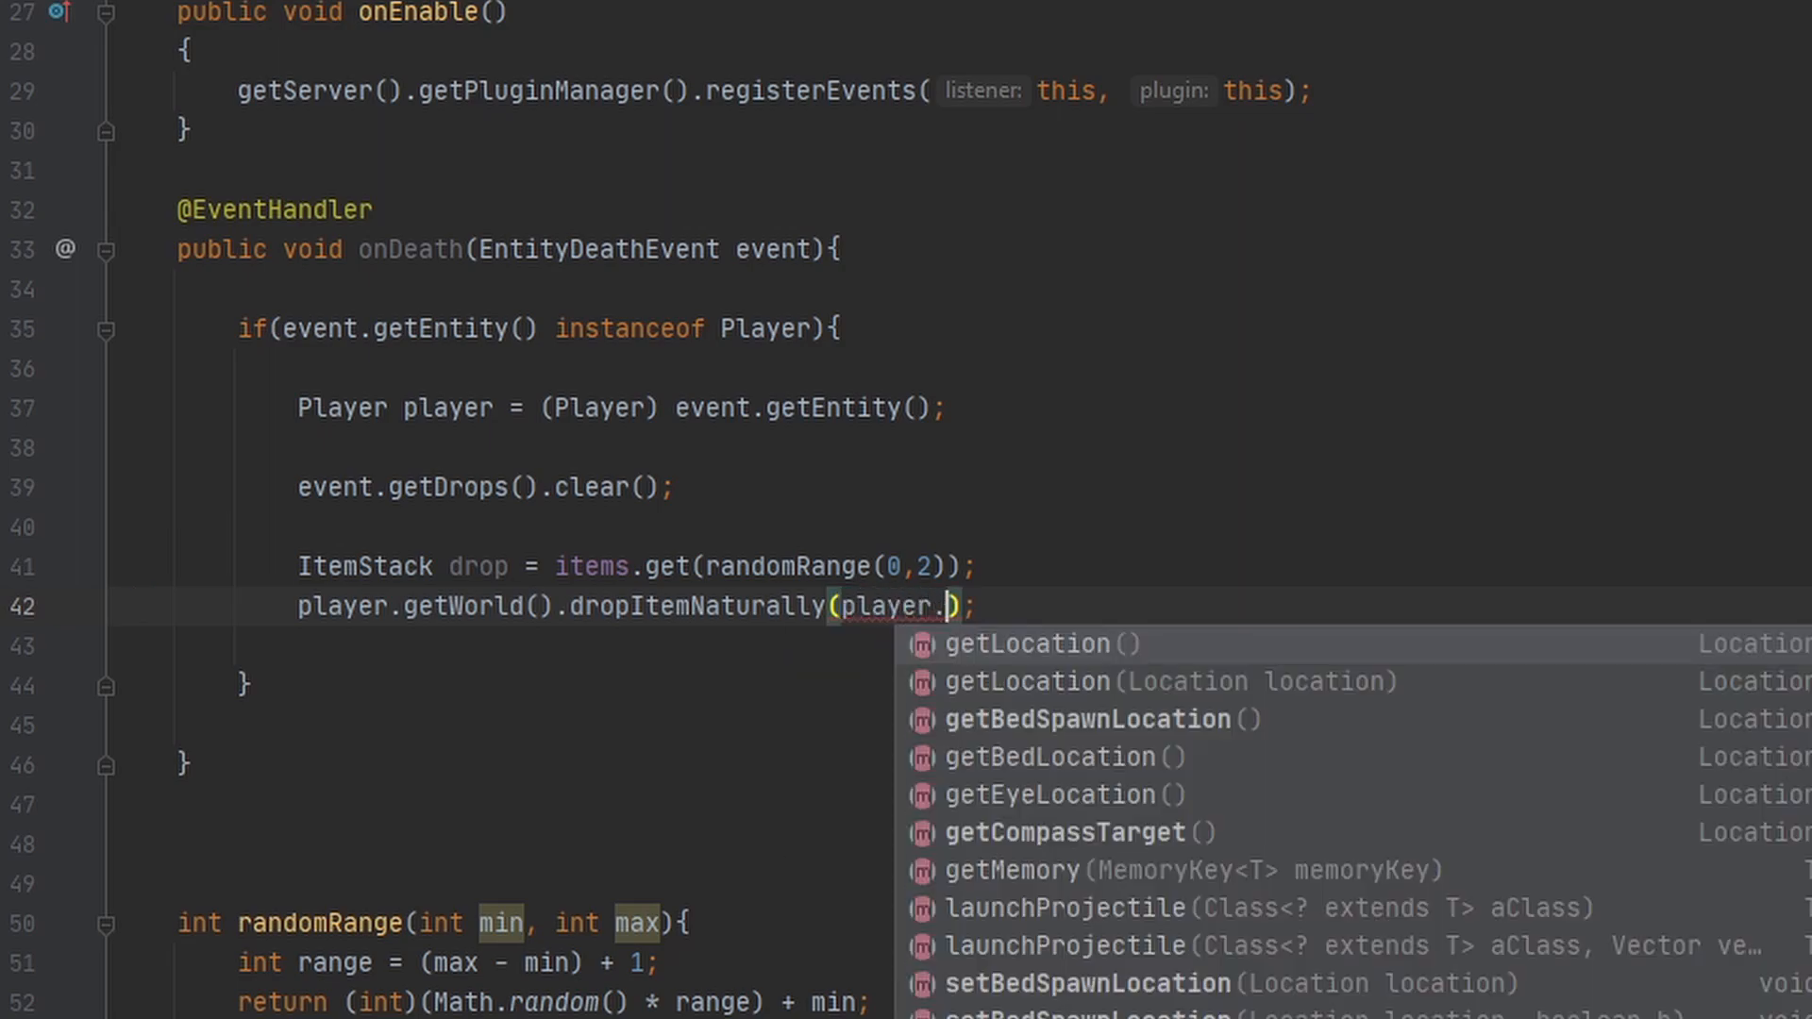
left_click(1025, 644)
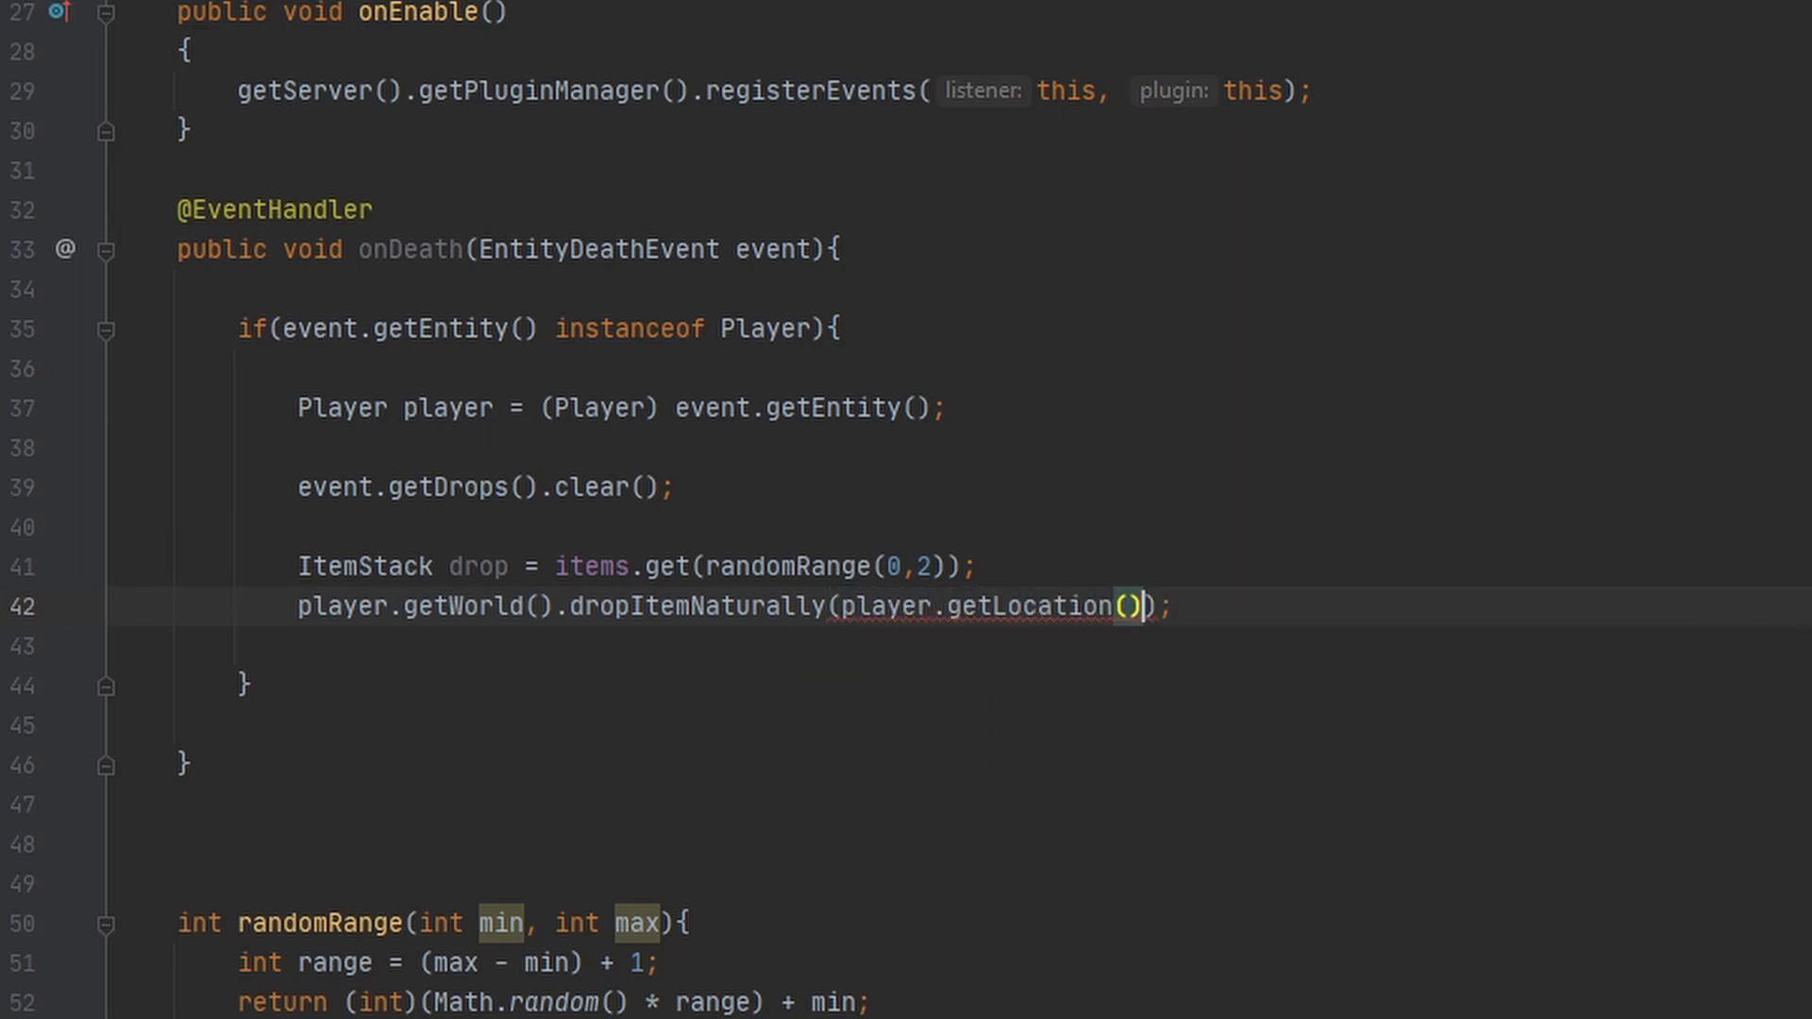
type(", drop")
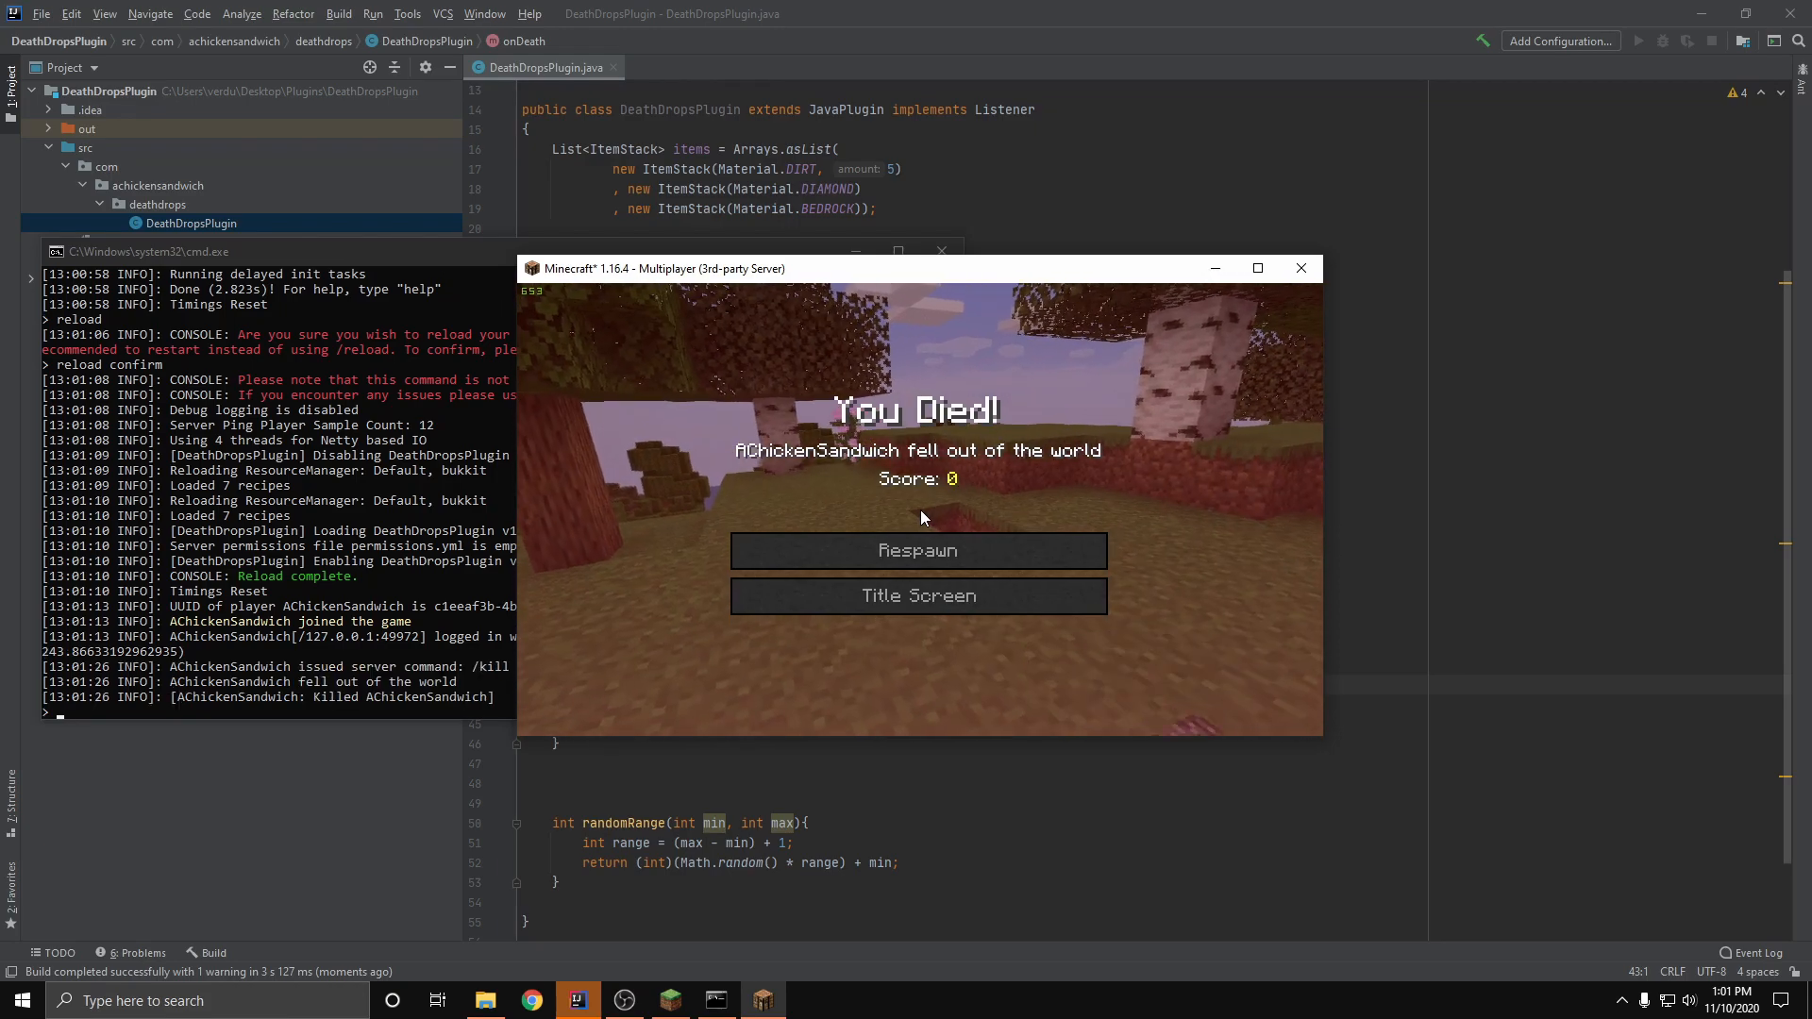
Step: Respawn in the forest after each in-game death
left_click(917, 550)
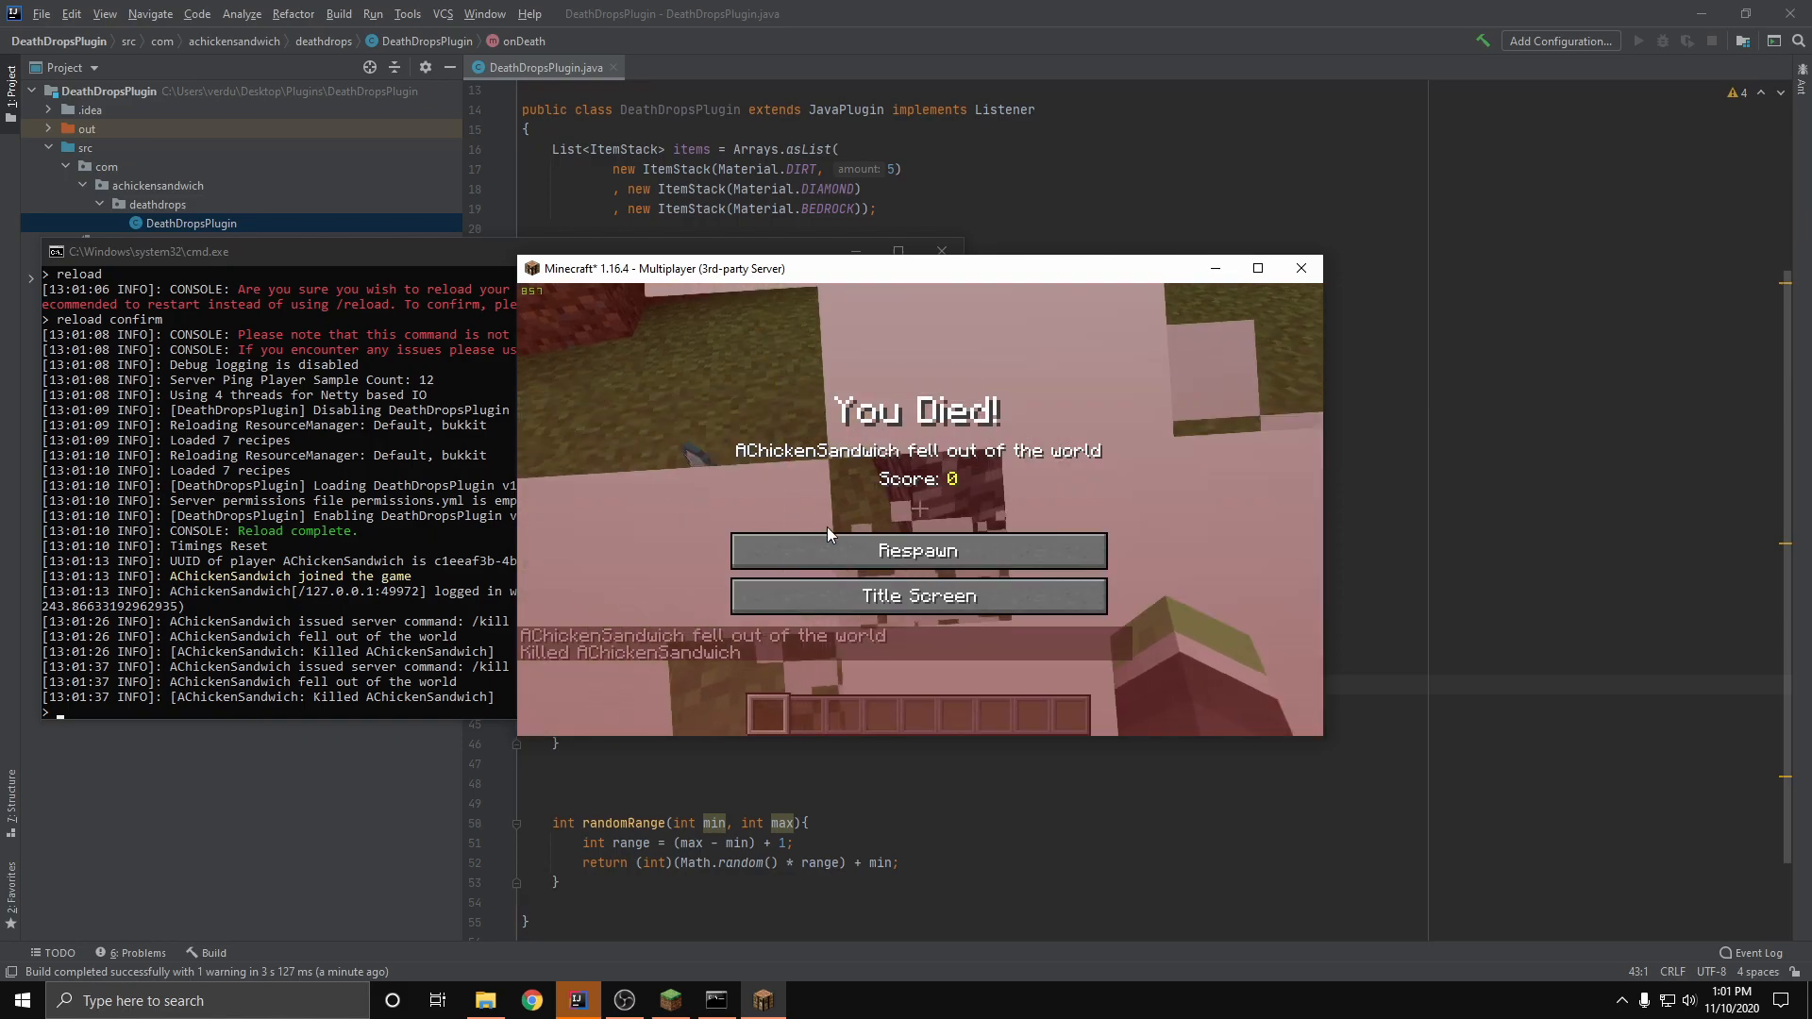
left_click(916, 550)
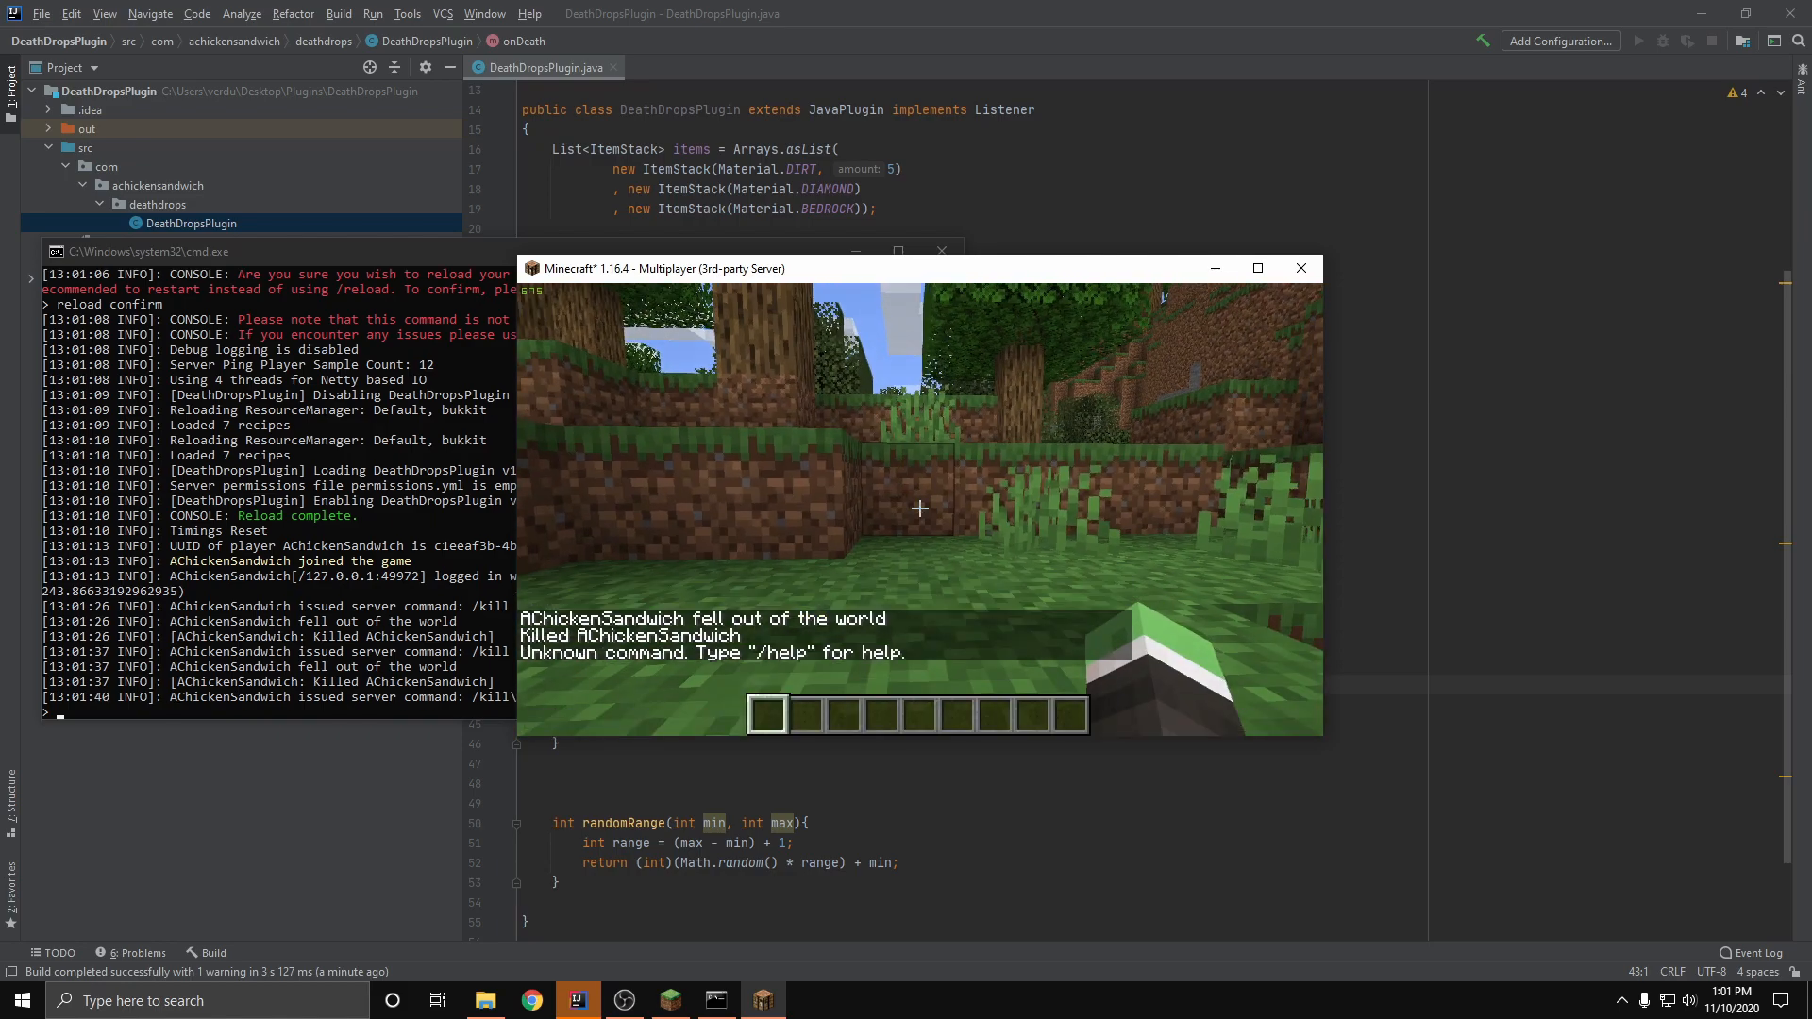